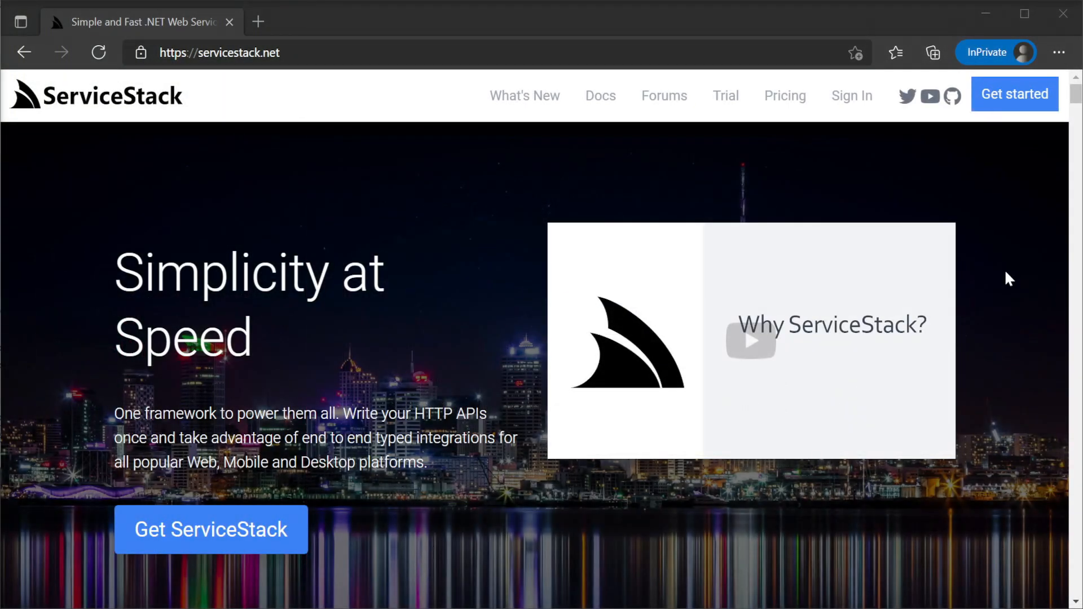
mouse_move(1015, 93)
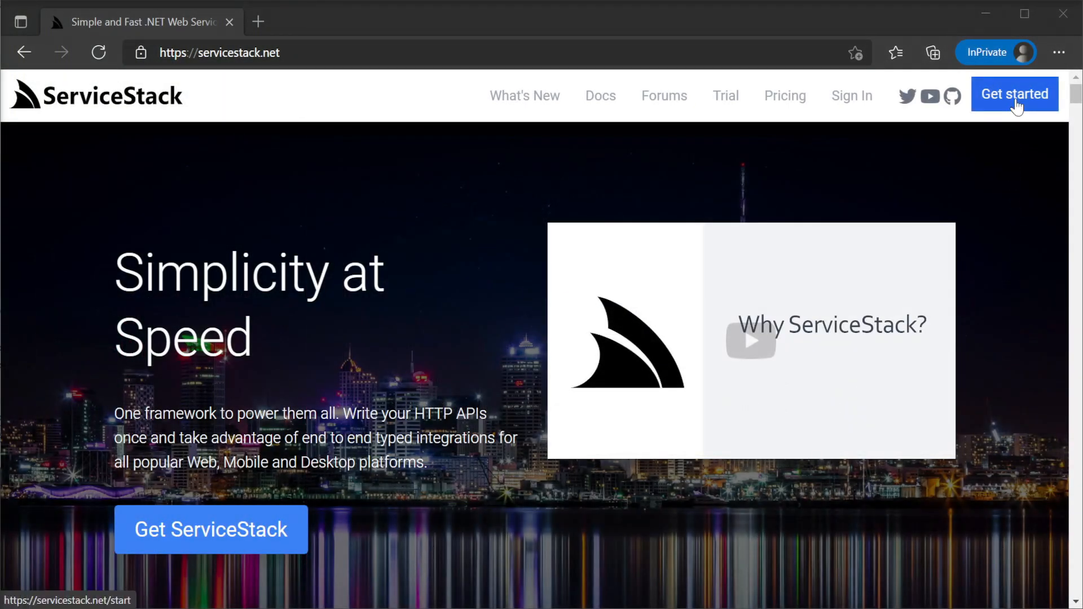
Step: Start a new project named VueAuthApp from the ServiceStack Getting Started page
left_click(1015, 94)
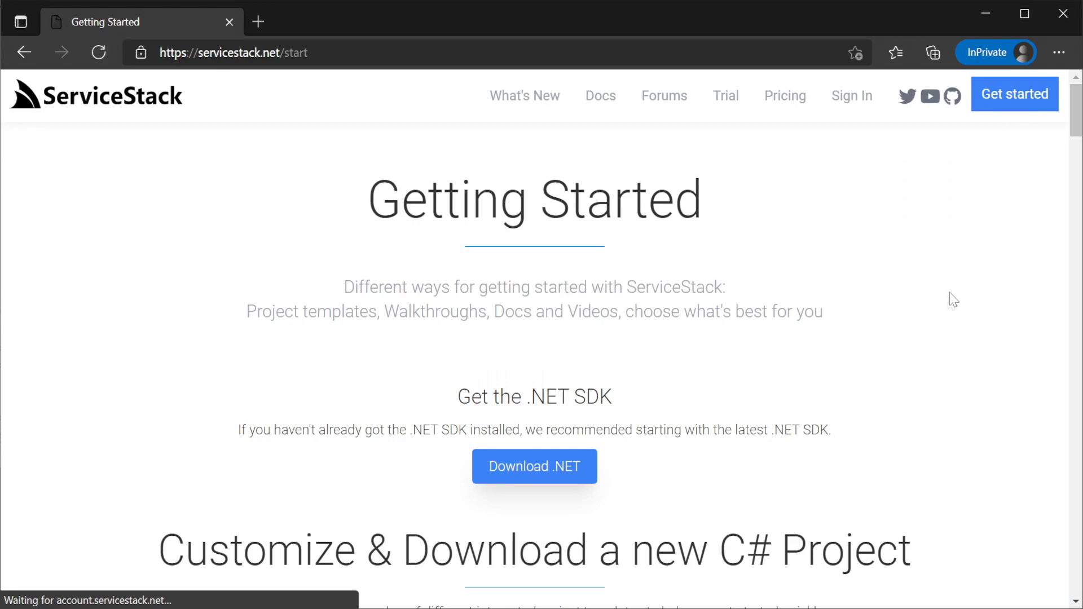
scroll("down", 3)
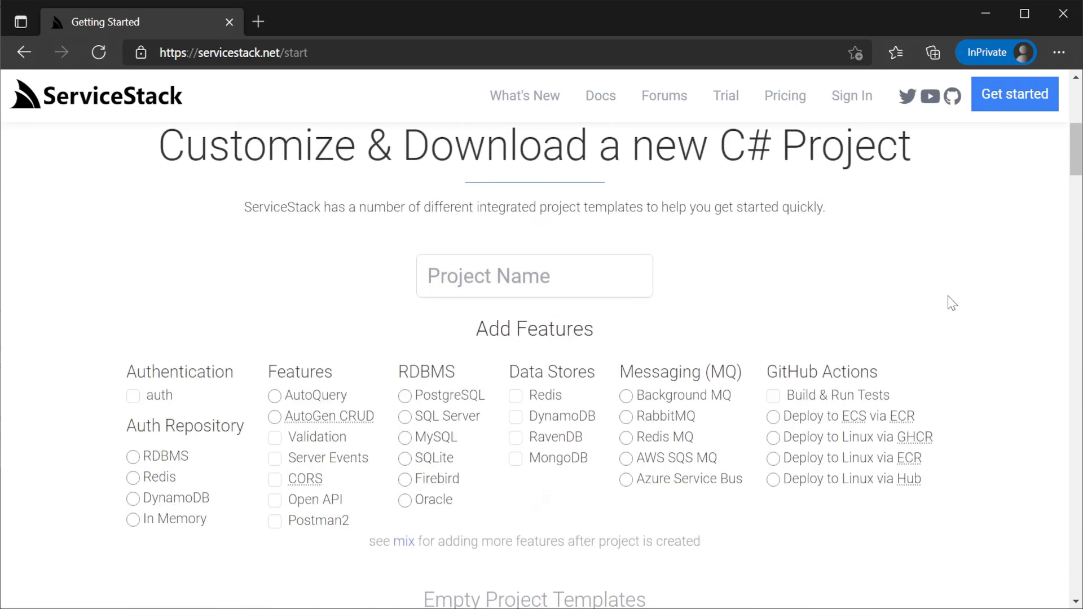
mouse_move(756, 303)
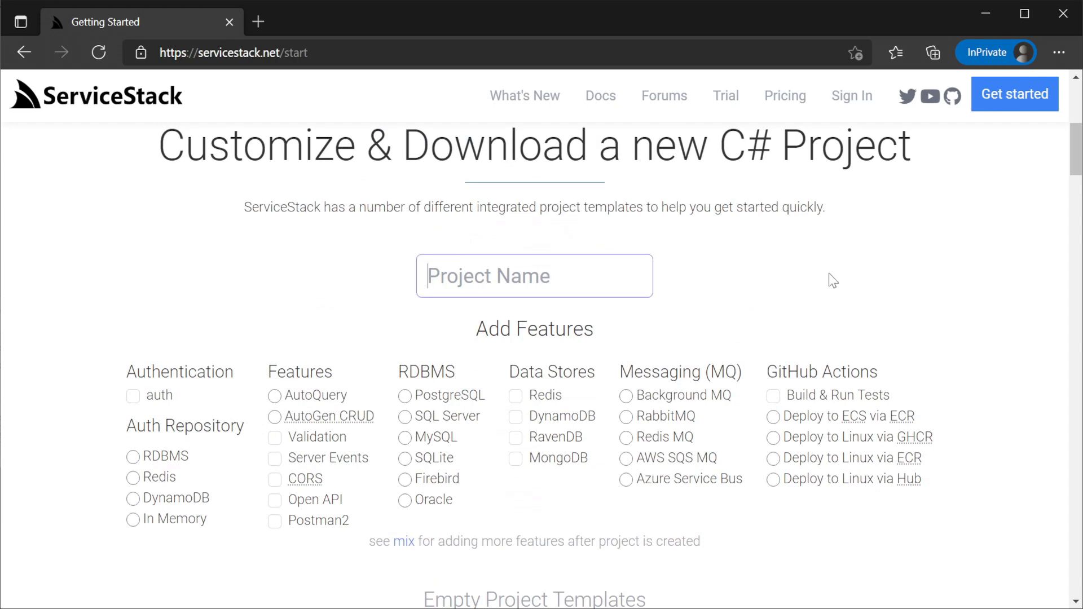
type("Vue")
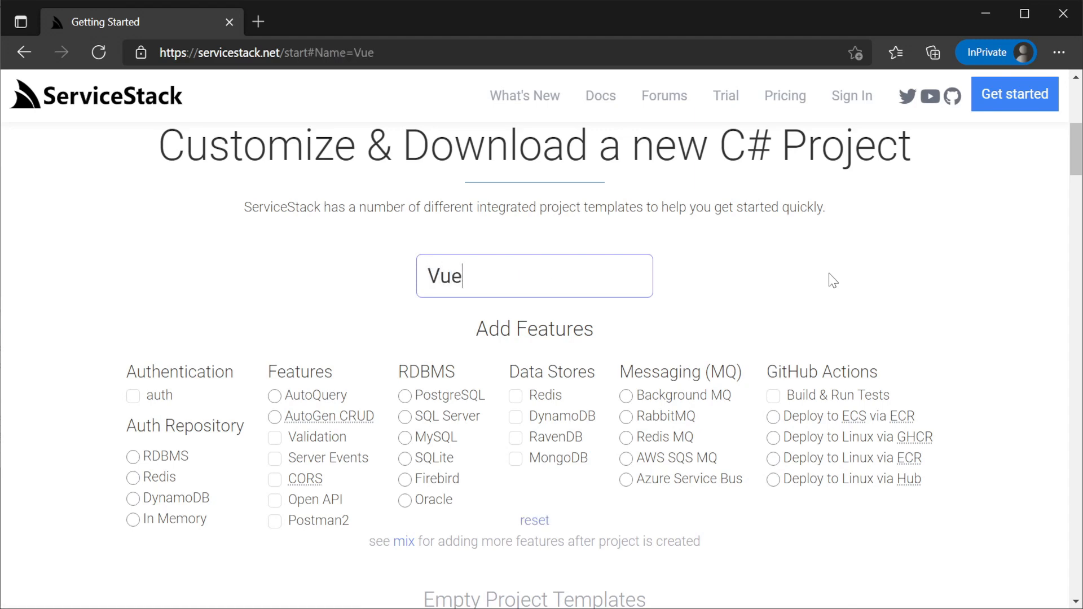
type("AuthApp")
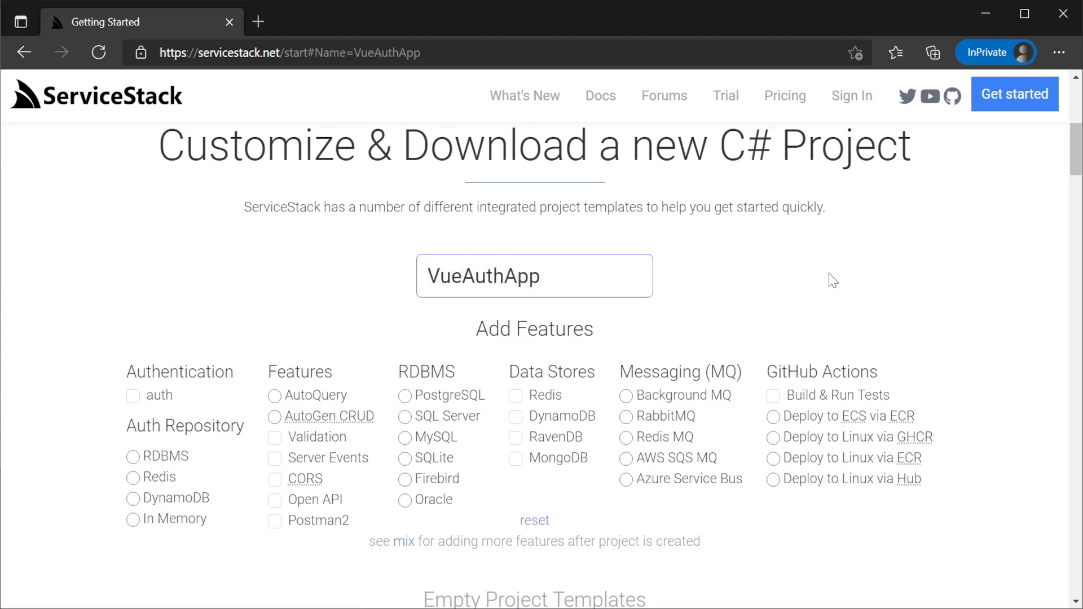
mouse_move(176, 359)
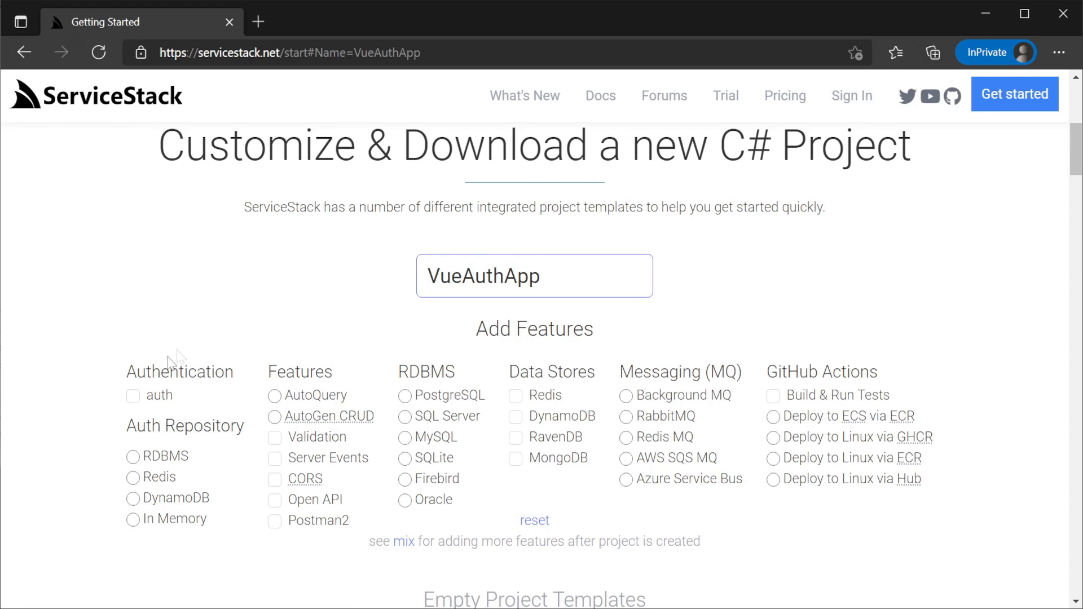
Step: Enable auth with an RDBMS auth repository and SQLite, then download the Vue SPA VueAuthApp.zip
left_click(133, 395)
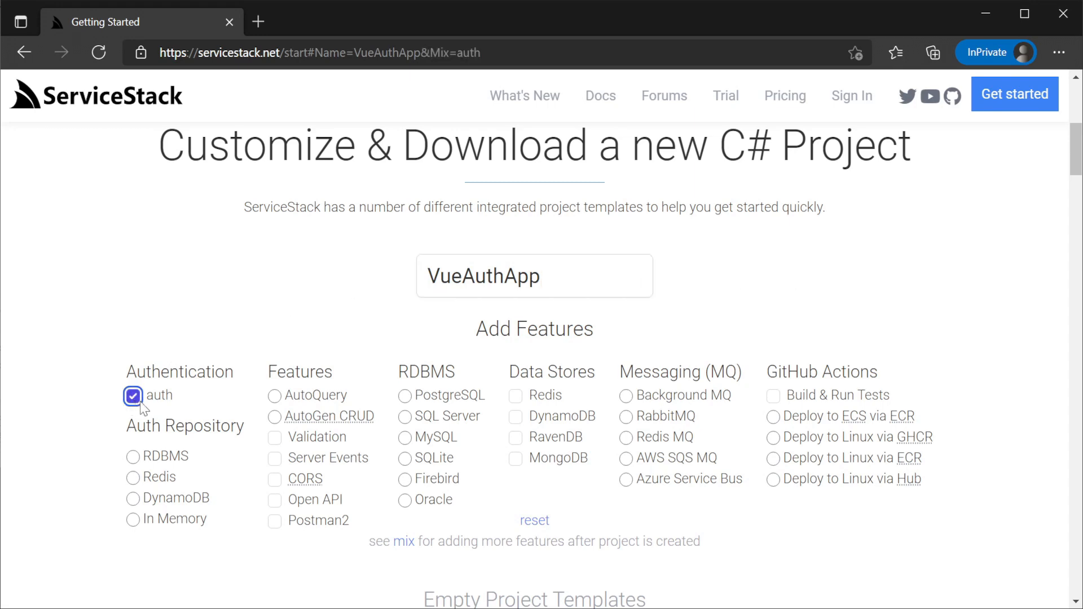
left_click(132, 456)
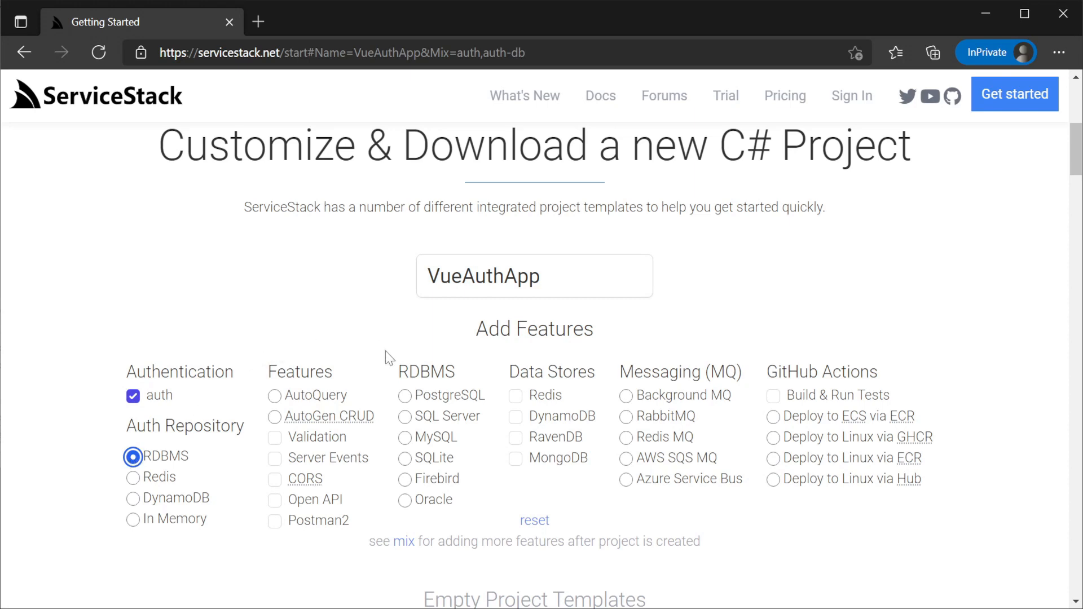
left_click(404, 458)
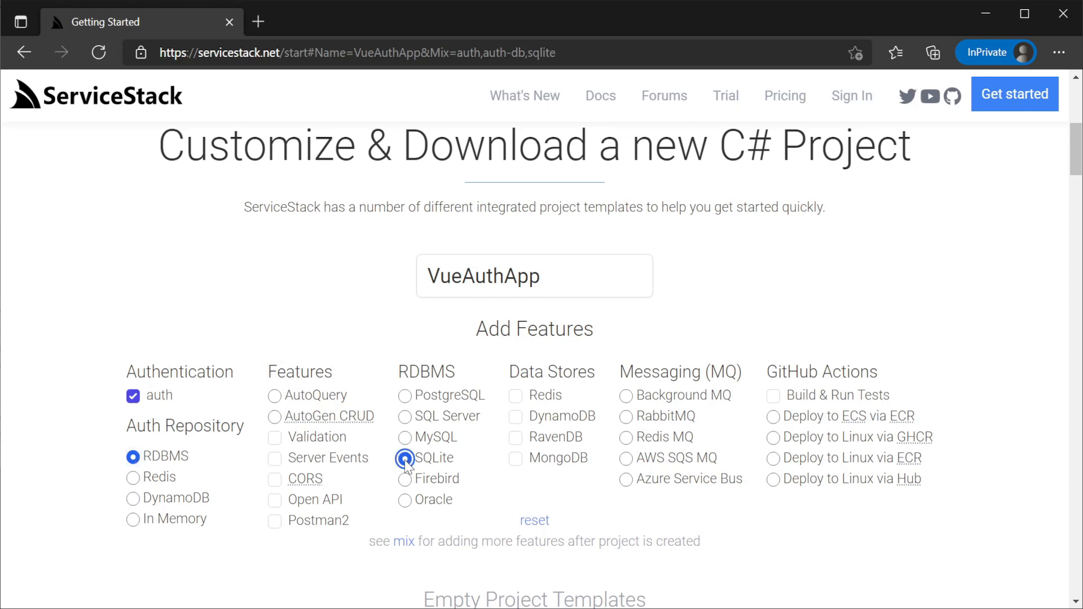
mouse_move(1011, 464)
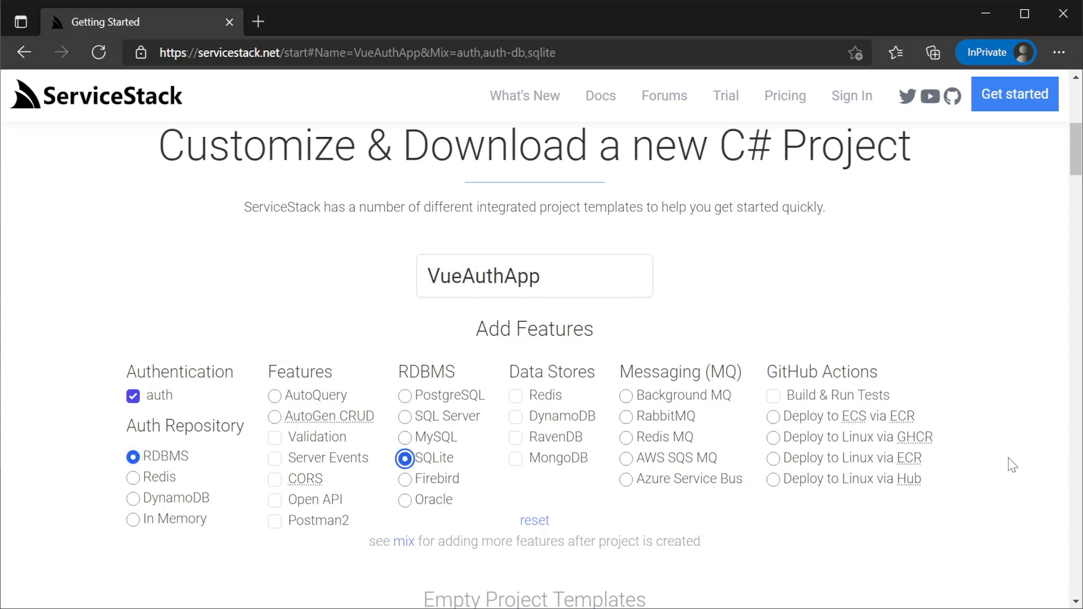
scroll("down", 3)
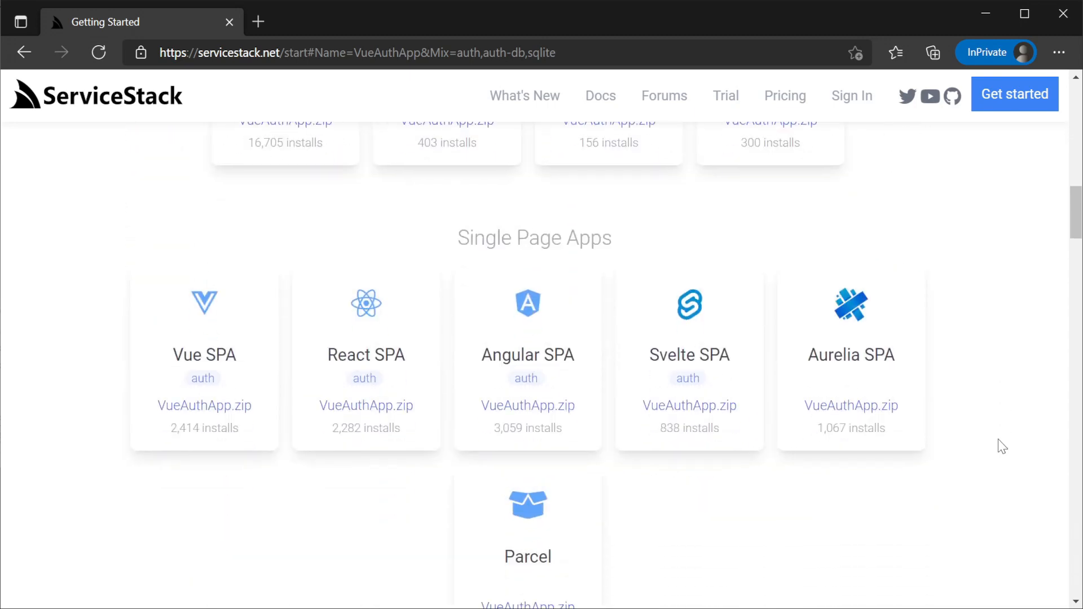
mouse_move(218, 415)
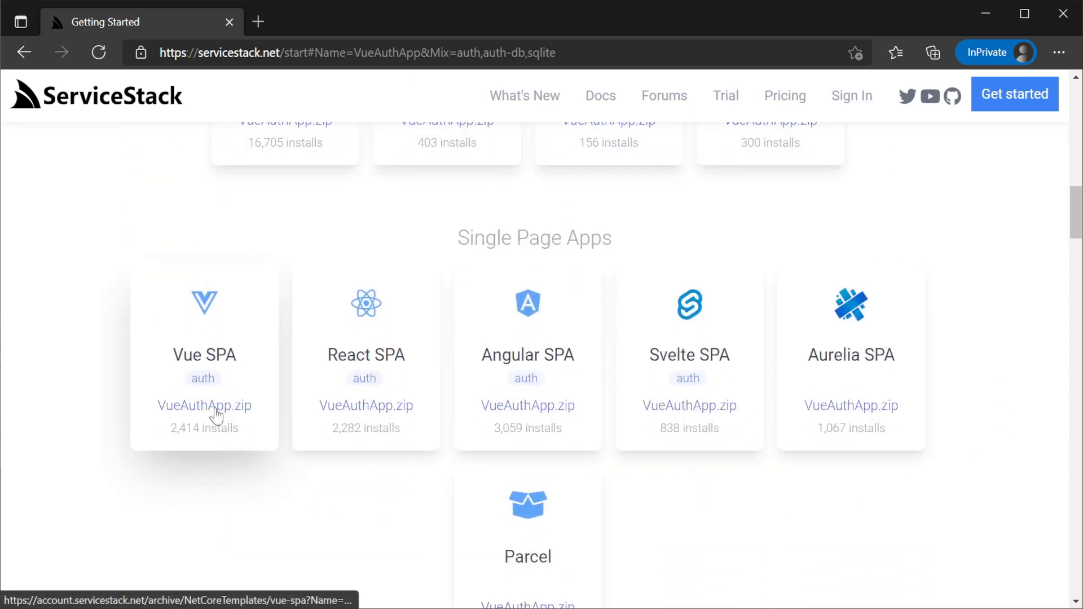
mouse_move(204, 405)
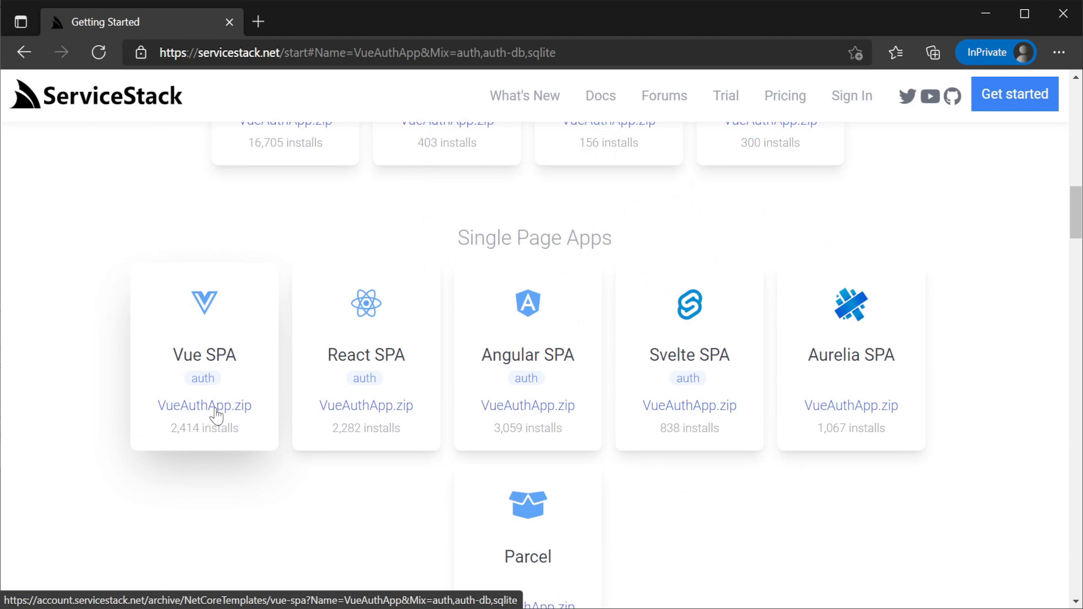
left_click(204, 406)
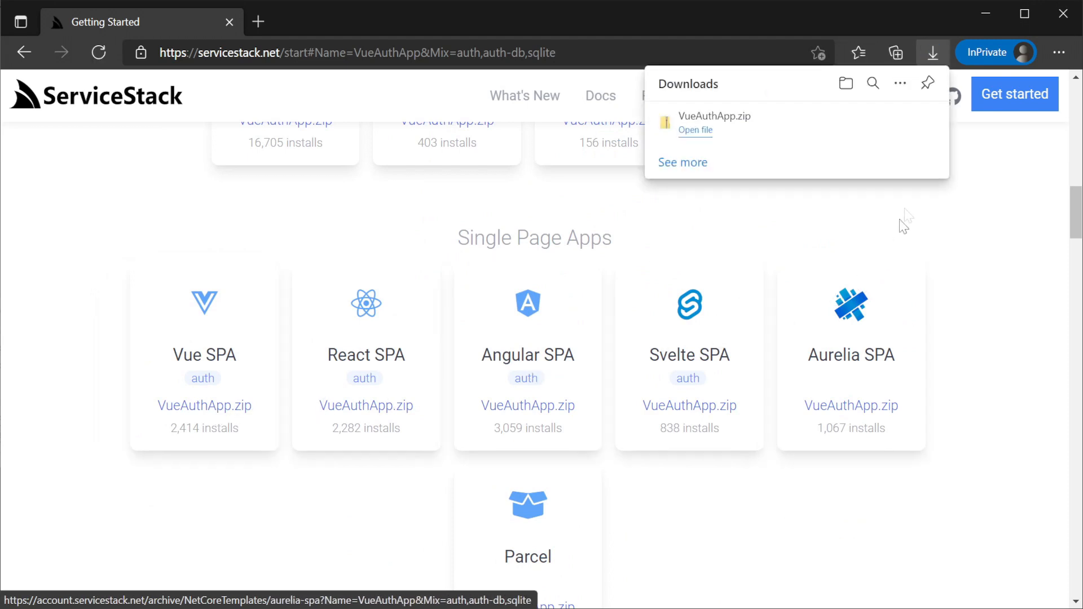
mouse_move(897, 145)
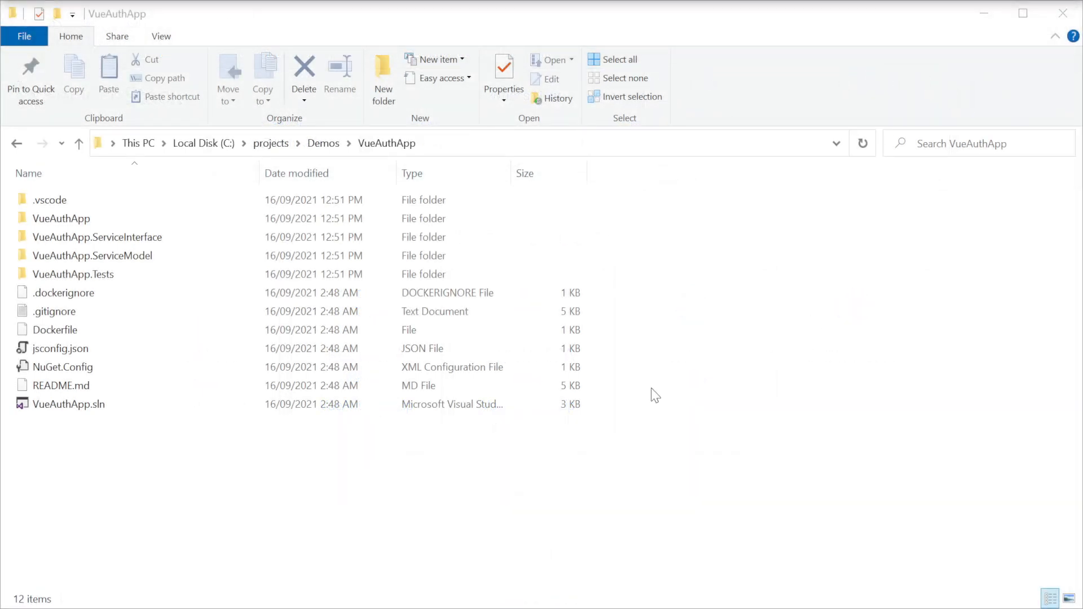
Step: Open VueAuthApp.sln from the extracted project folder in Rider
left_click(68, 404)
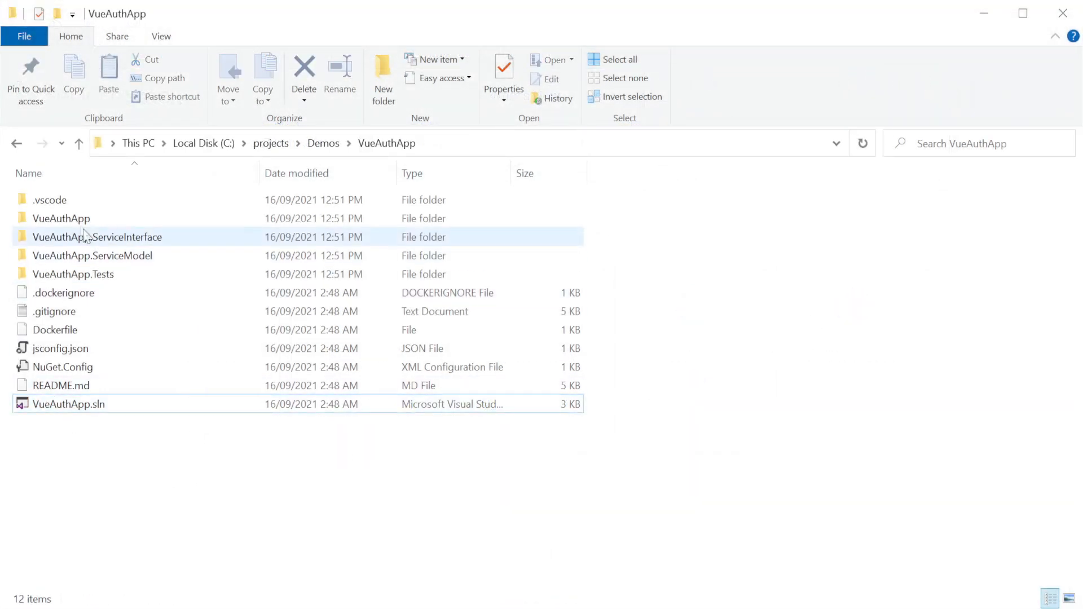
left_click(92, 256)
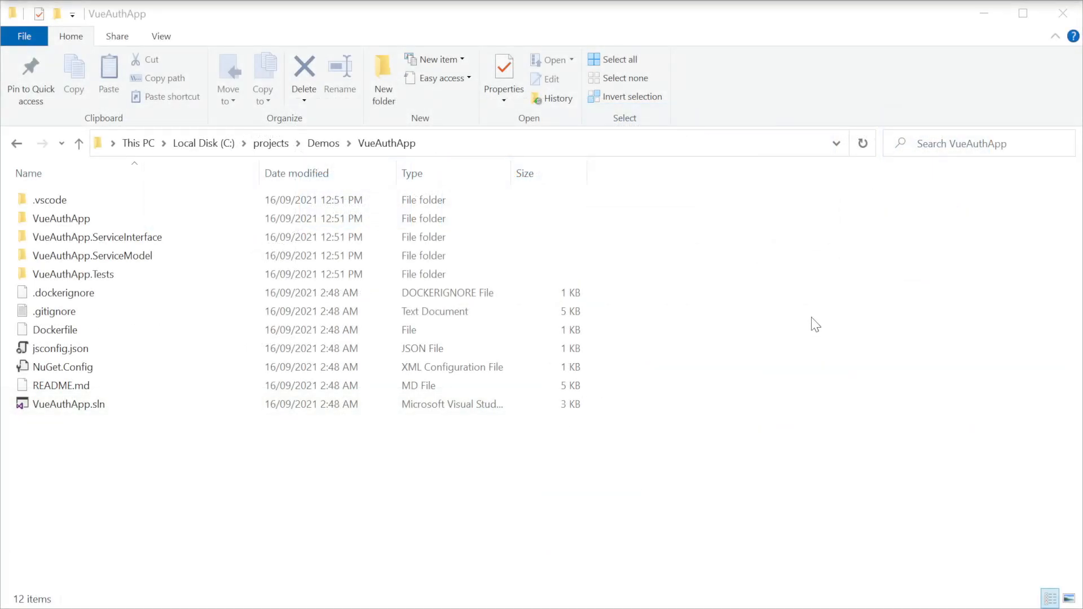
left_click(68, 404)
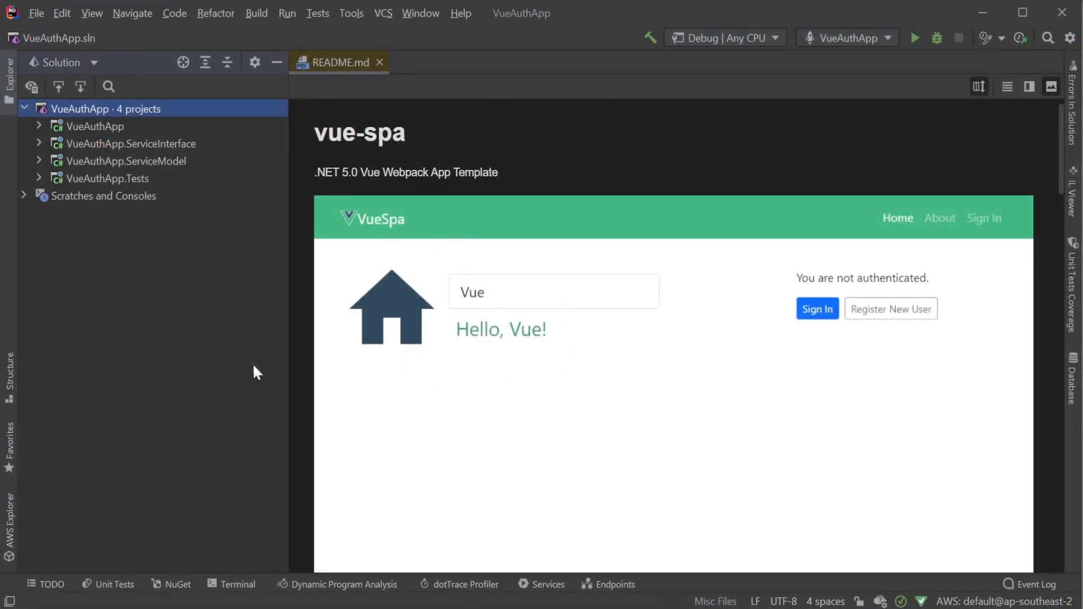
Step: Expand the VueAuthApp project, point out Configure.AuthRepository.cs and Configure.Ui.cs, and open Configure.Auth.cs
left_click(96, 126)
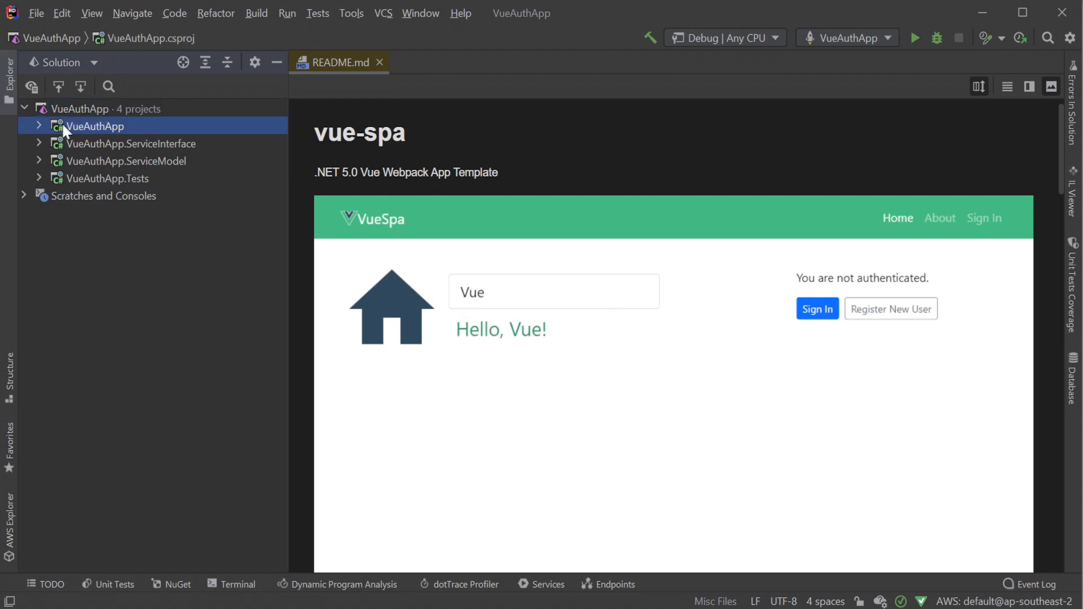
left_click(40, 126)
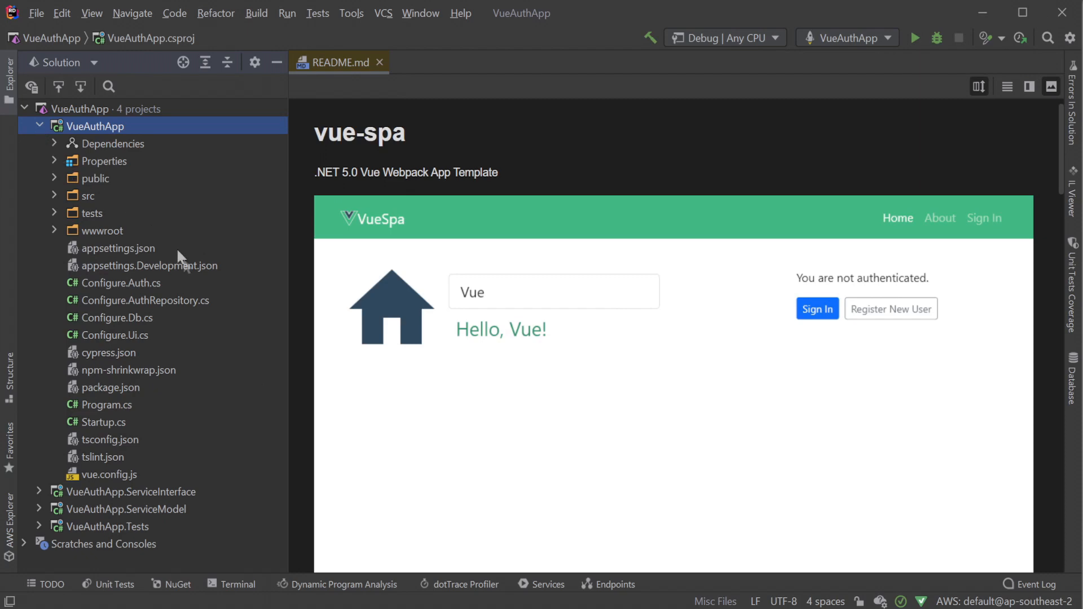
left_click(143, 299)
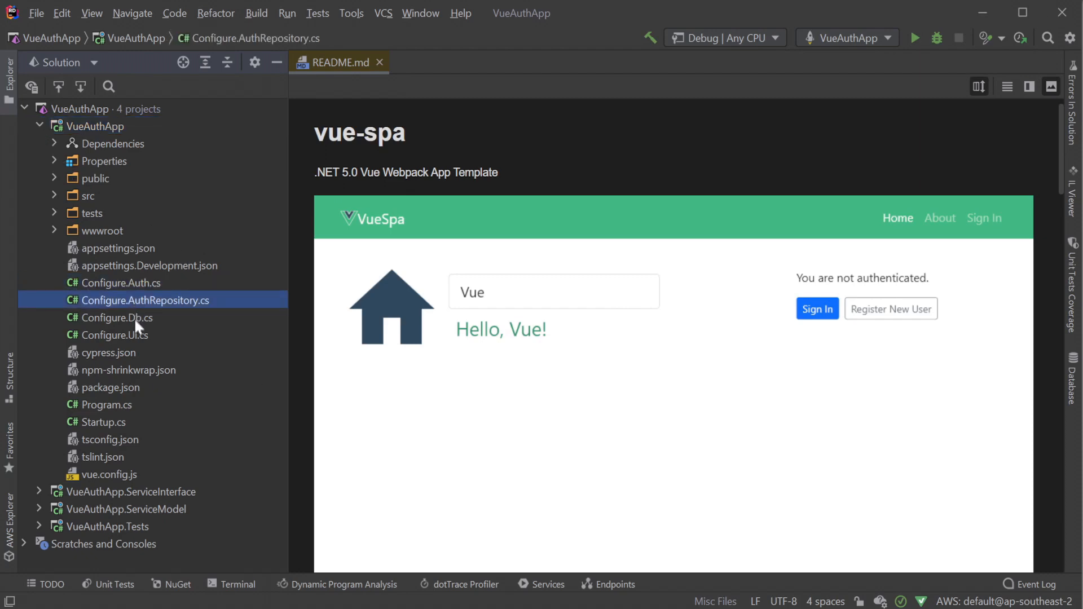
left_click(115, 335)
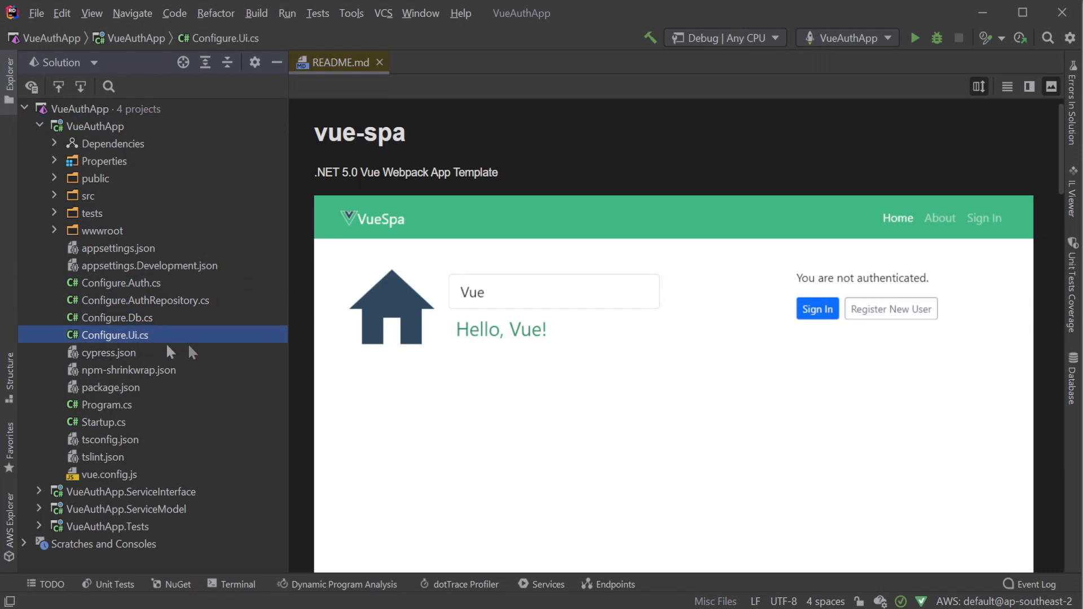
mouse_move(145, 290)
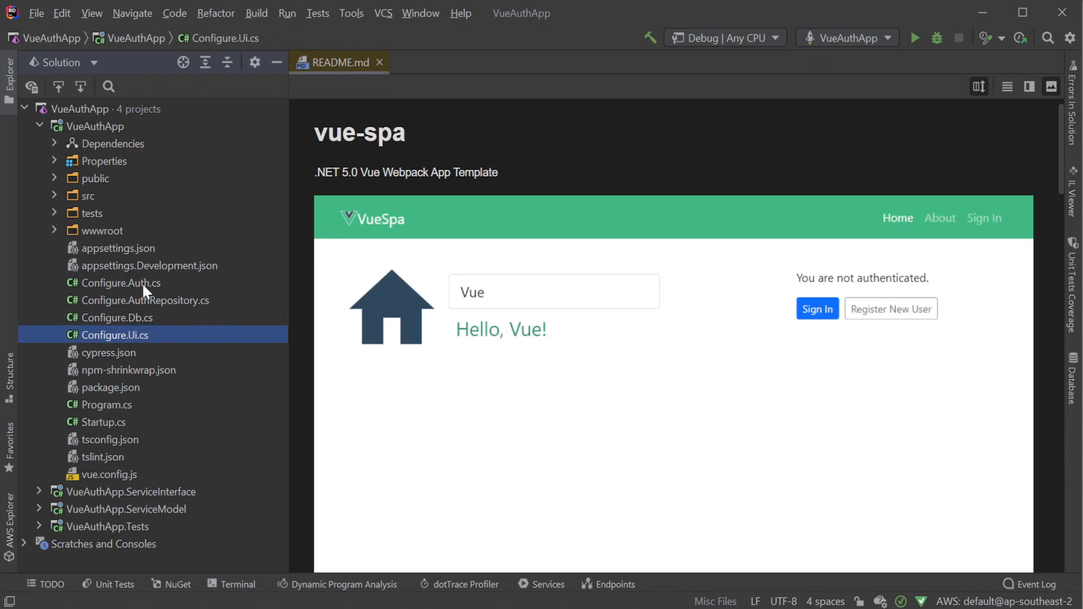
double_click(120, 283)
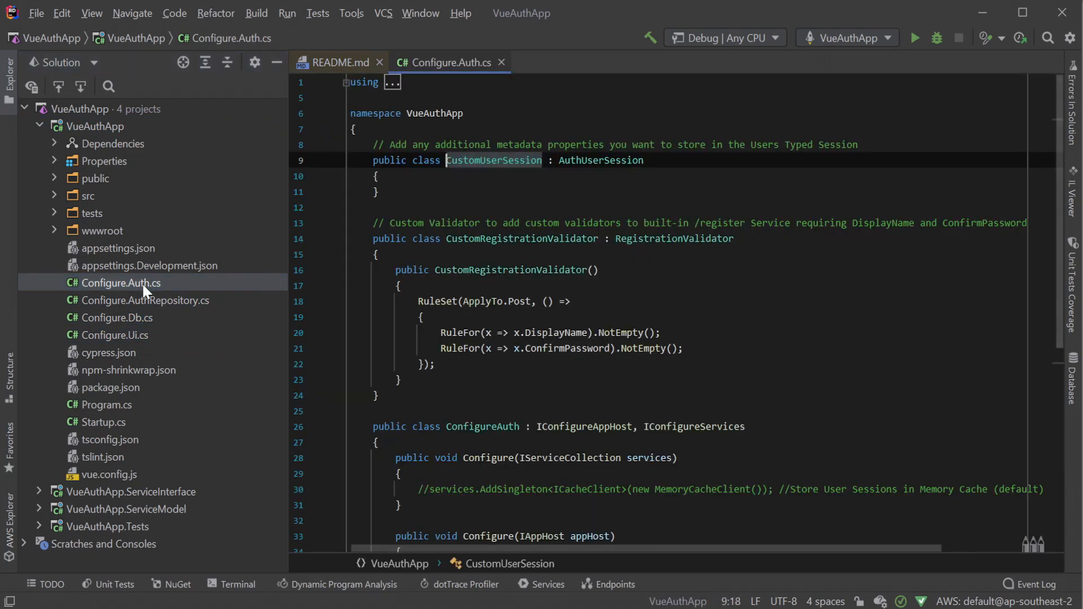
left_click(378, 189)
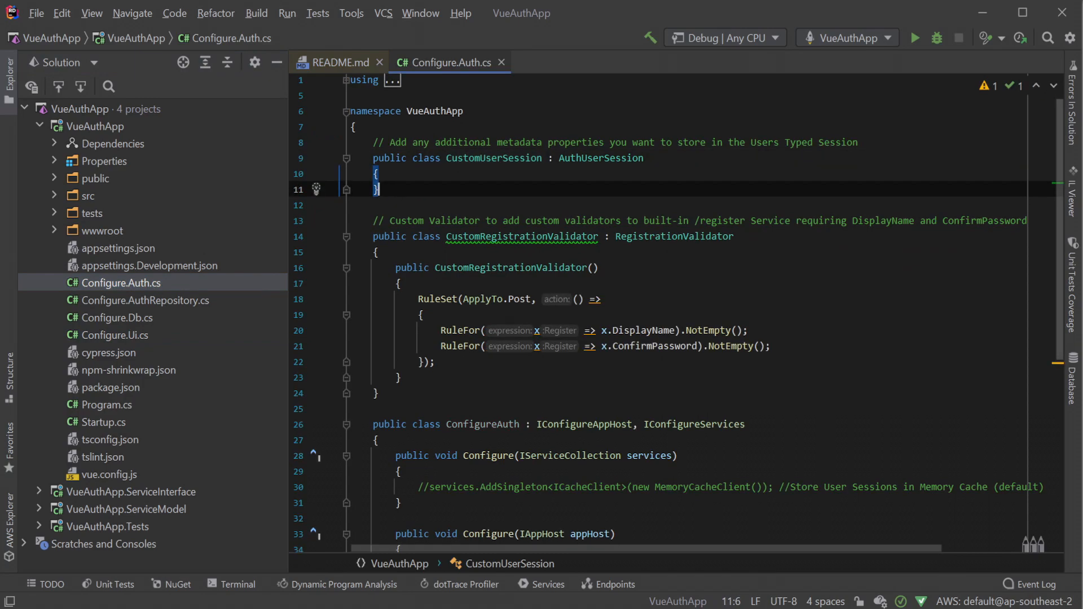
scroll("down", 3)
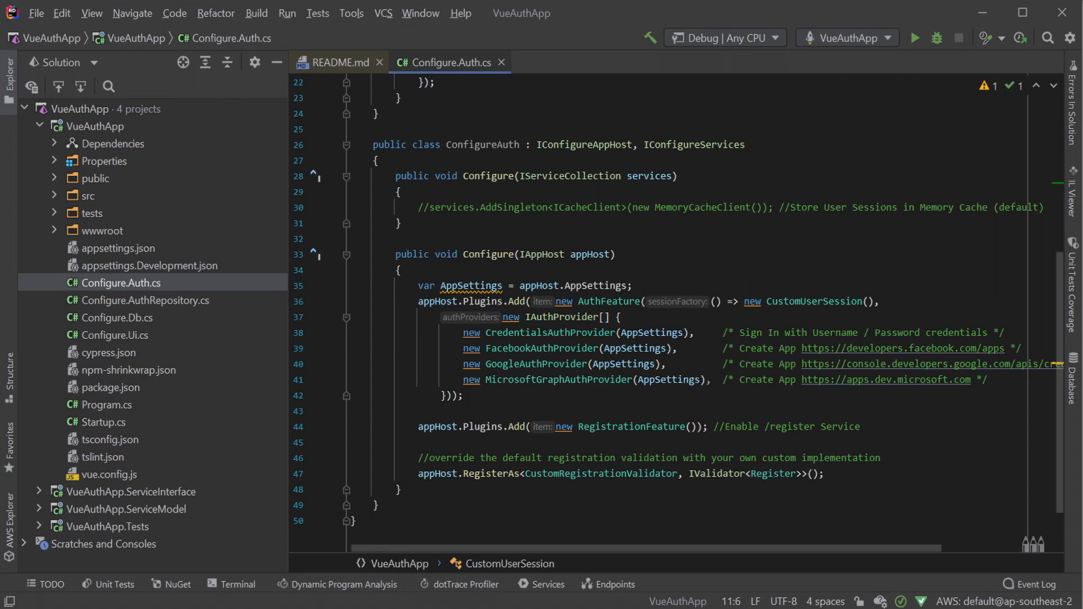
double_click(609, 301)
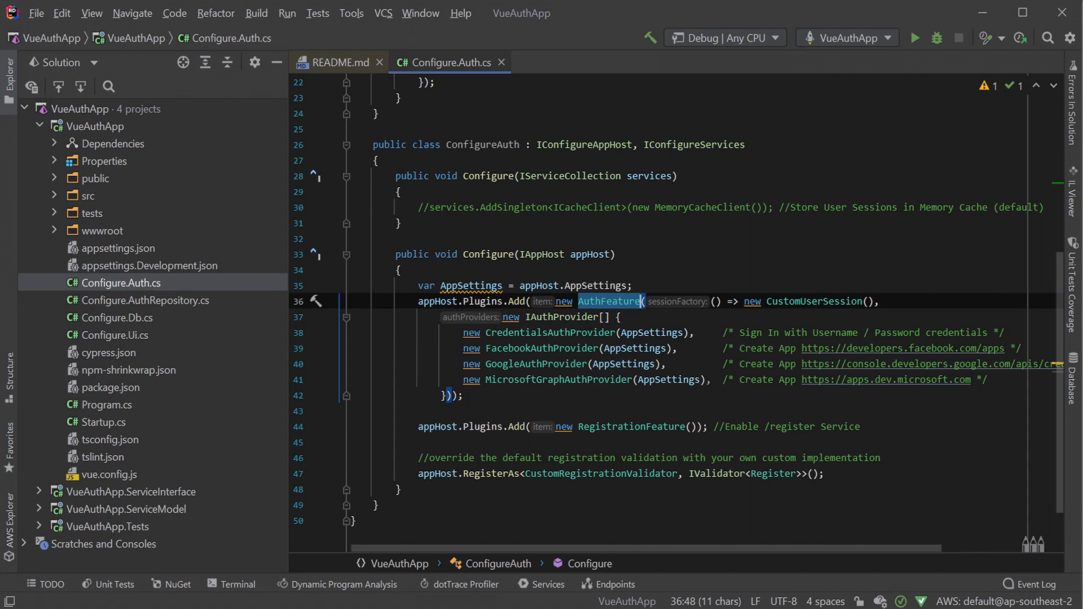
left_click(561, 317)
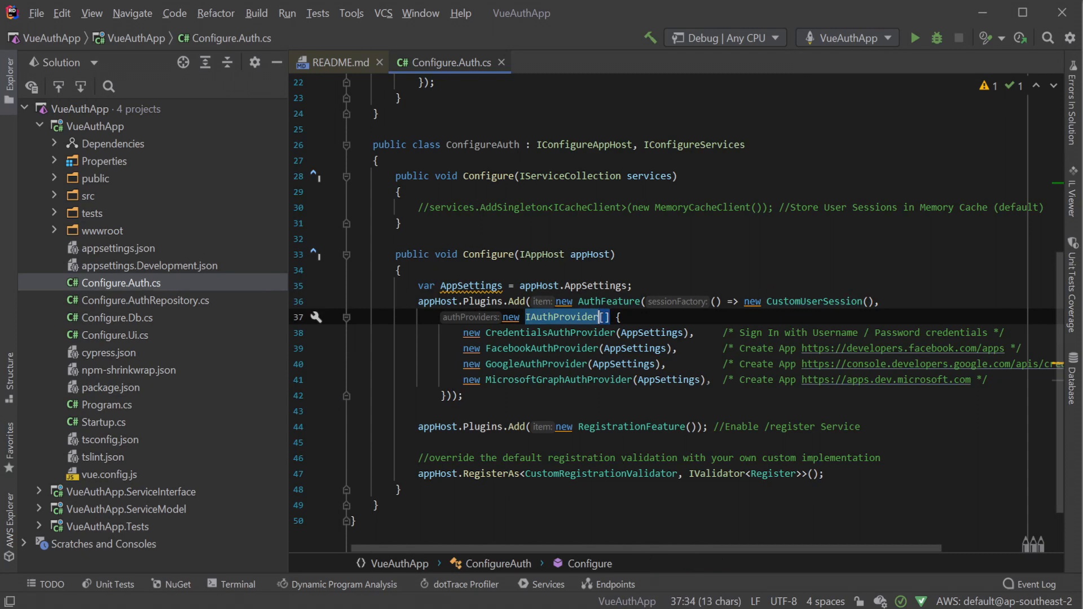
mouse_move(679, 302)
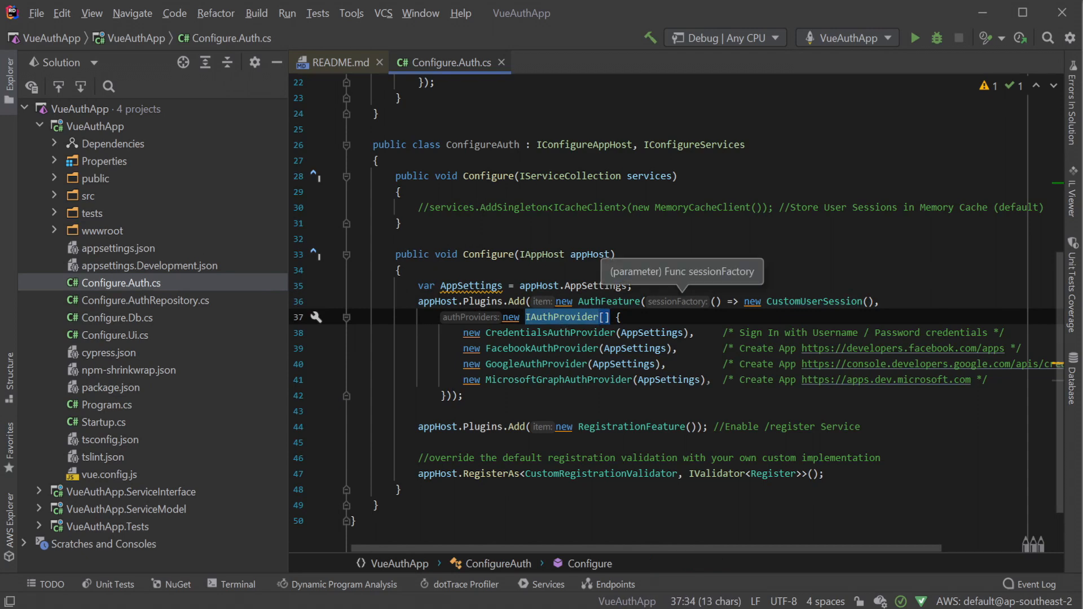
left_click(807, 301)
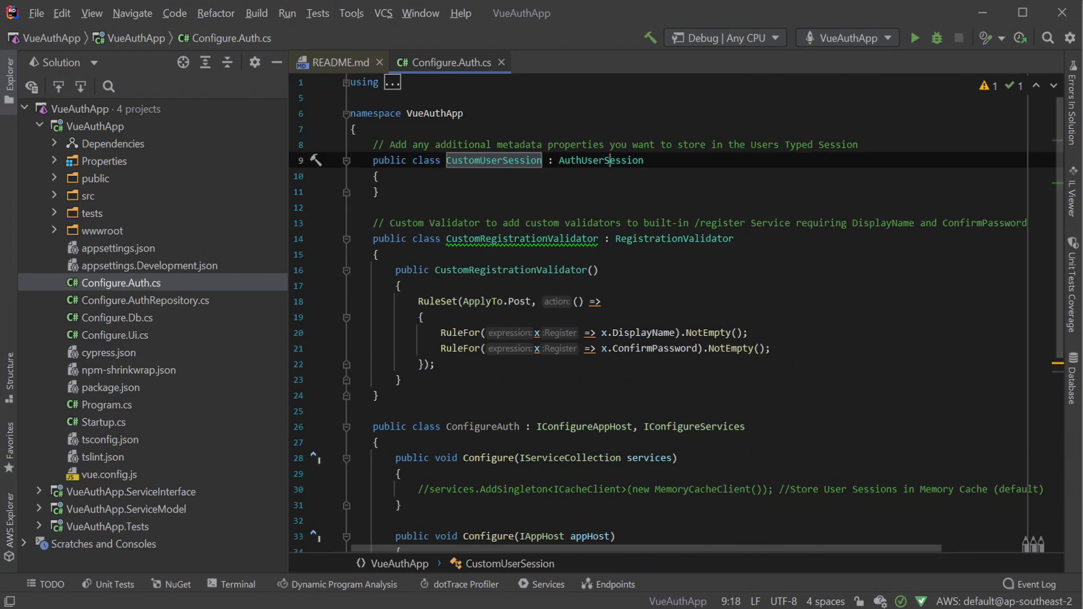
double_click(600, 160)
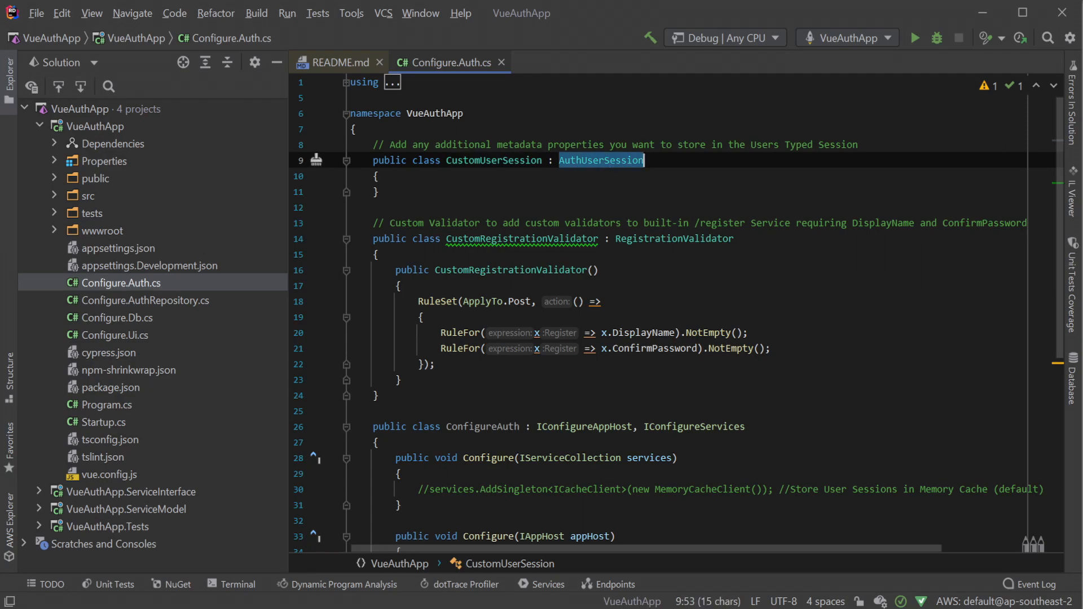
scroll("down", 3)
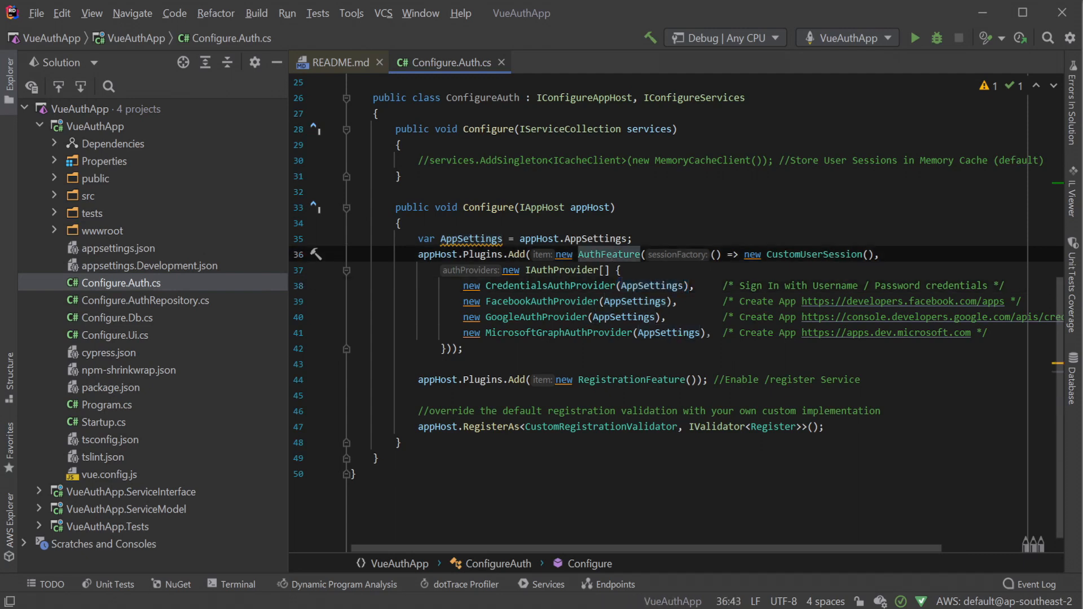
left_click(610, 254)
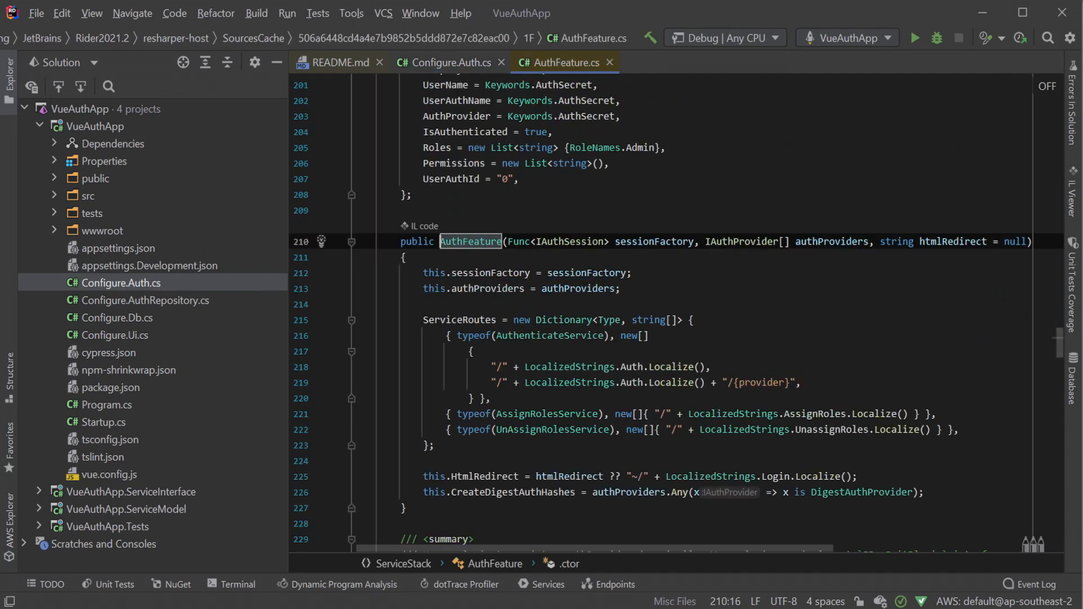
double_click(760, 383)
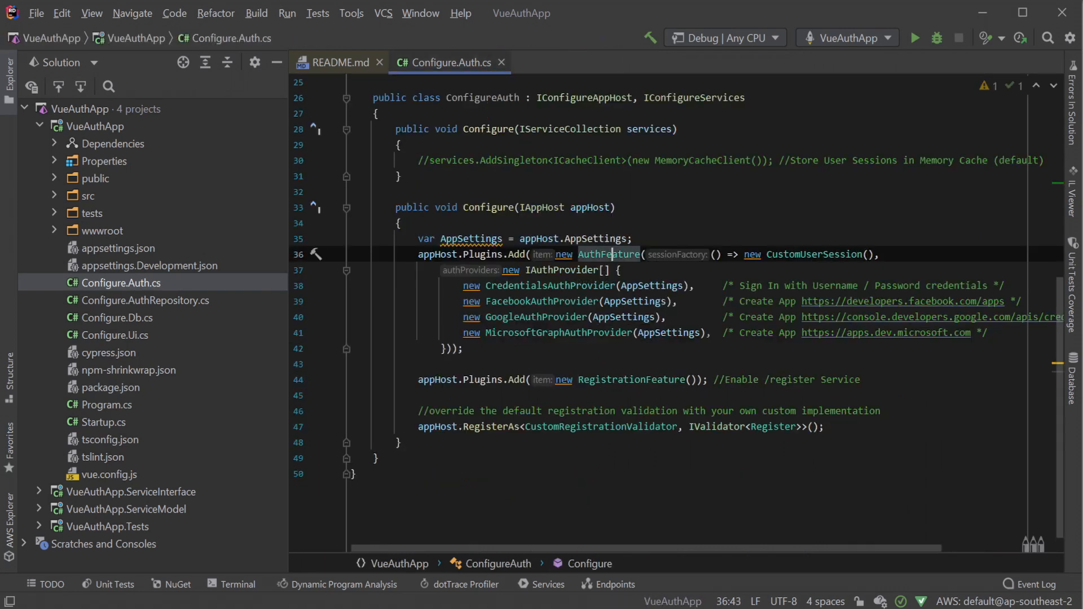
double_click(630, 379)
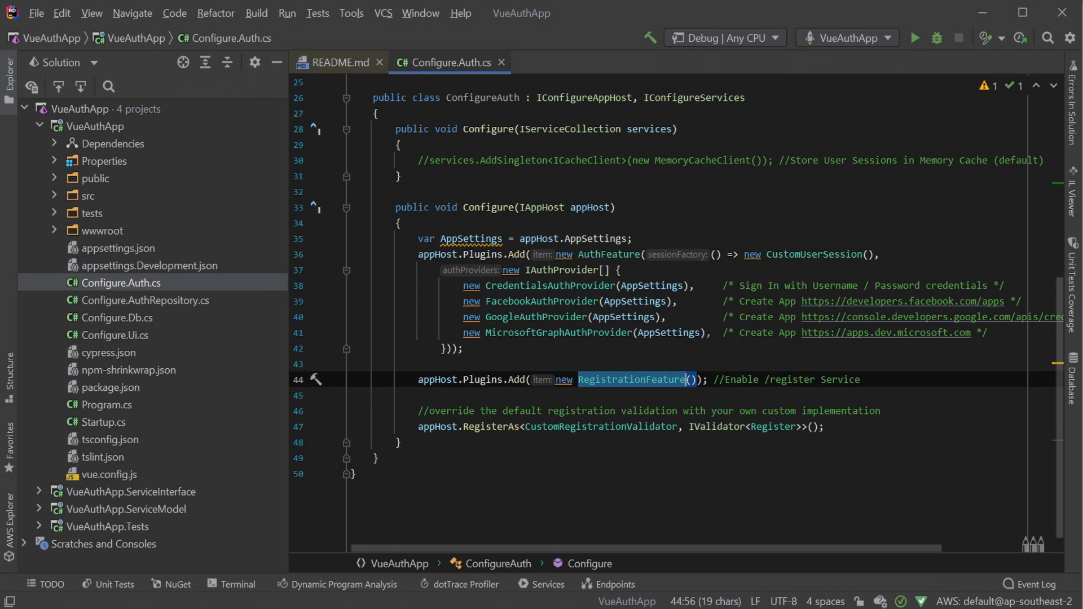
left_click(111, 388)
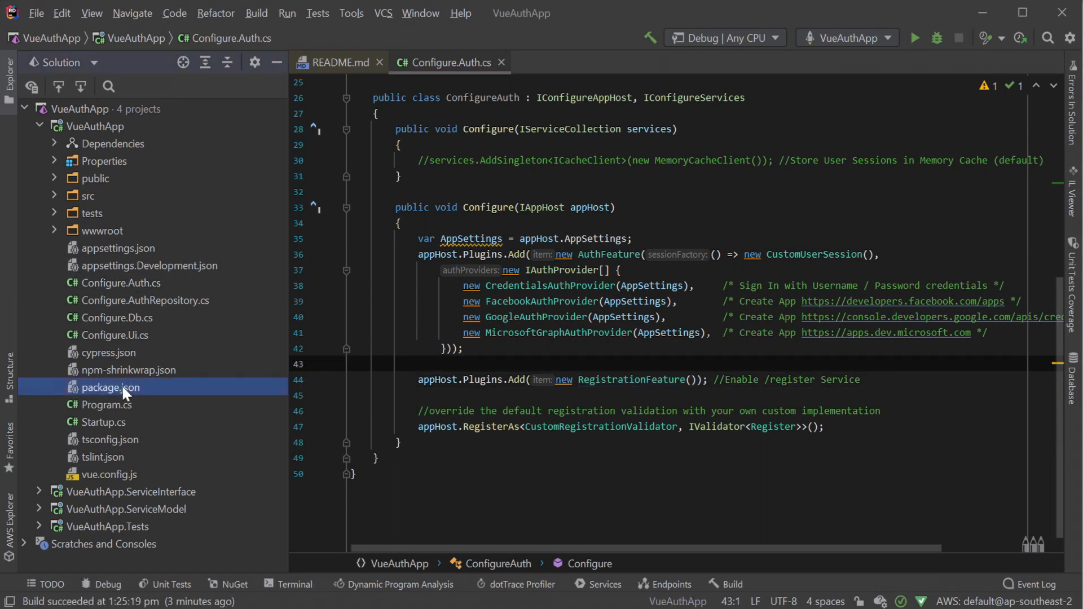
right_click(111, 387)
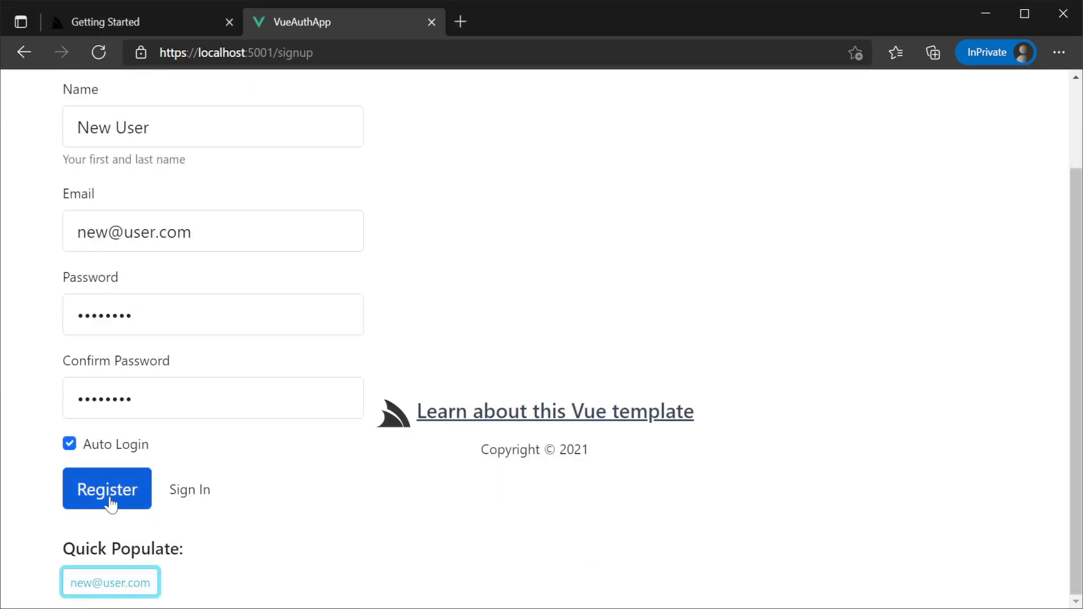
Step: Register the new user, sign out, then log back in via its Quick Login link
left_click(107, 489)
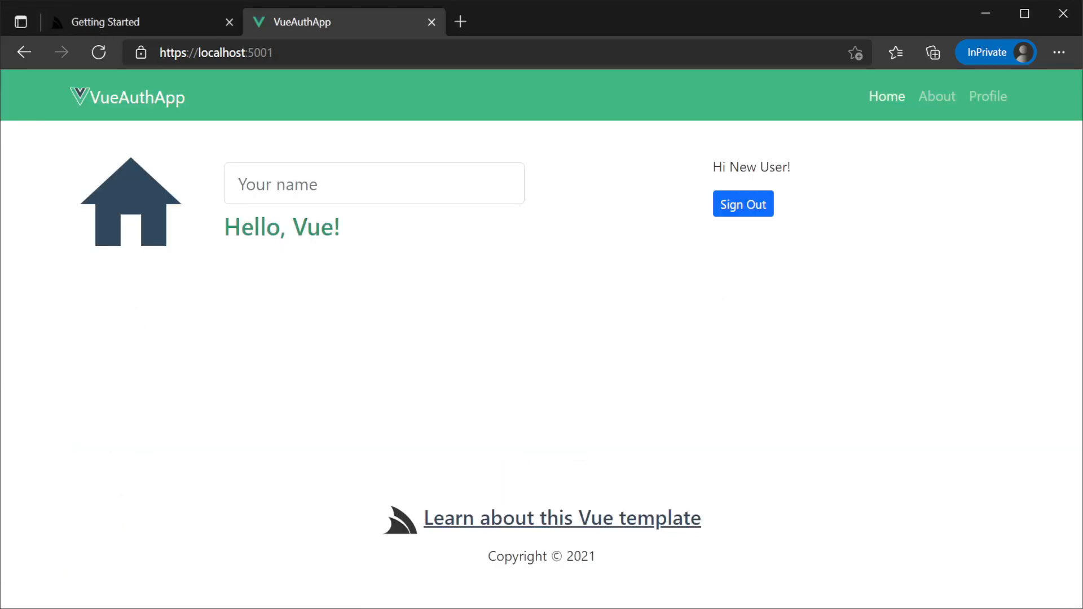
left_click(742, 203)
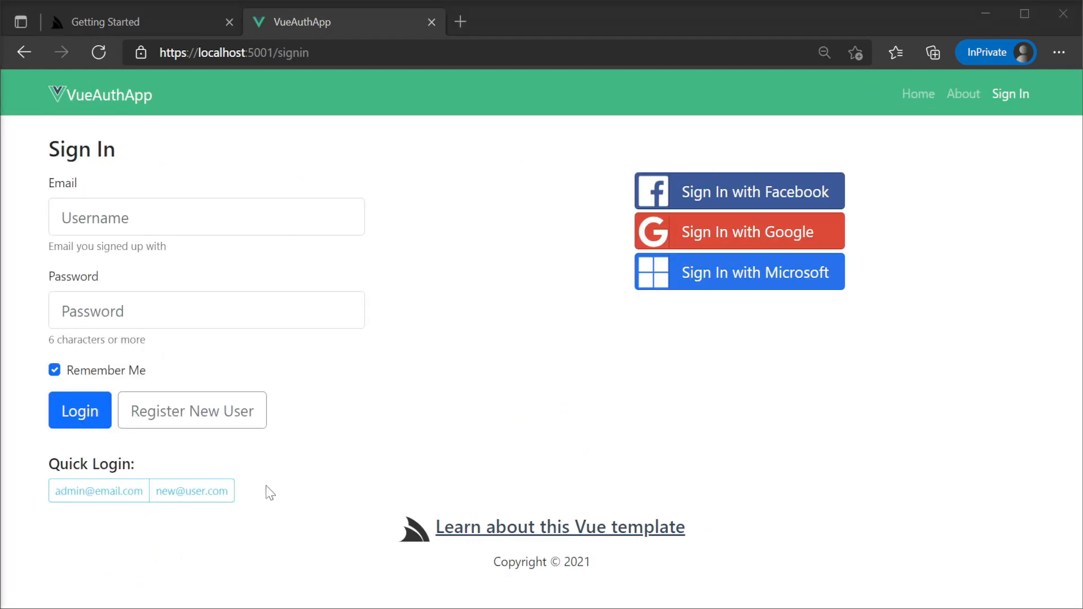
left_click(192, 490)
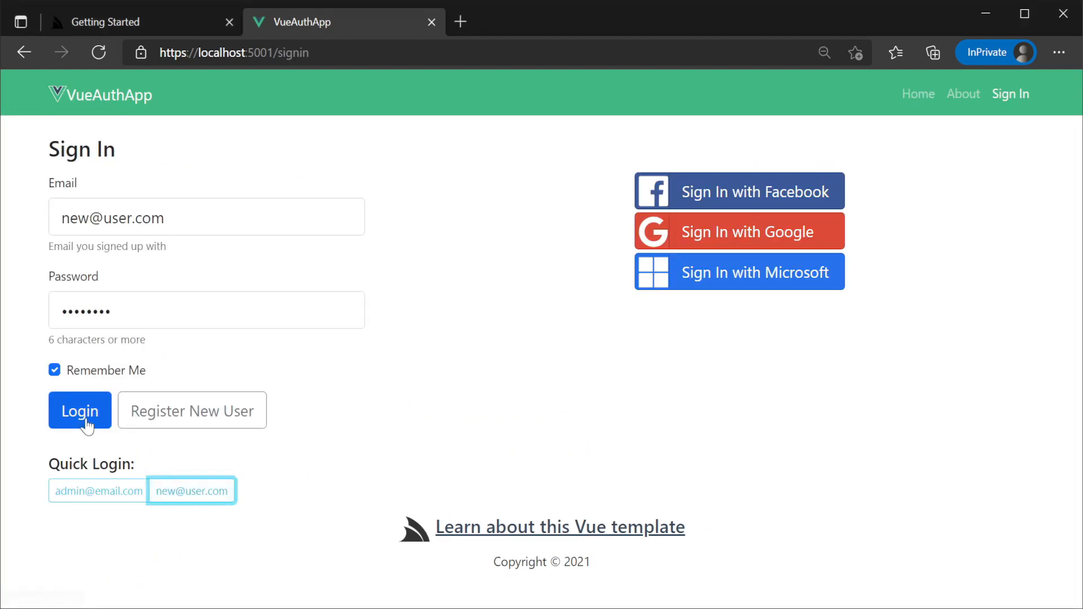
left_click(80, 410)
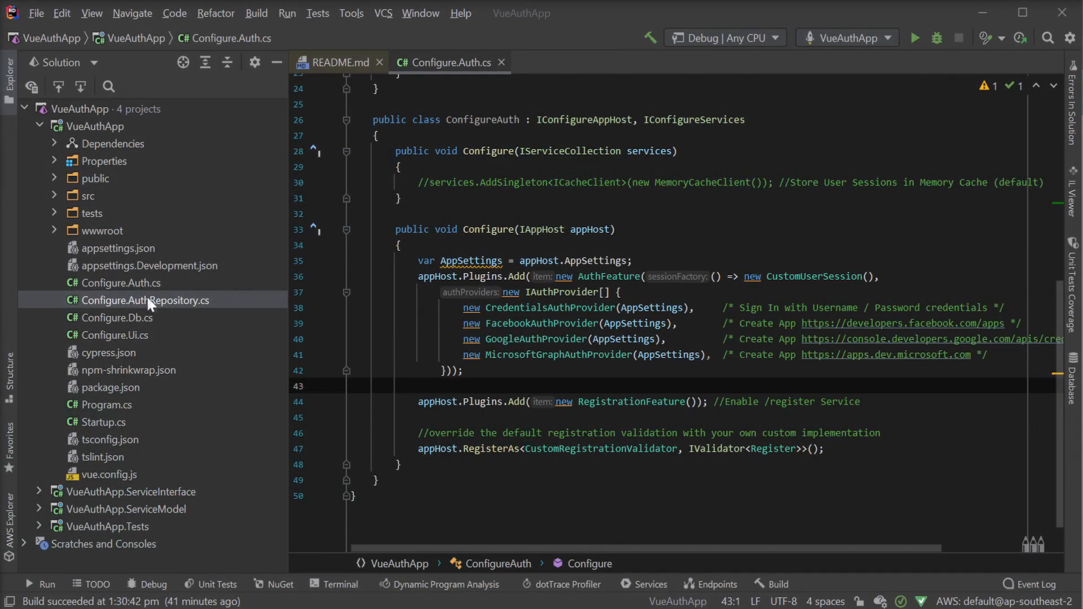
Step: Open Configure.AuthRepository.cs and highlight AppUser, UserAuthDetails, IDbConnectionFactory and UseDistinctRoleTables = true
double_click(142, 301)
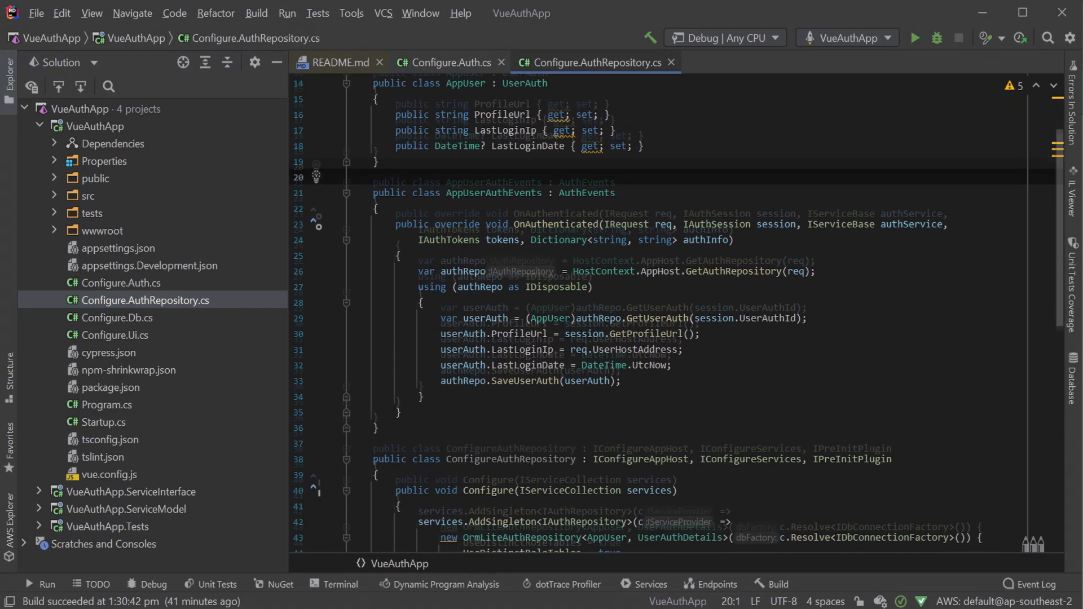
scroll("down", 3)
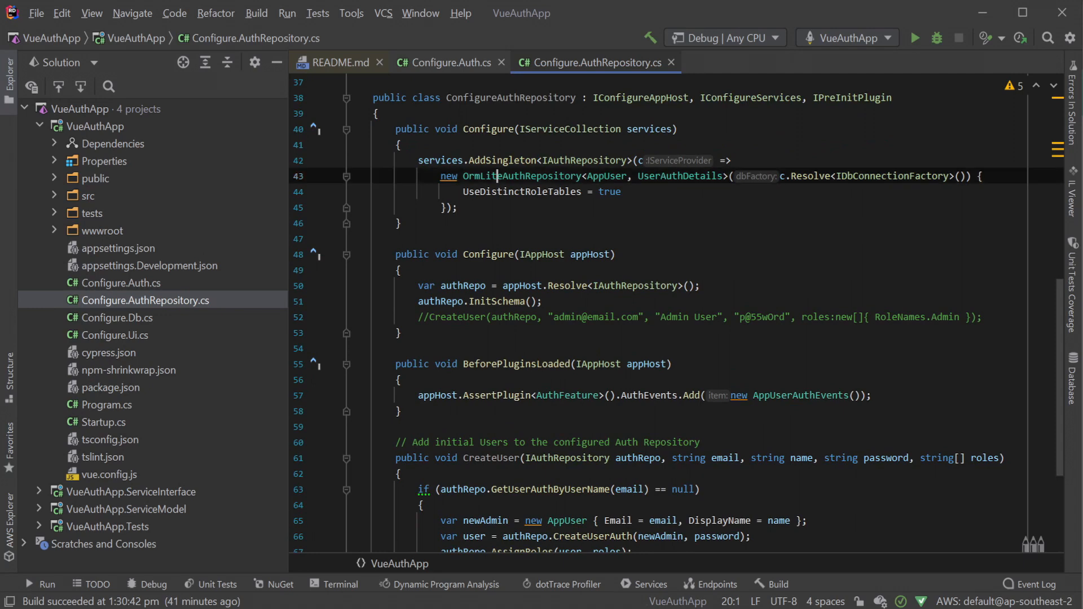
double_click(522, 175)
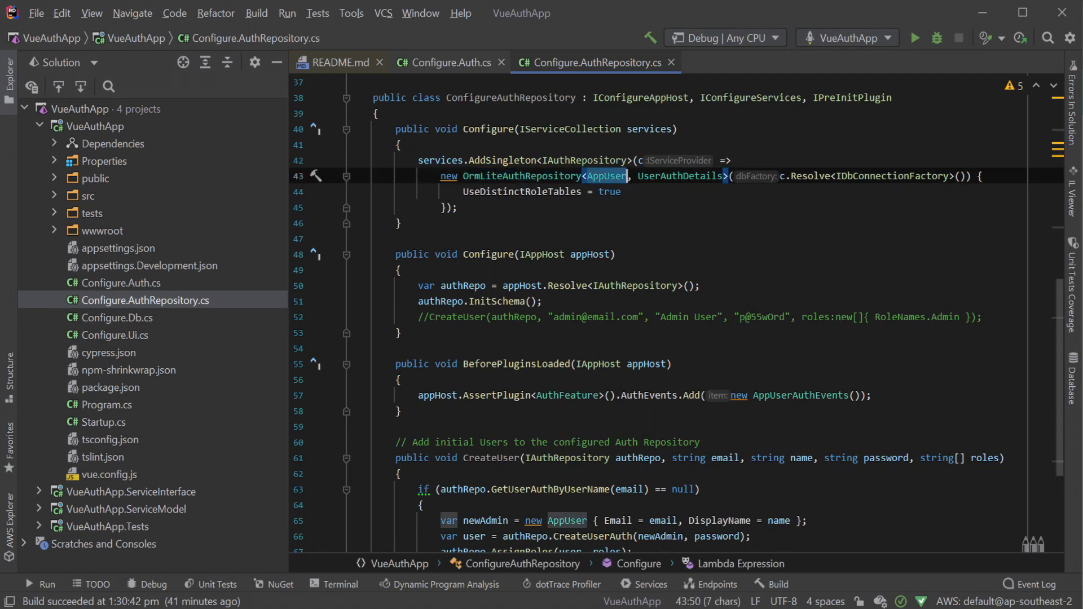
double_click(680, 176)
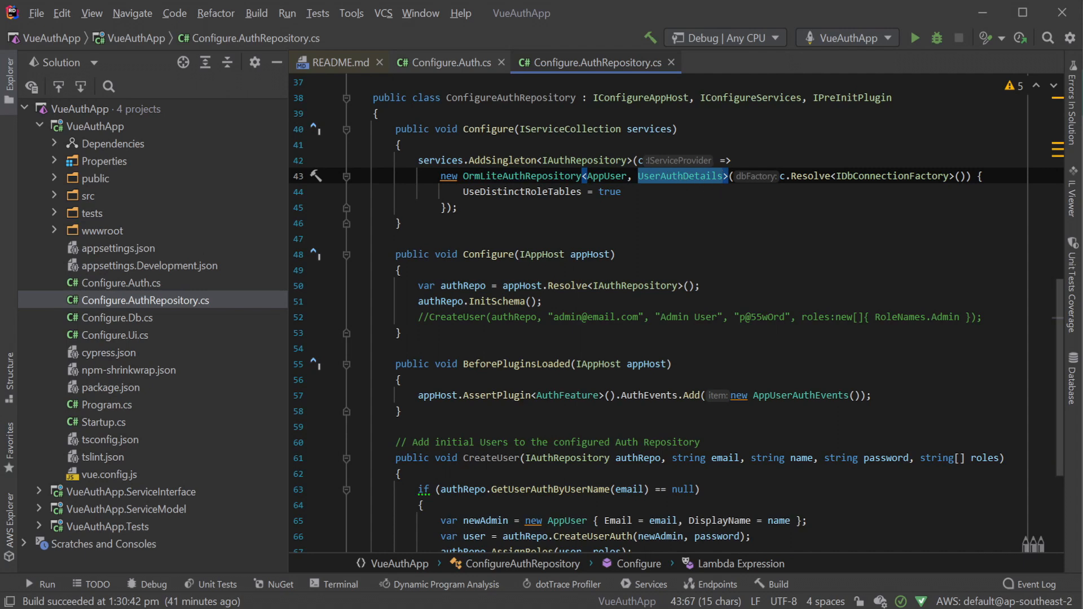
left_click(810, 176)
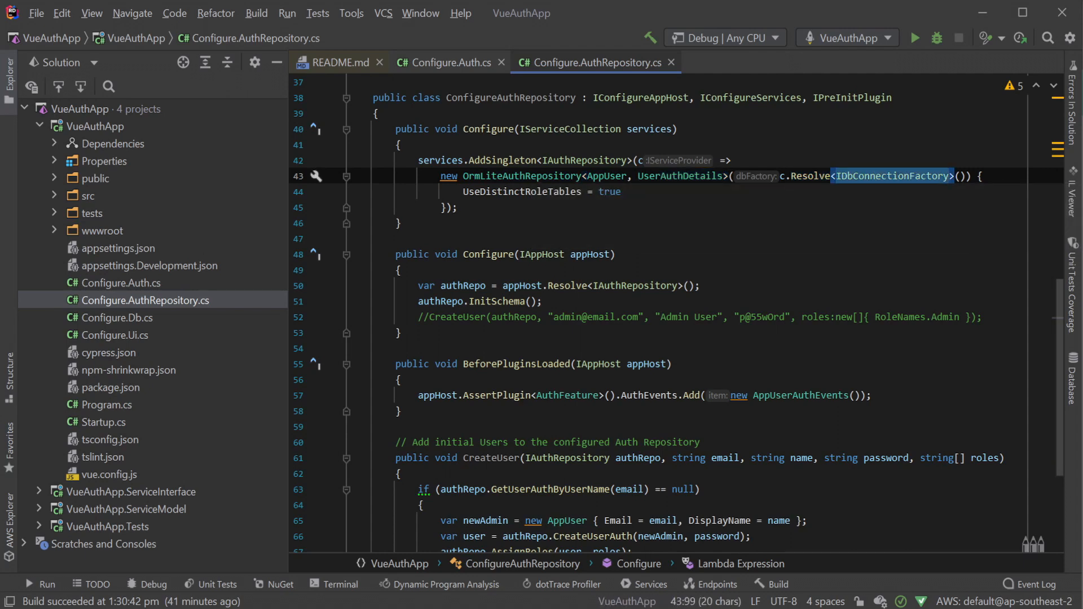
double_click(521, 191)
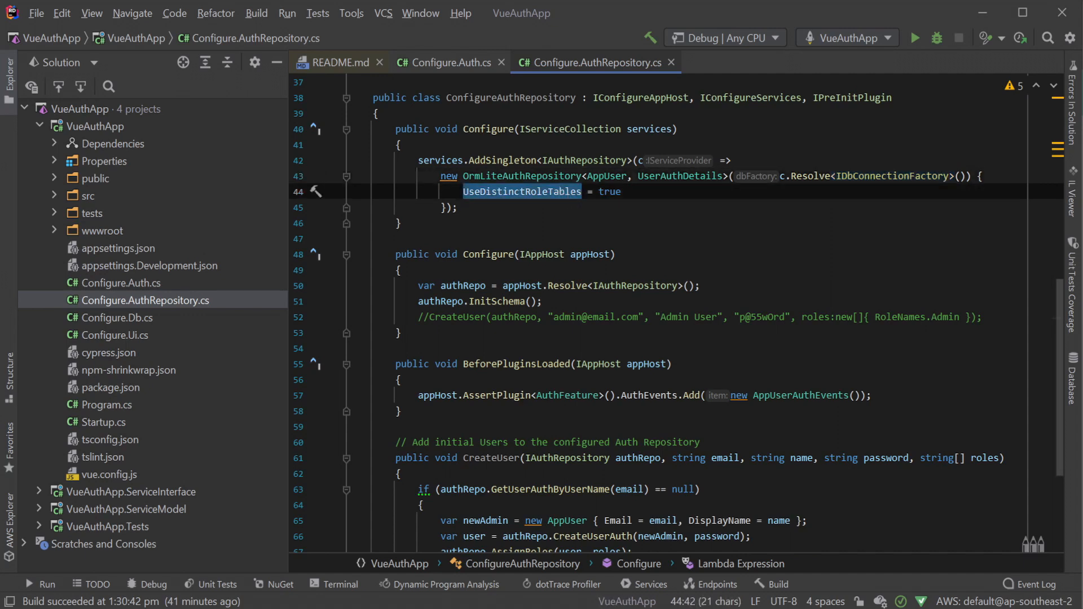
double_click(610, 191)
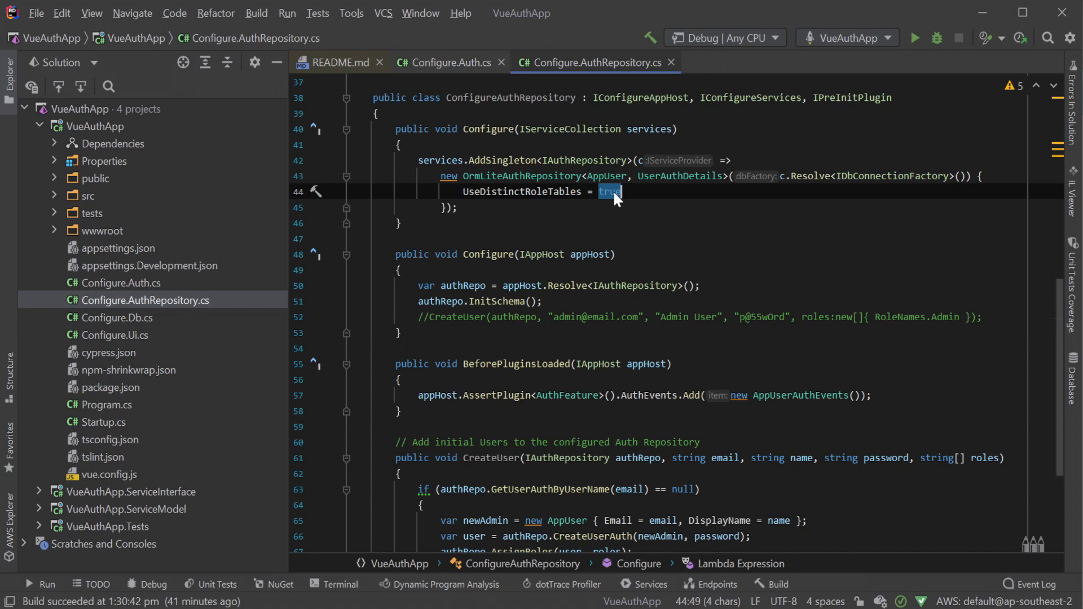
mouse_move(616, 197)
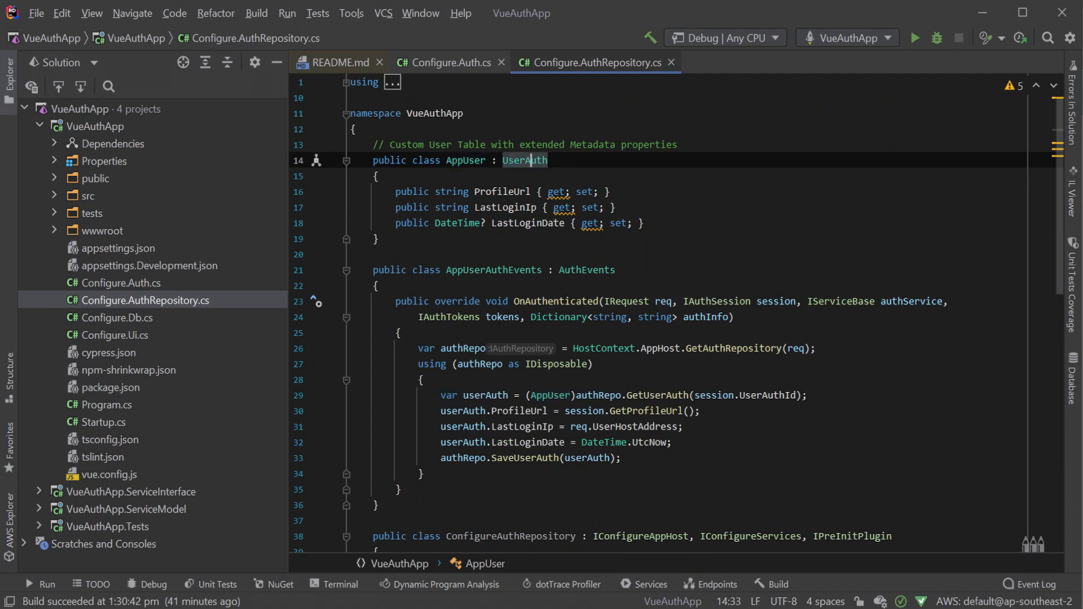
Step: Jump to the decompiled UserAuth class, scroll through it, then jump to UserAuthDetails' profile properties
left_click(525, 160)
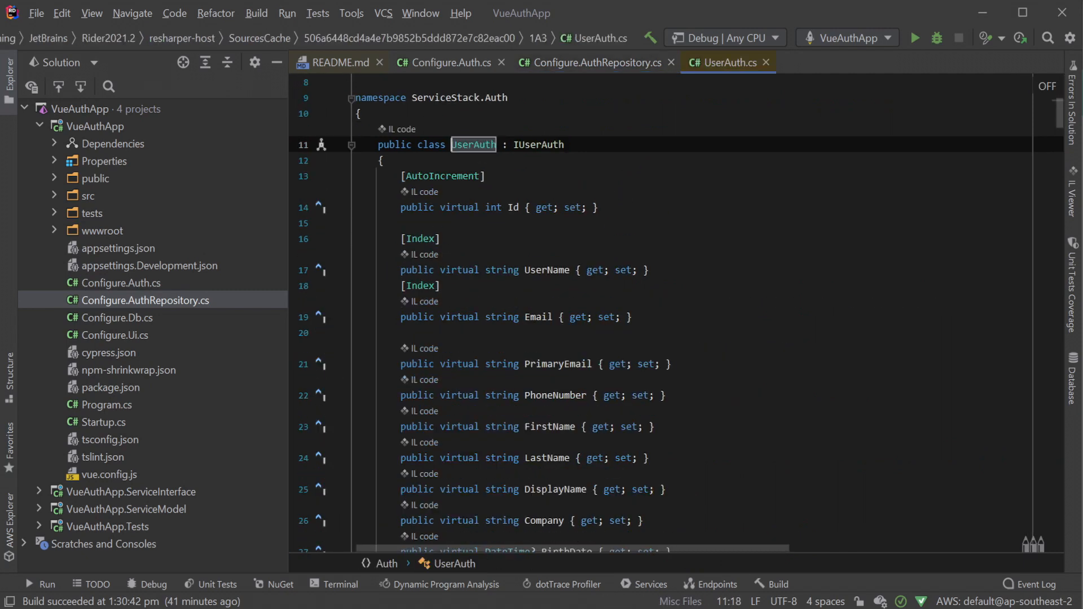
scroll("down", 3)
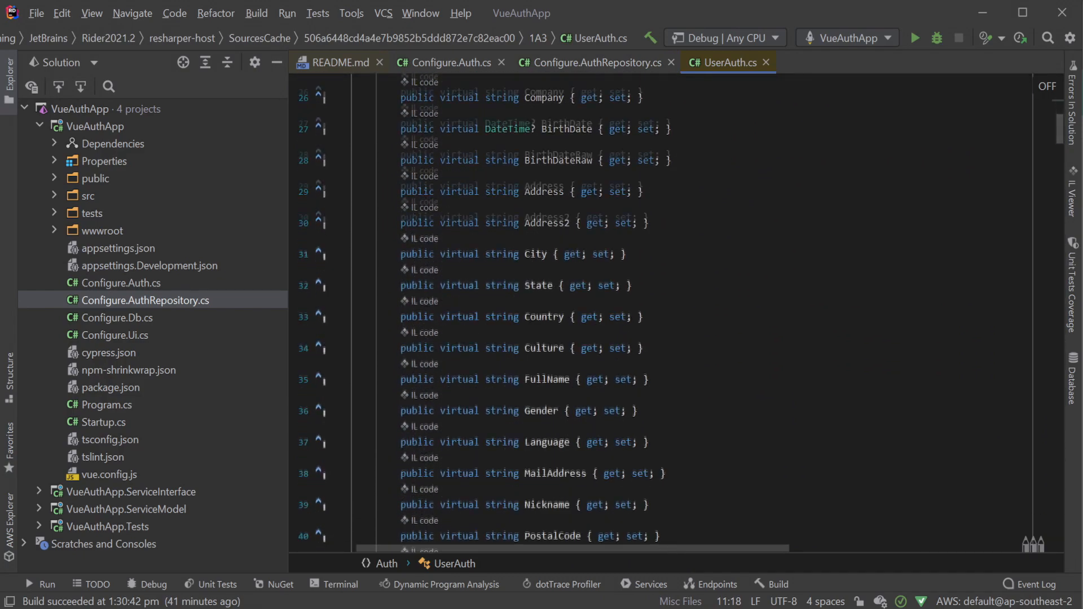
scroll("down", 3)
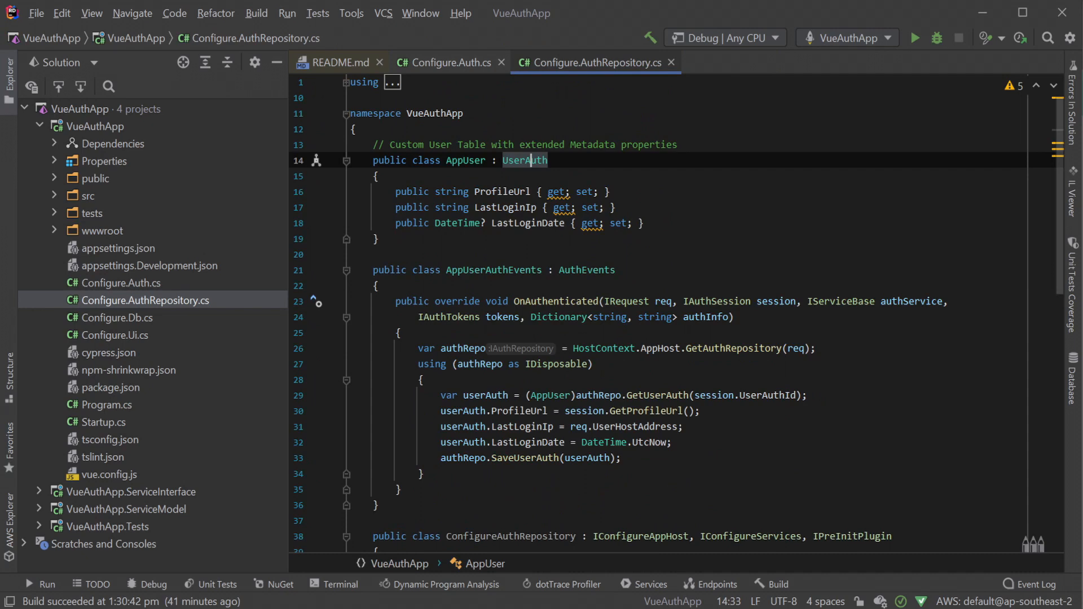
scroll("down", 3)
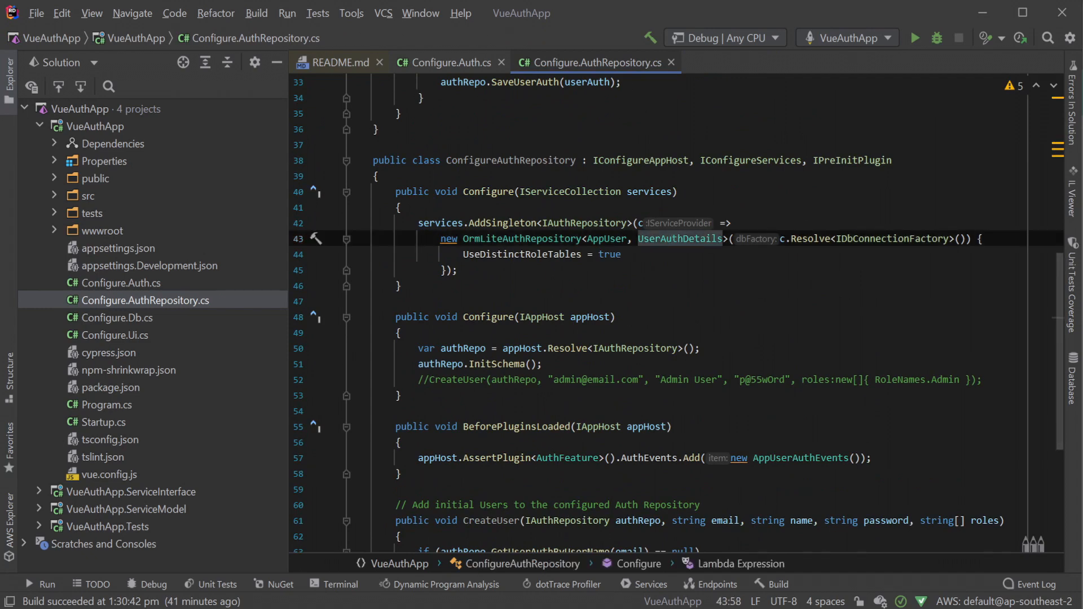
left_click(678, 238)
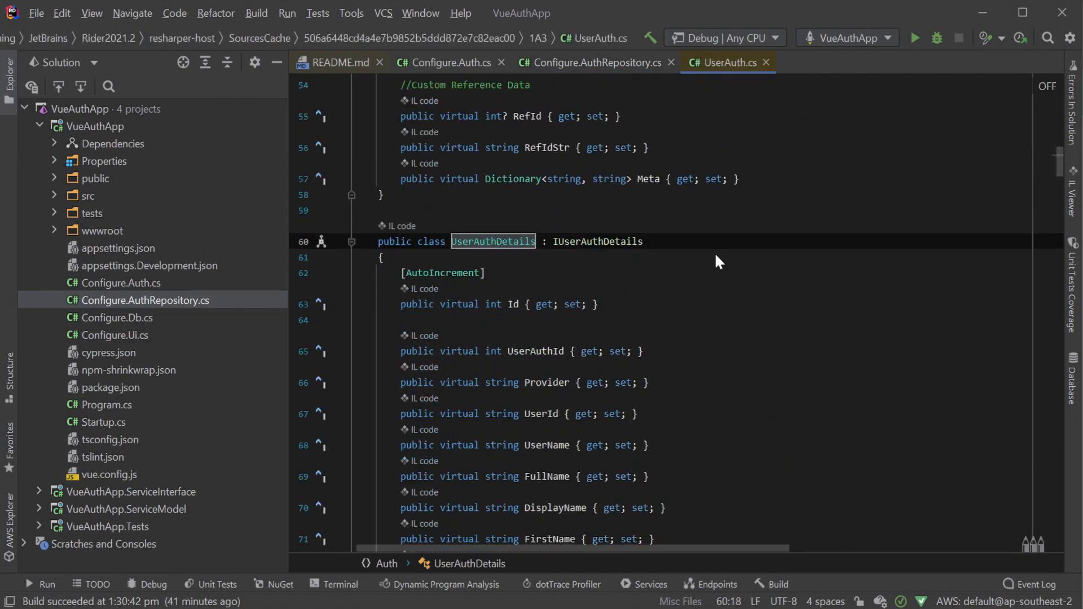
scroll("down", 3)
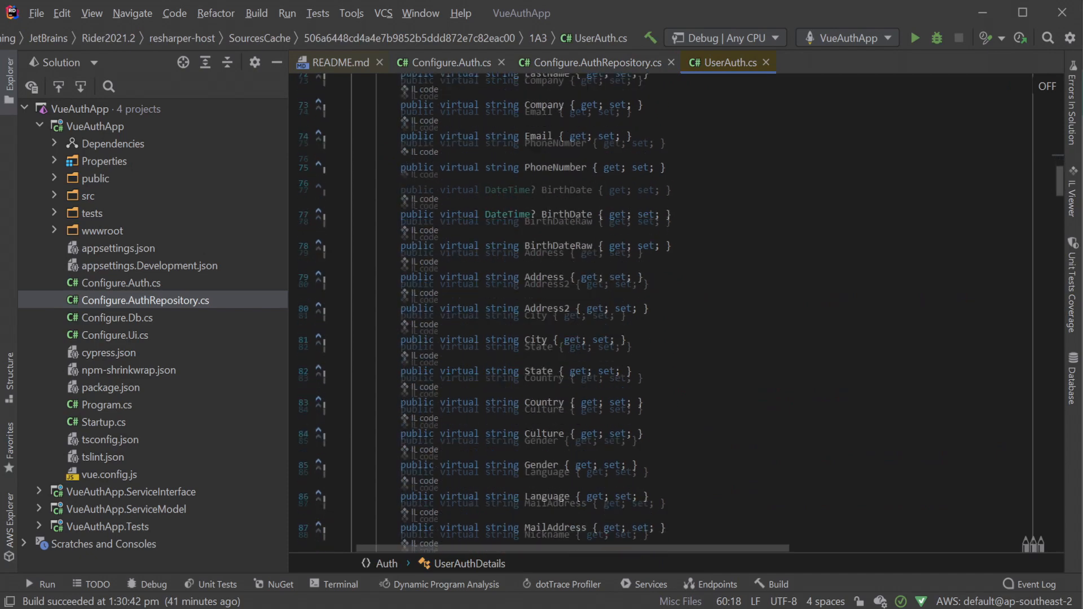
mouse_move(766, 62)
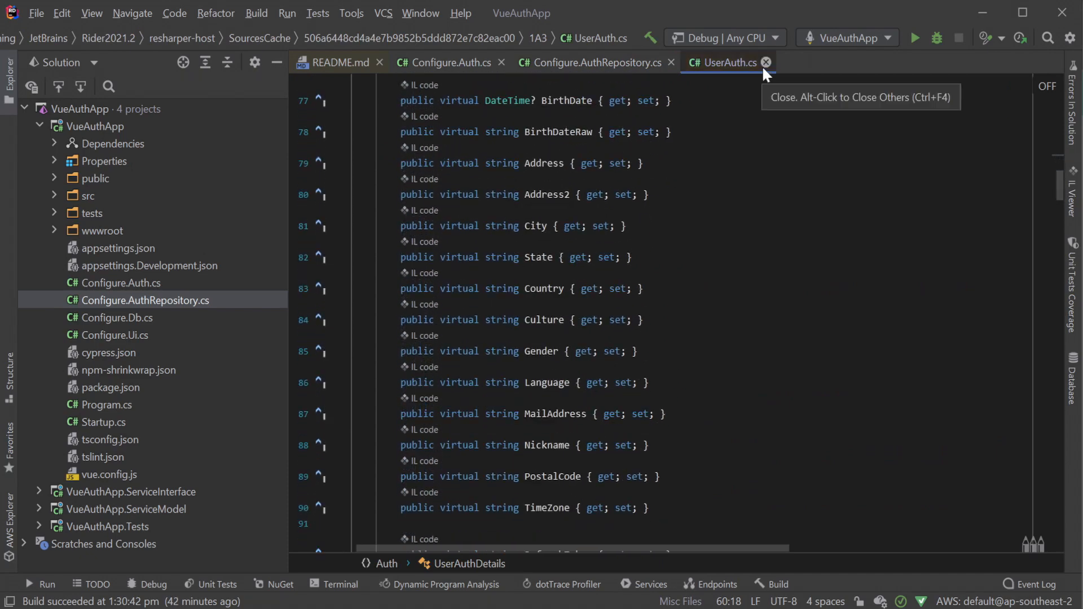
Step: Close UserAuth.cs and highlight IDbConnectionFactory and UseDistinctRoleTables in the repository configuration
left_click(766, 62)
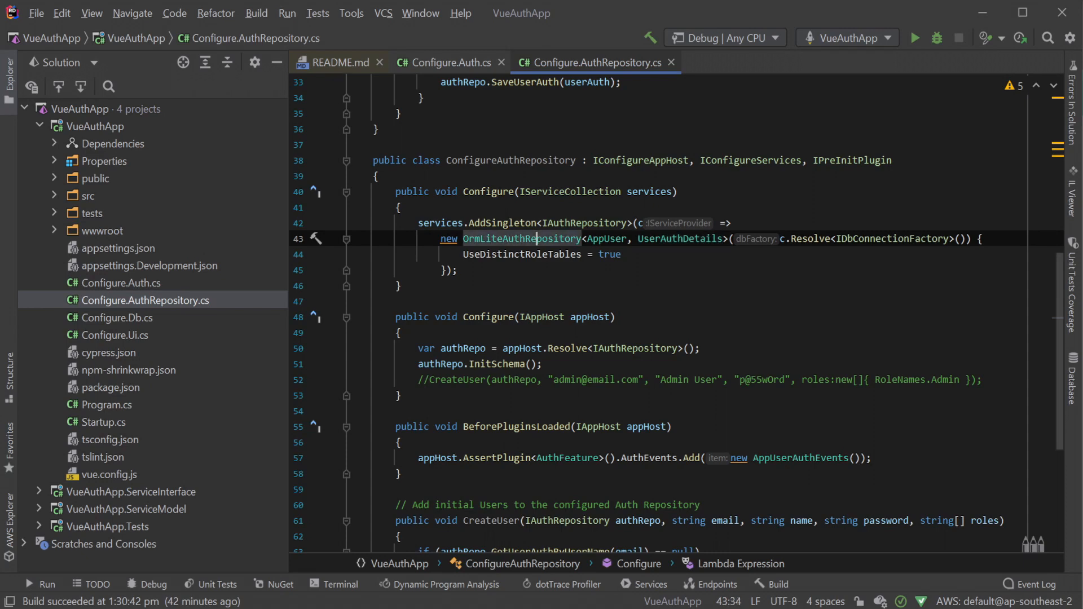
double_click(892, 238)
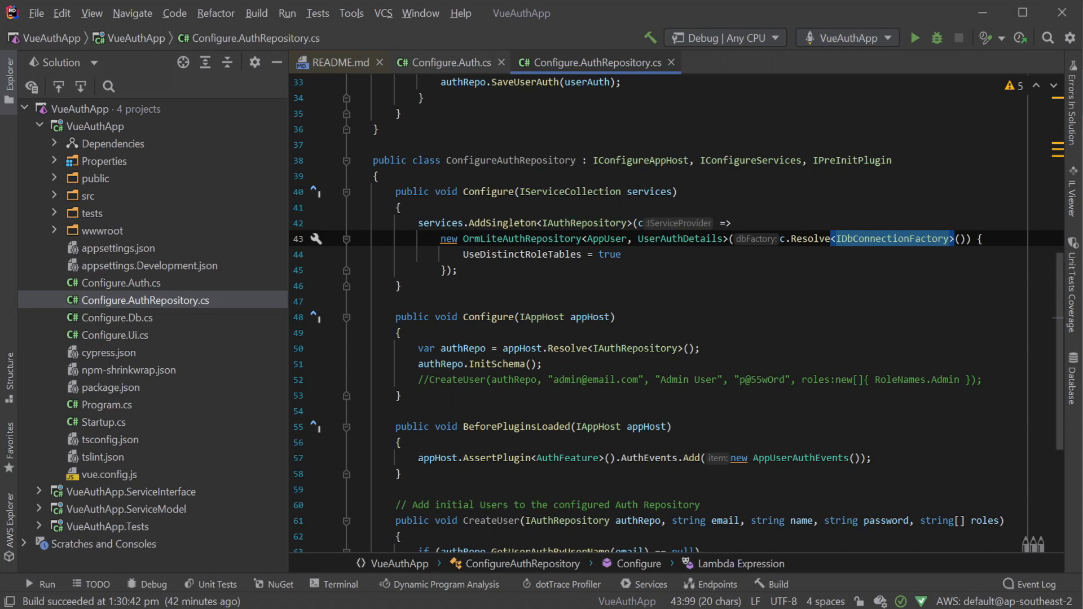
double_click(521, 254)
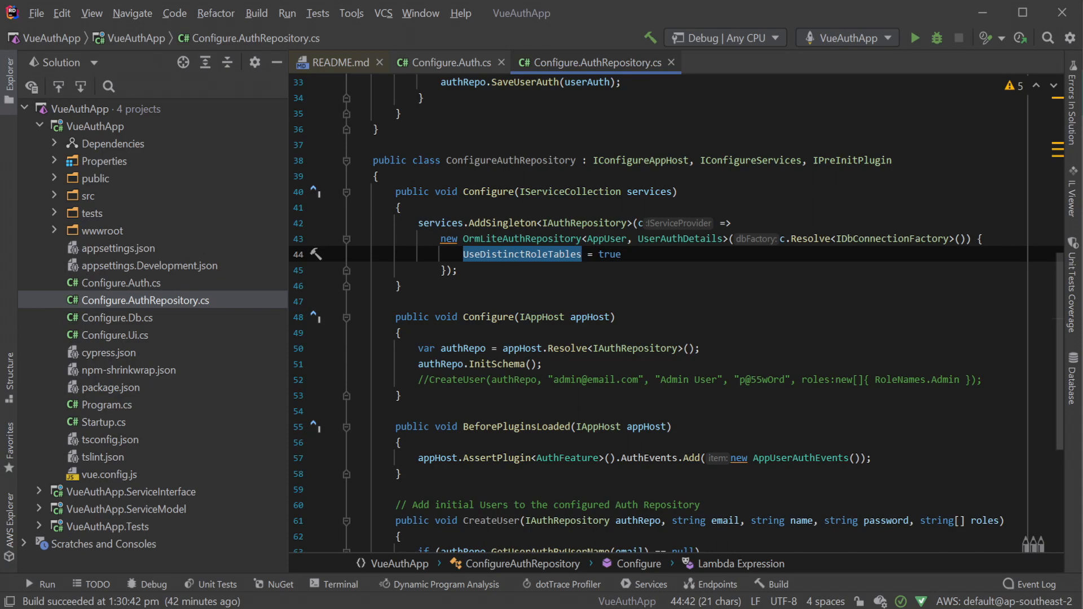
Step: Highlight appHost, IAuthRepository and AddSingleton, then open Configure.Db.cs
scroll("down", 3)
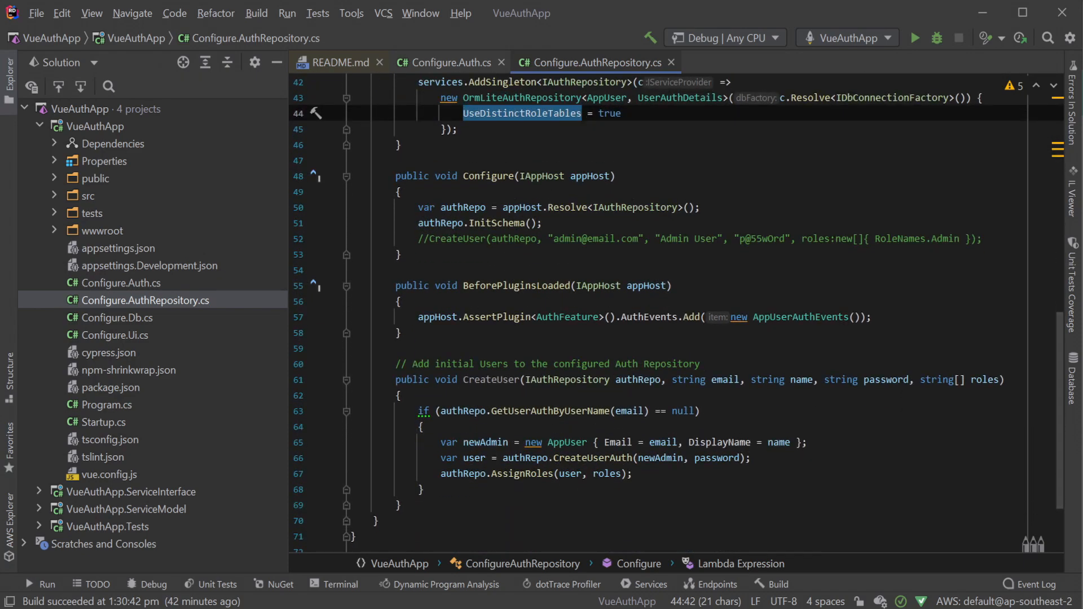
double_click(592, 175)
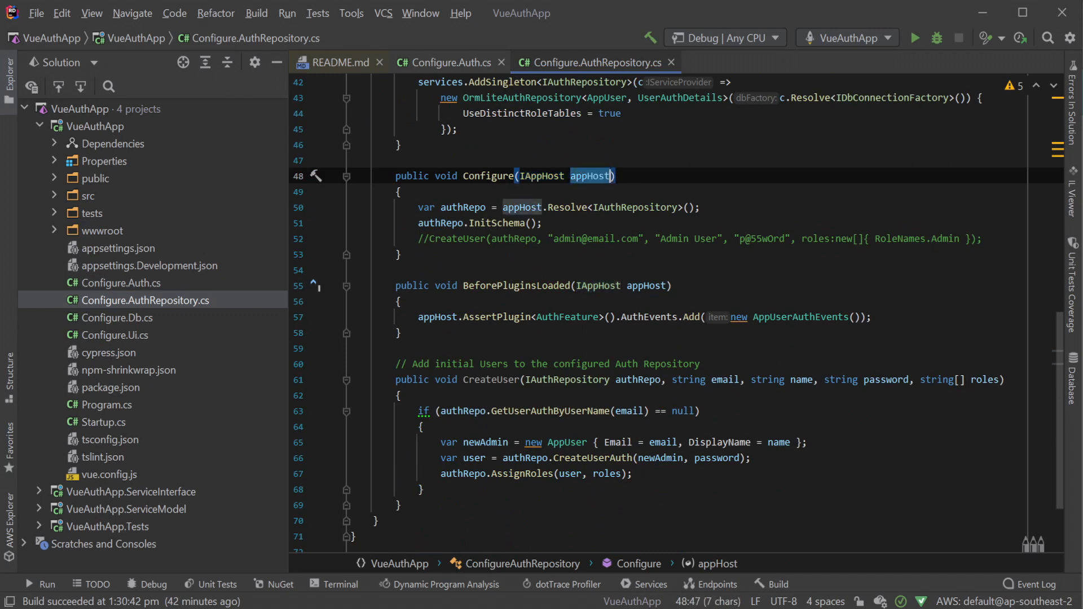
left_click(634, 207)
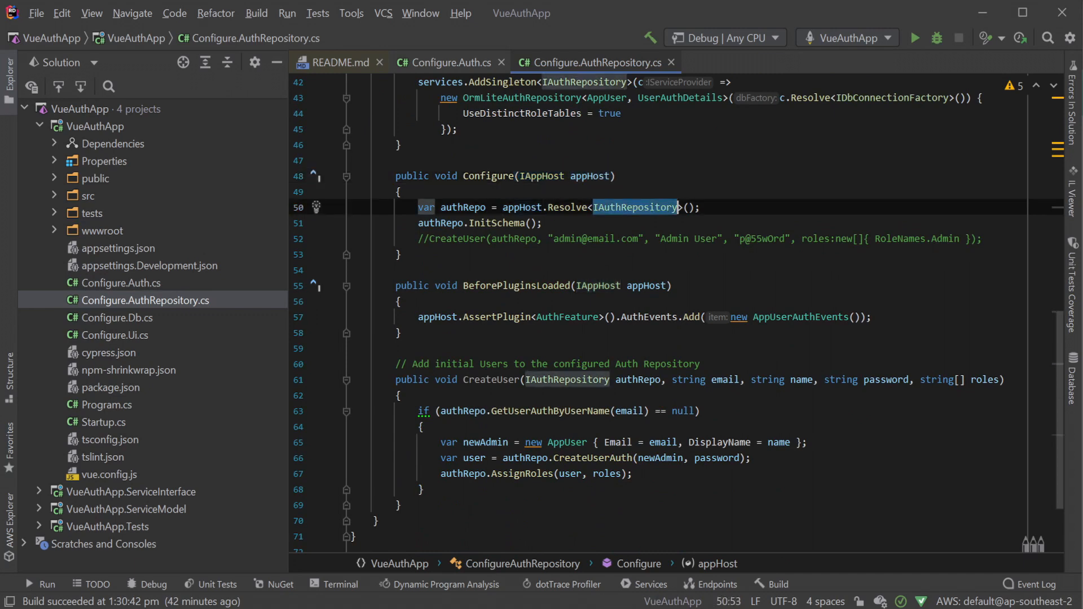
left_click(502, 81)
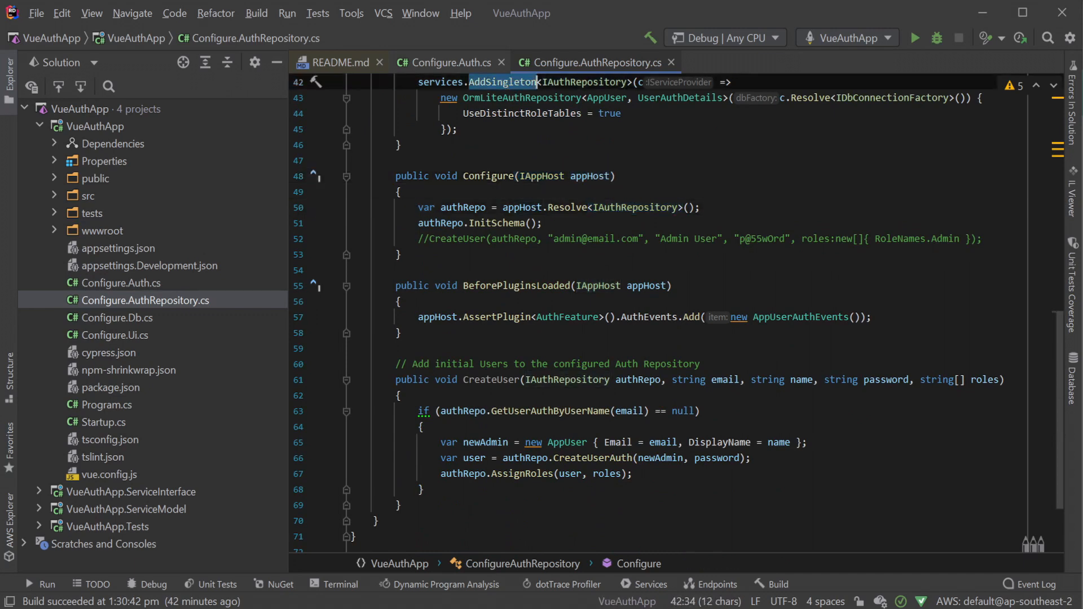
double_click(496, 222)
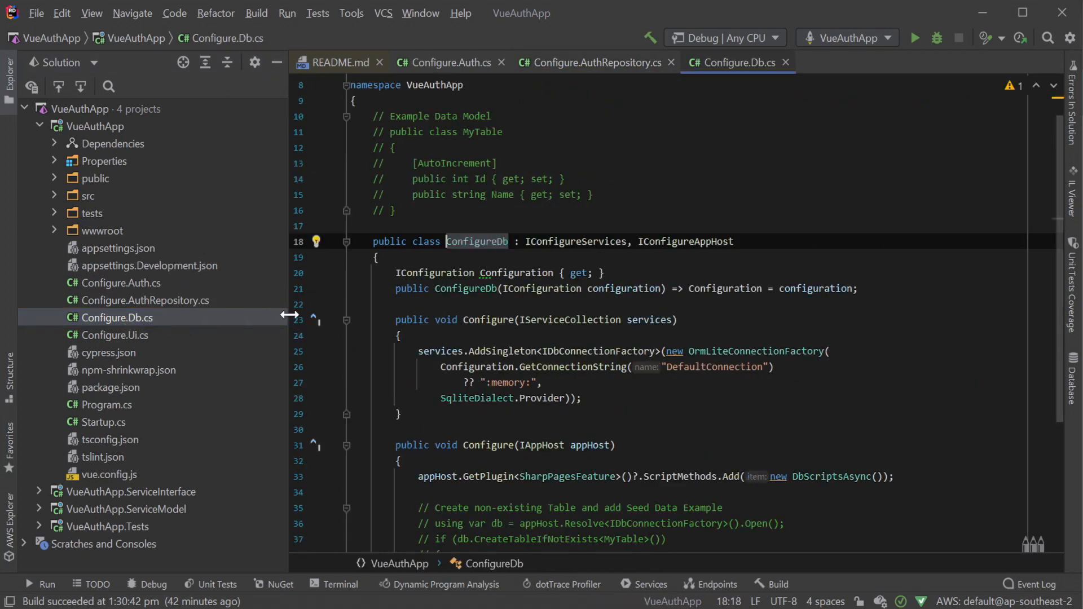
Step: Replace the :memory: fallback connection string in Configure.Db.cs with vueauth.sqlite
scroll("down", 3)
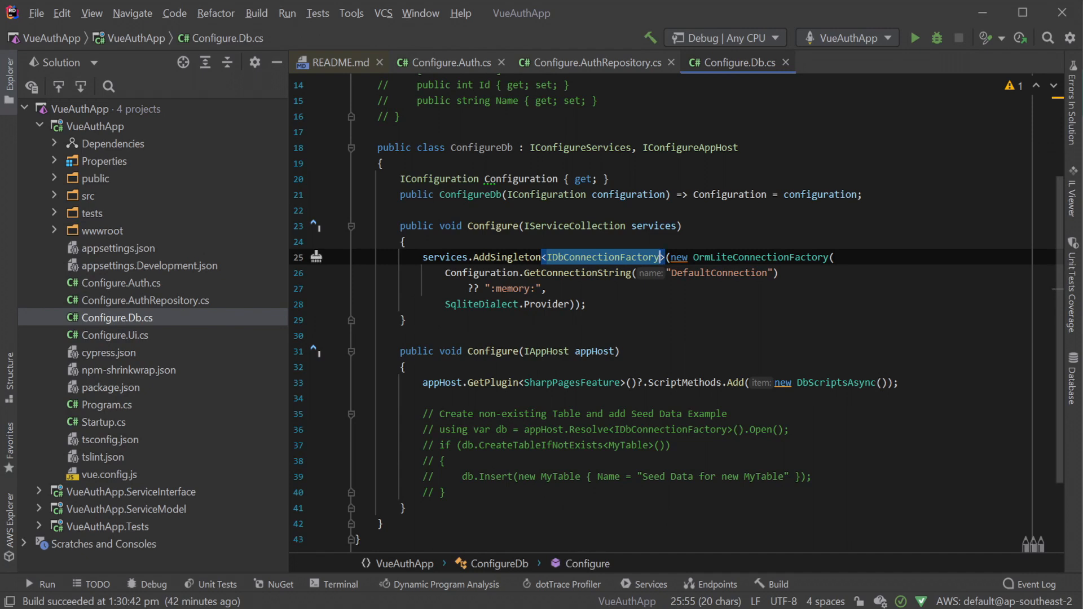
double_click(511, 289)
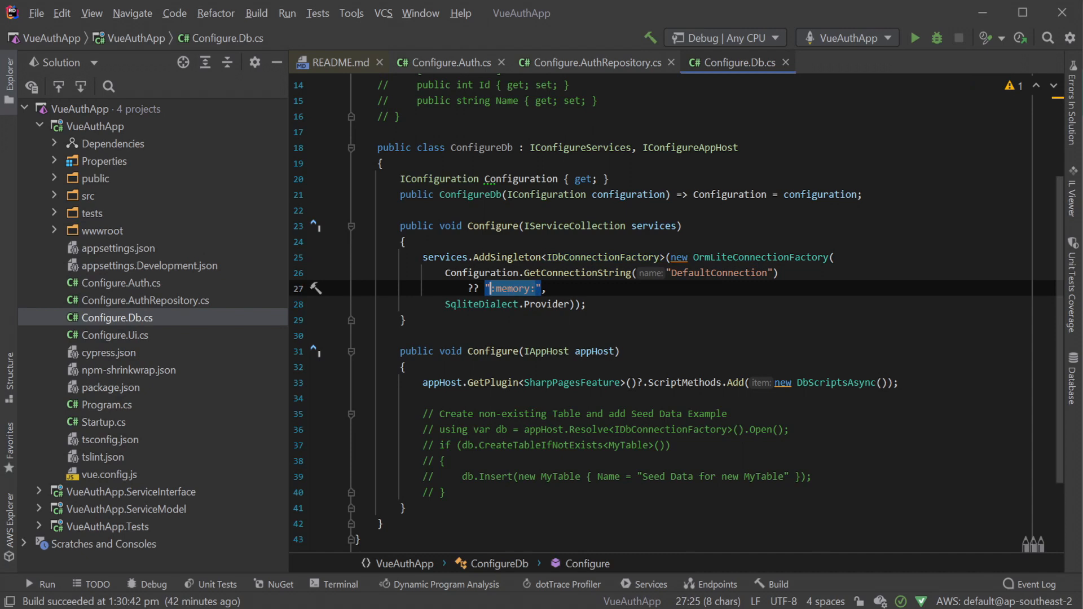
type("vueauth")
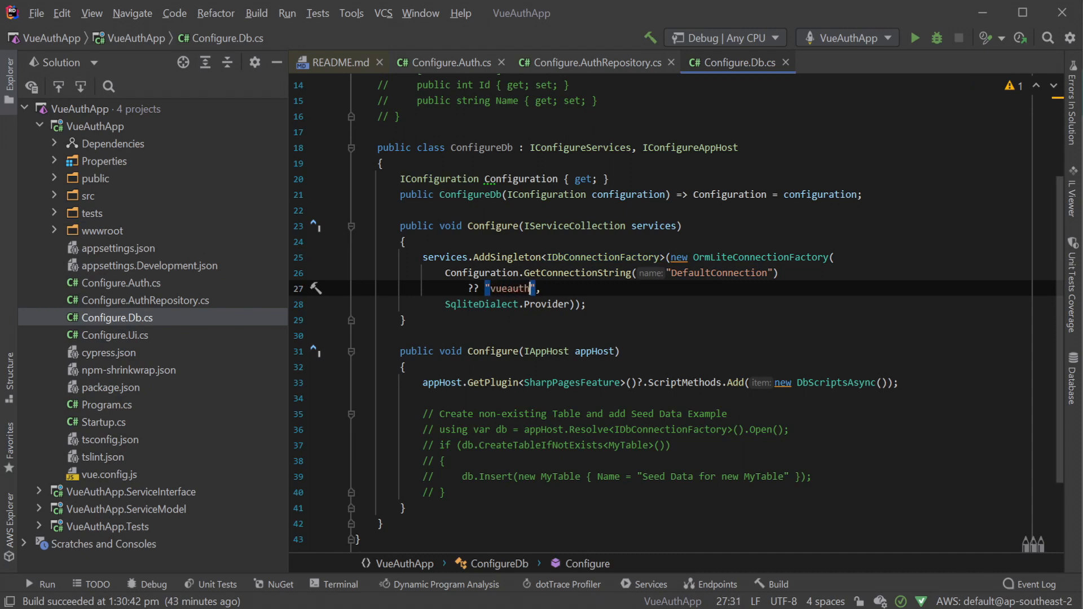
type(".sqlite")
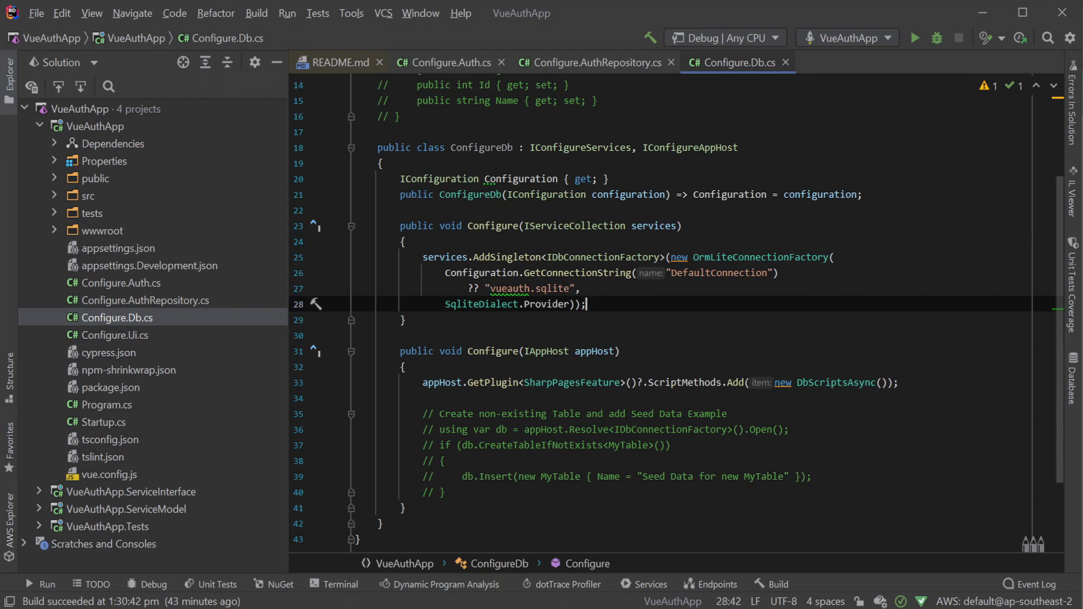
mouse_move(913, 37)
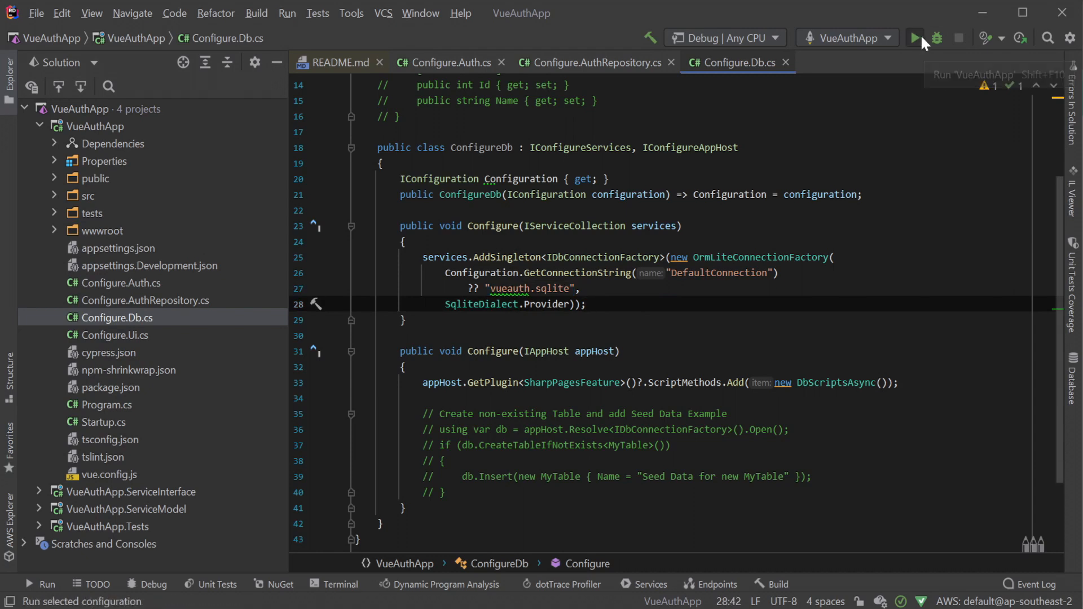
Step: Run the app, connect to vueauth.sqlite, and browse the UserAuthDetails, UserAuthRole and AppUser tables
left_click(914, 38)
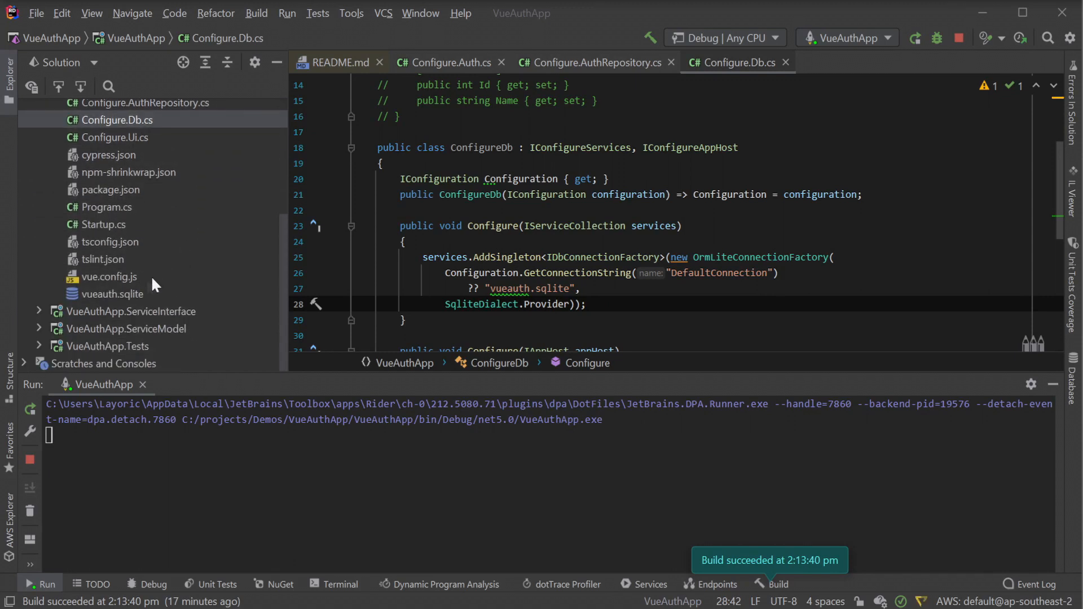
double_click(112, 293)
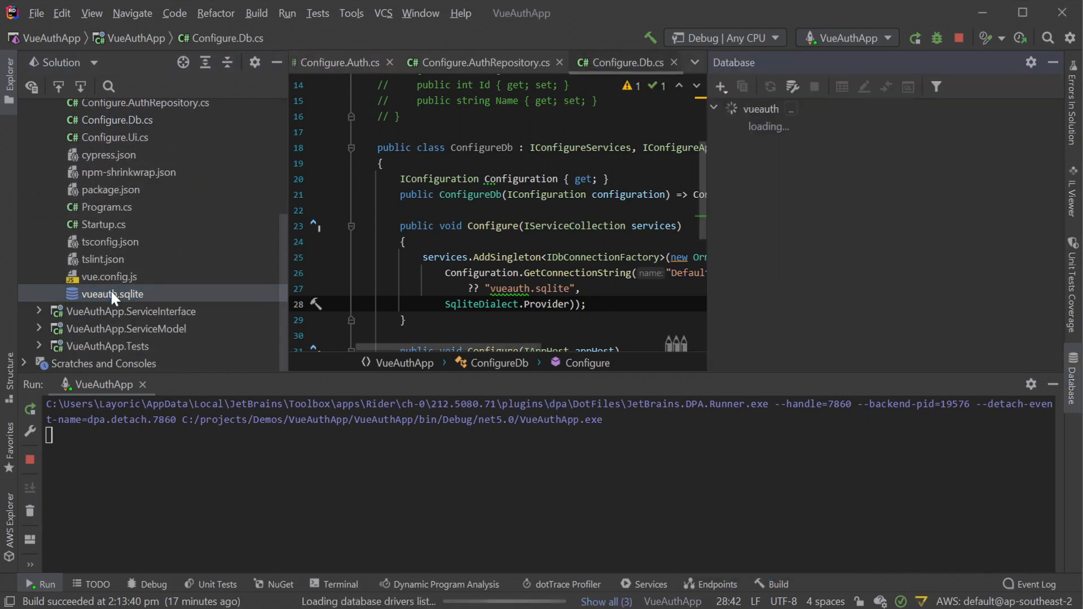
double_click(111, 293)
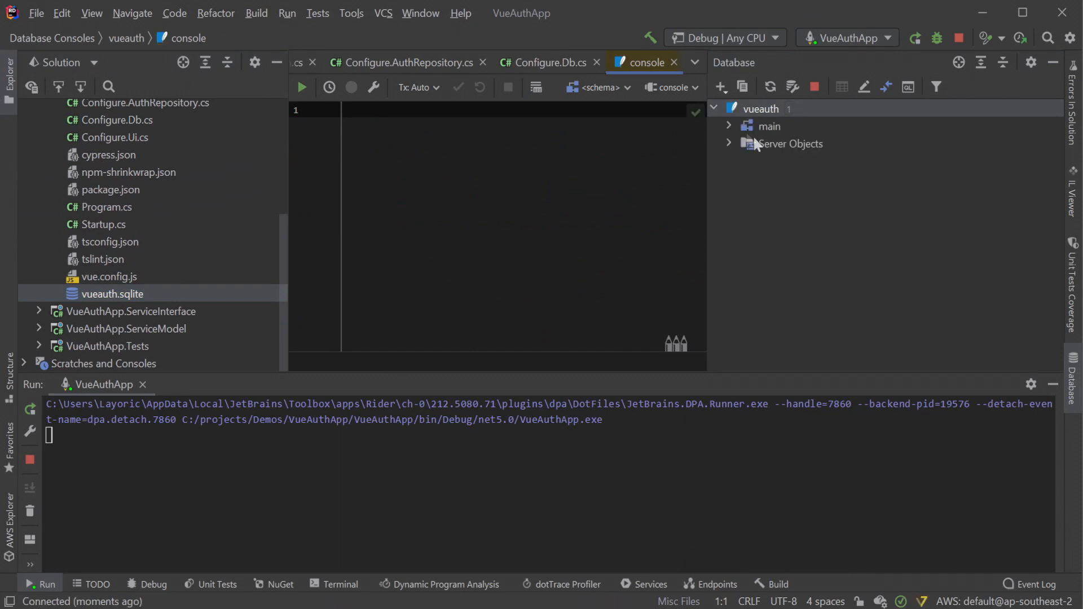
left_click(729, 126)
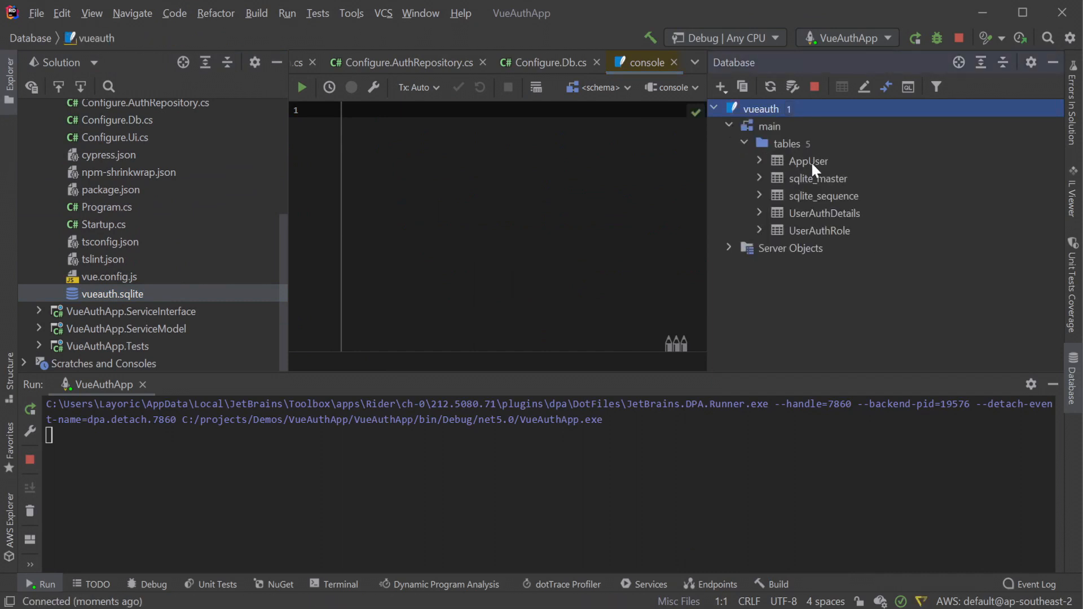
left_click(823, 212)
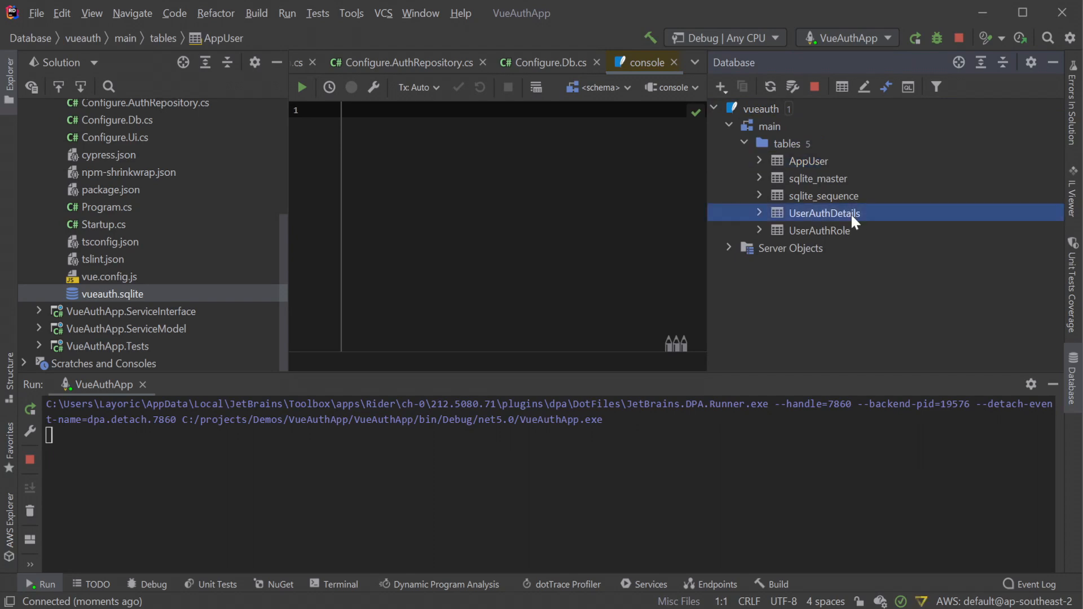
left_click(818, 231)
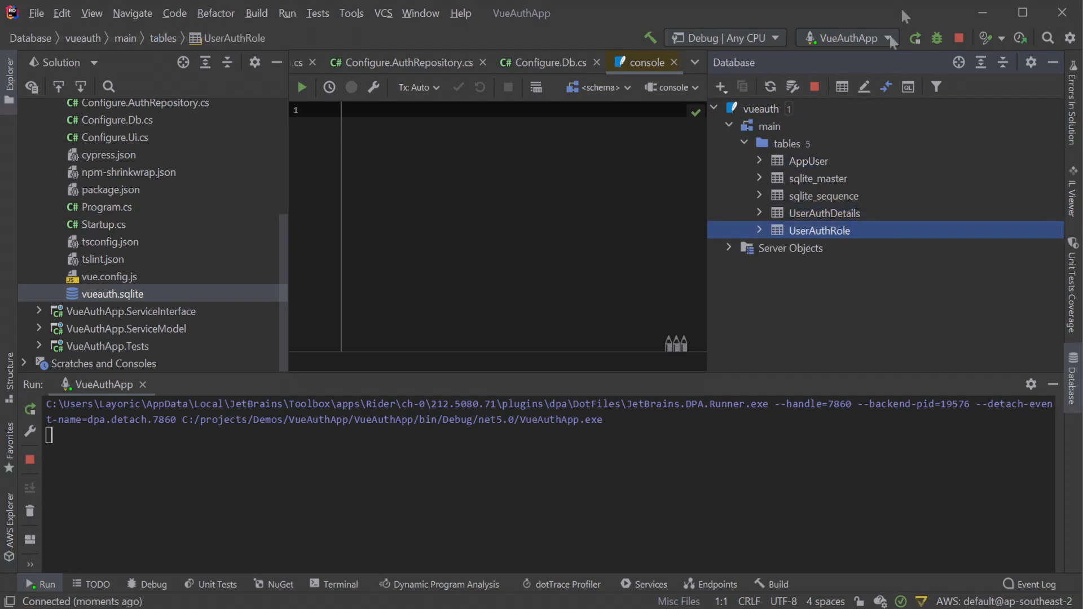
left_click(807, 160)
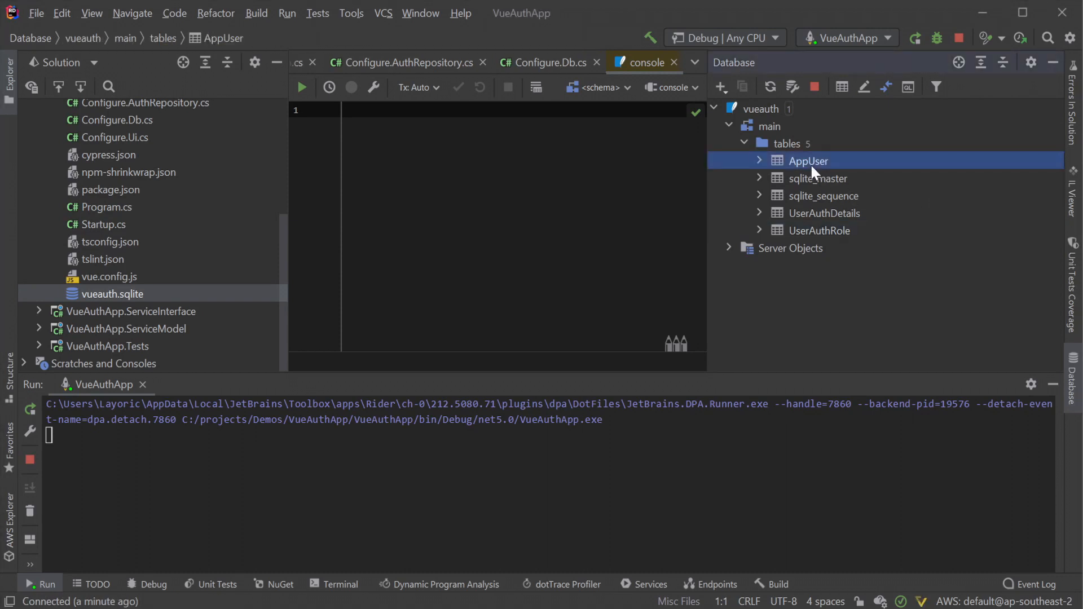
mouse_move(760, 167)
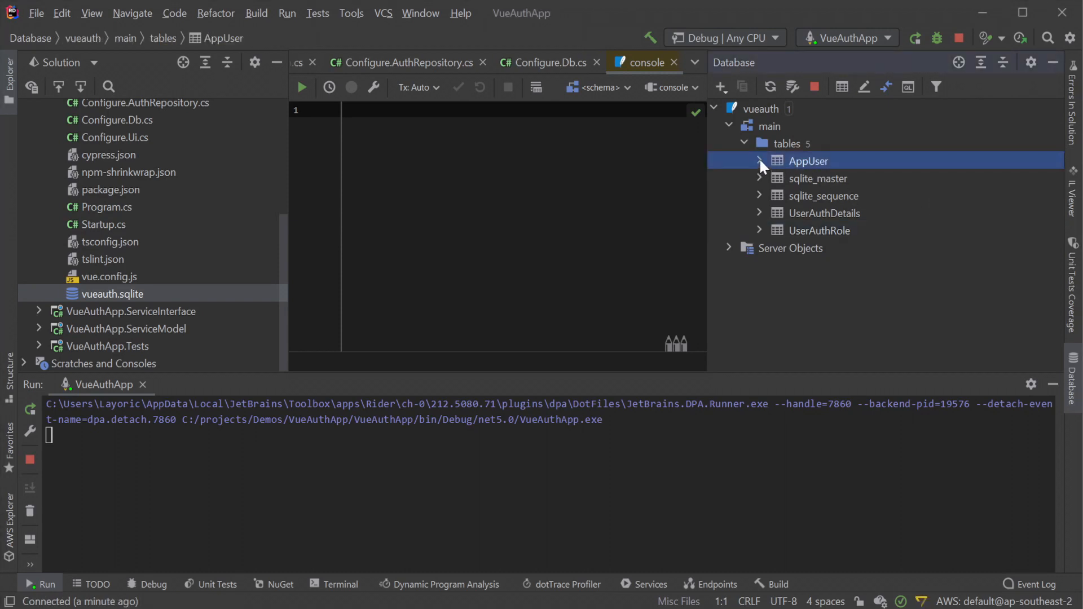
Step: Inspect AppUser's ProfileUrl, LastLoginIp and LastLoginDate columns, then return to Configure.AuthRepository.cs
left_click(760, 161)
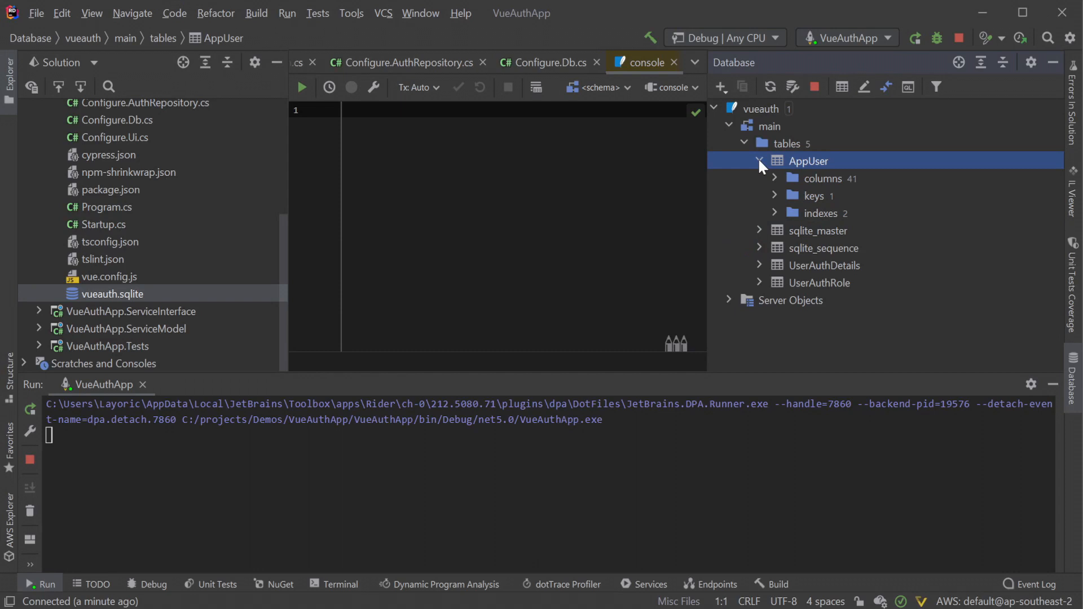
left_click(775, 179)
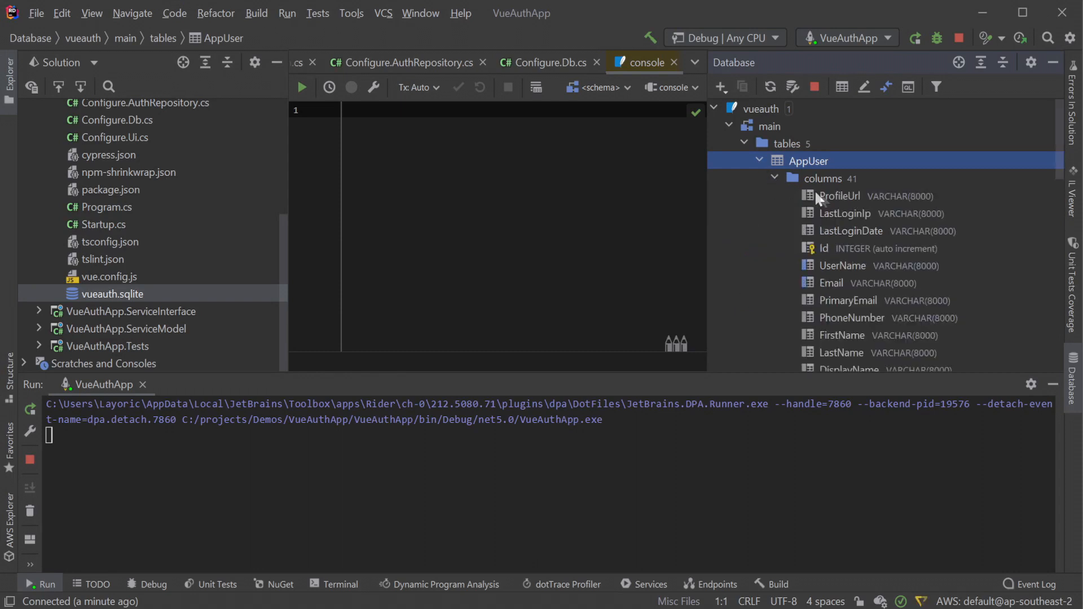
left_click(838, 196)
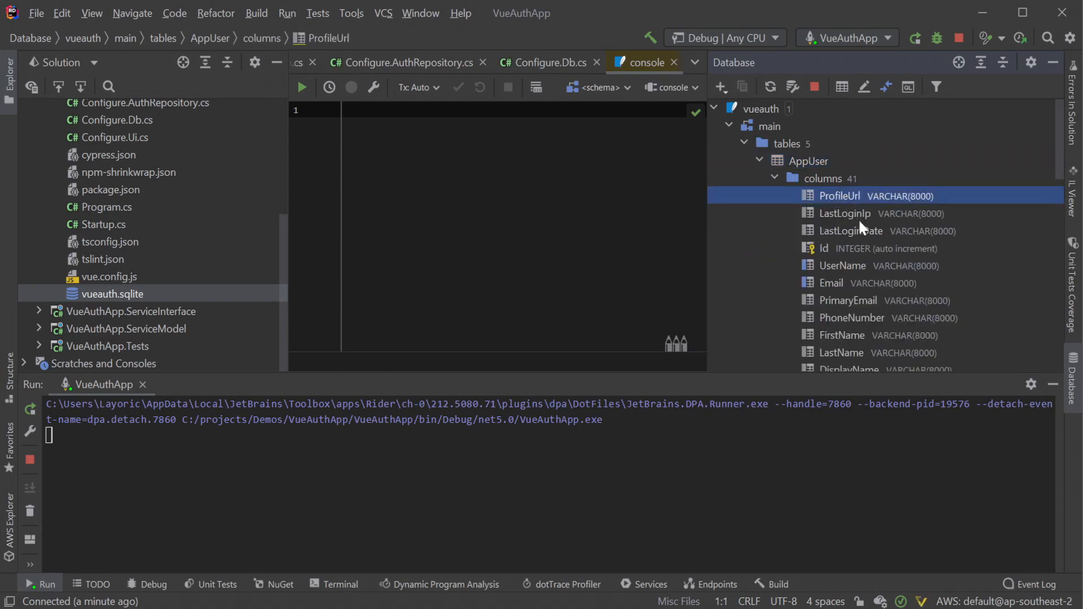
left_click(844, 213)
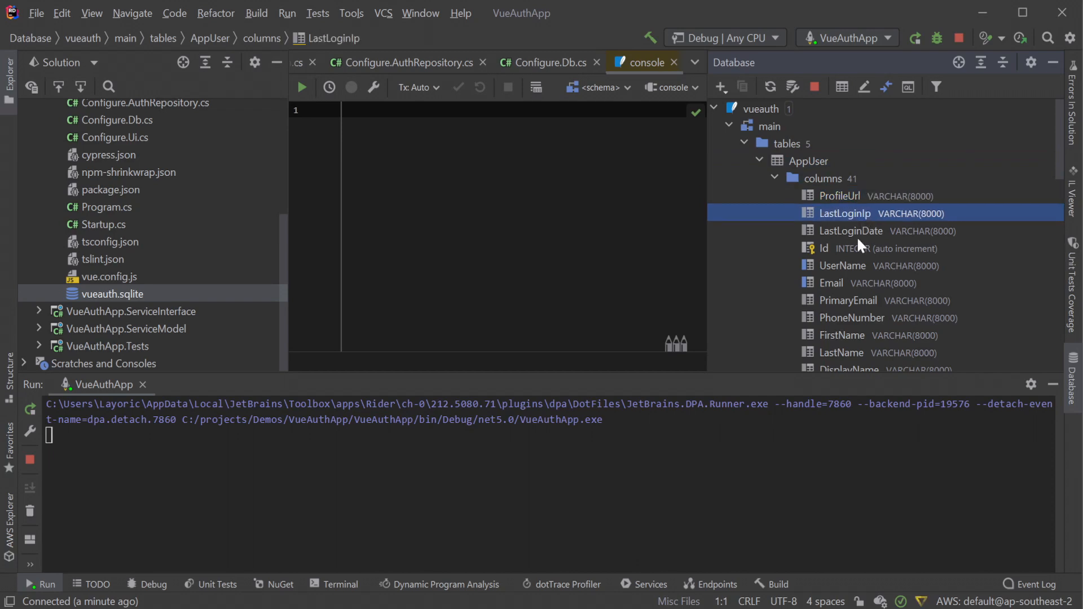
left_click(851, 230)
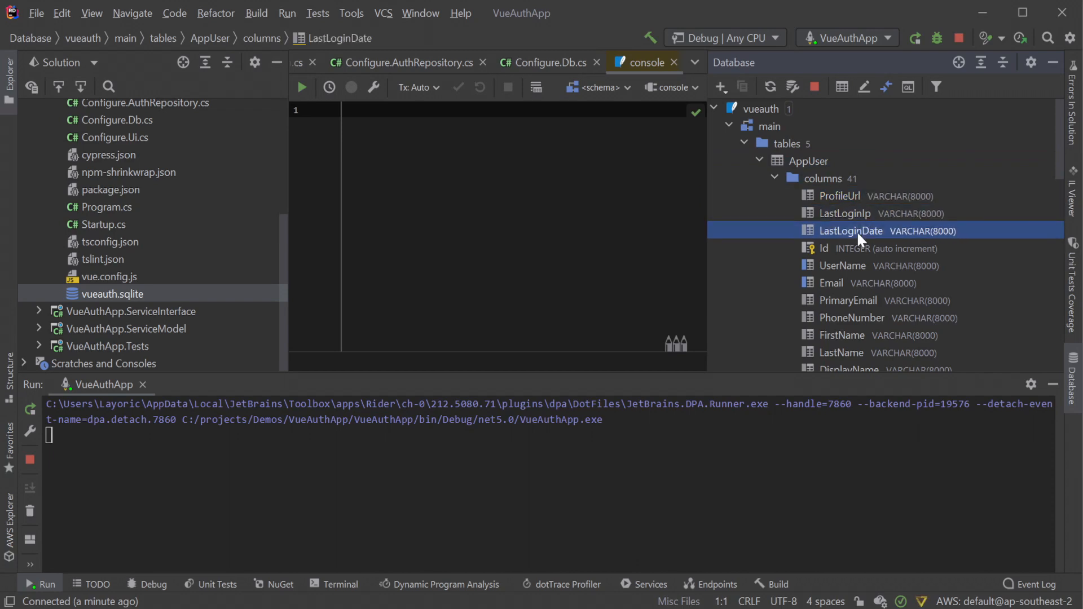
mouse_move(945, 293)
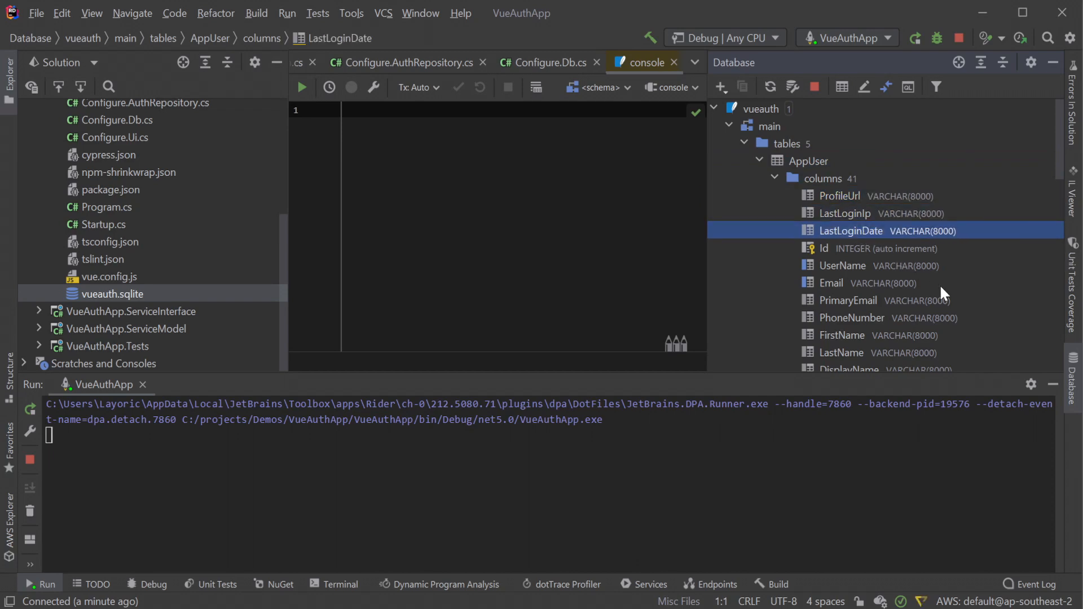
left_click(398, 62)
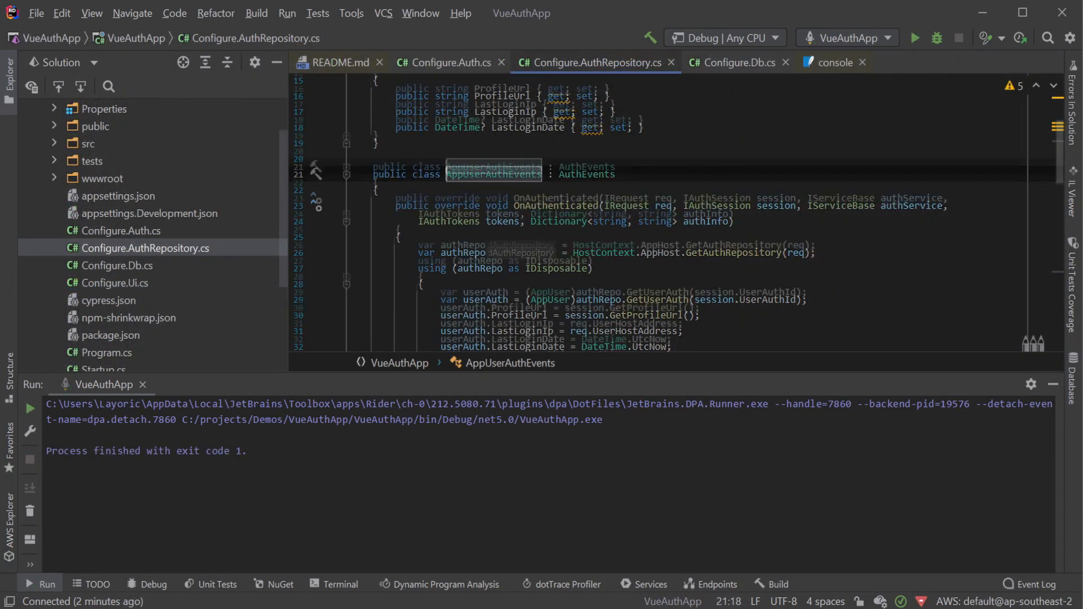
scroll("down", 3)
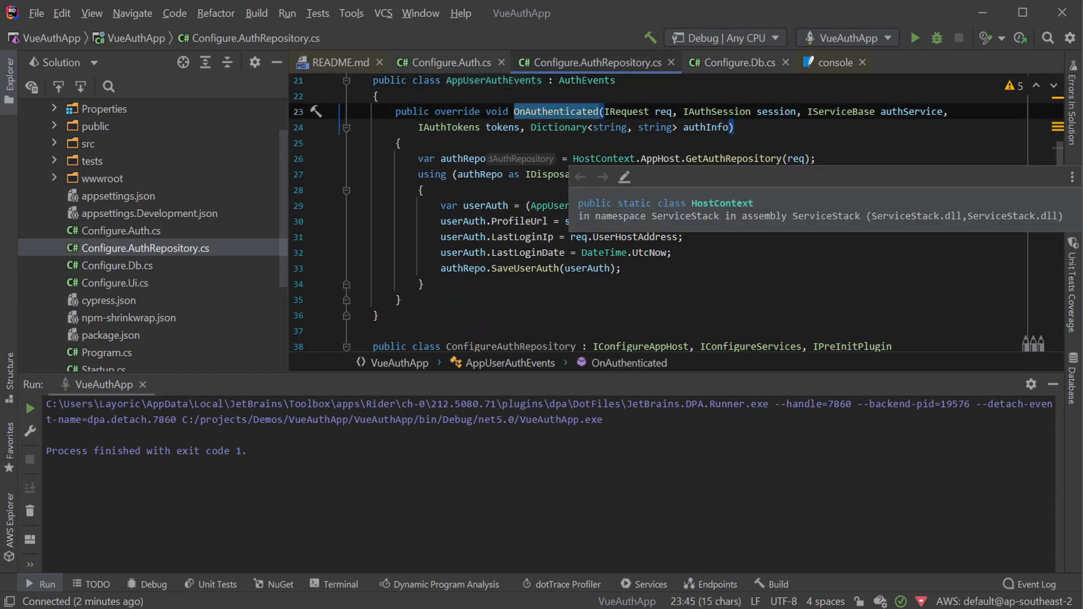
scroll("down", 3)
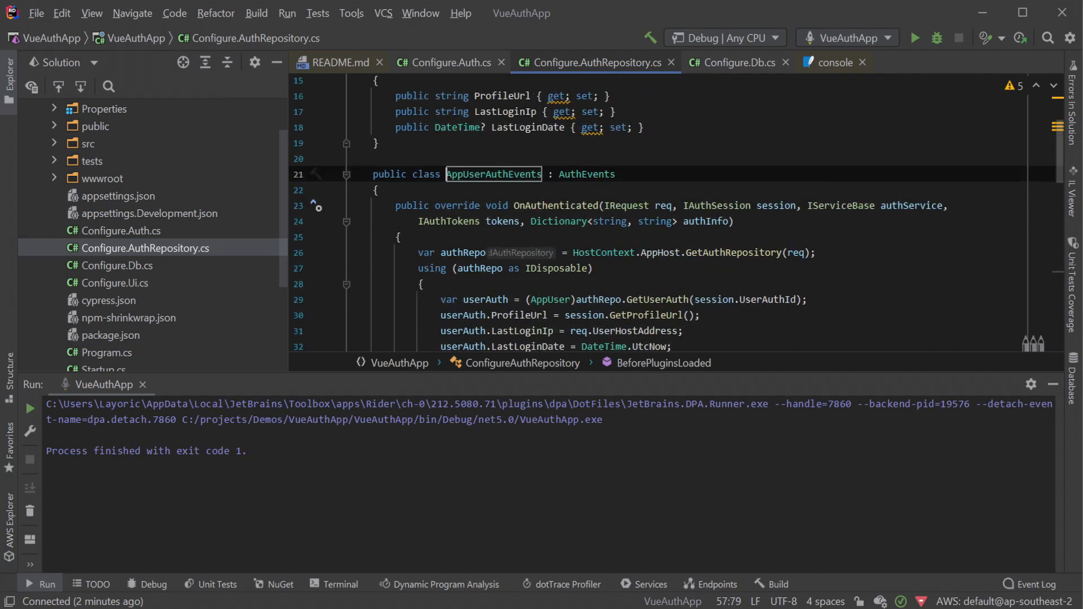
double_click(555, 205)
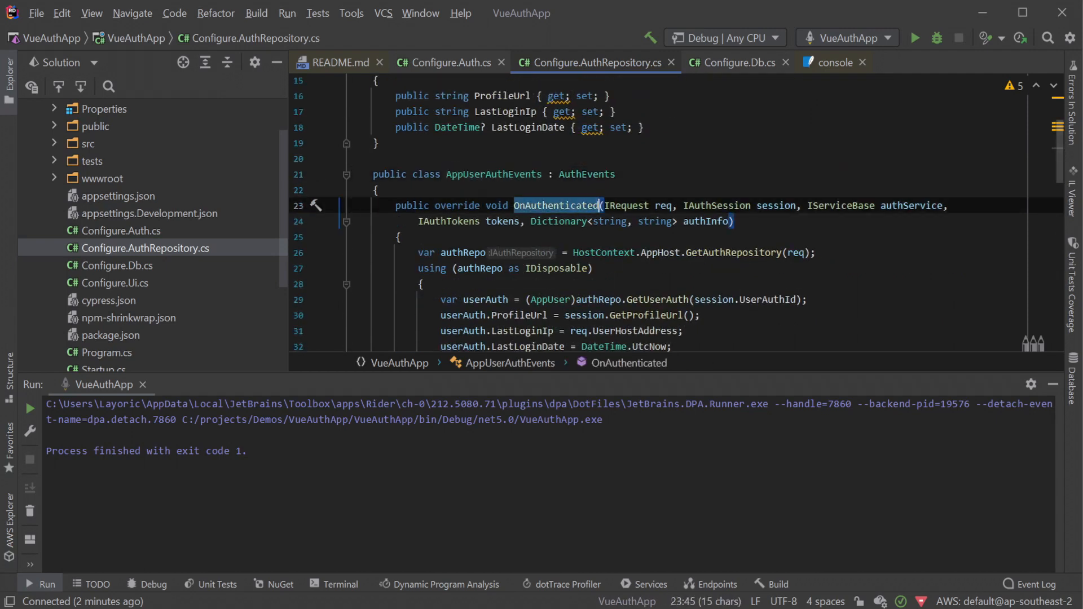
scroll("down", 3)
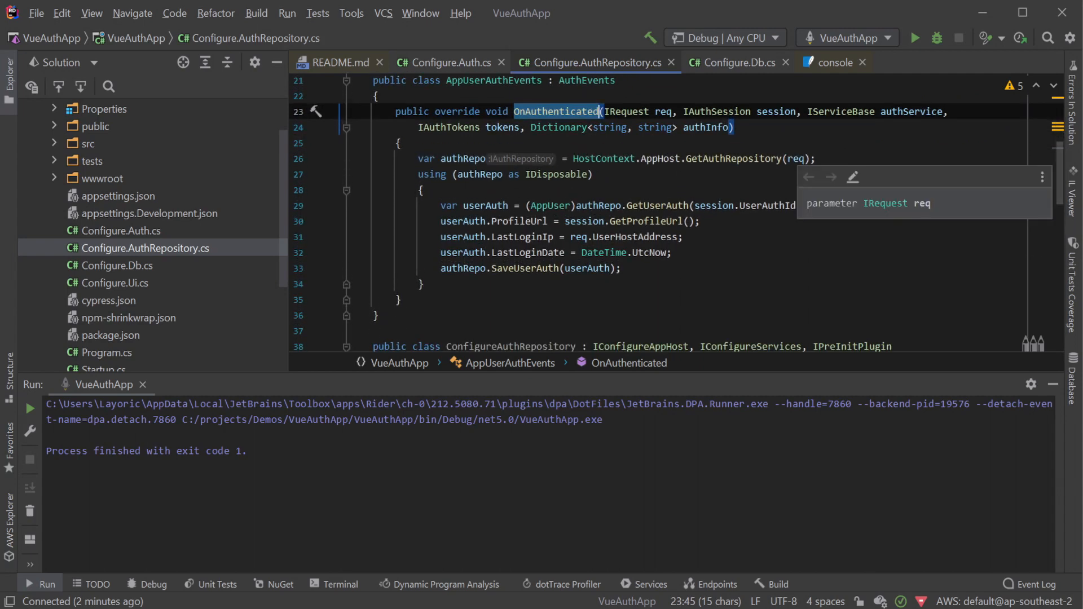
mouse_move(478, 175)
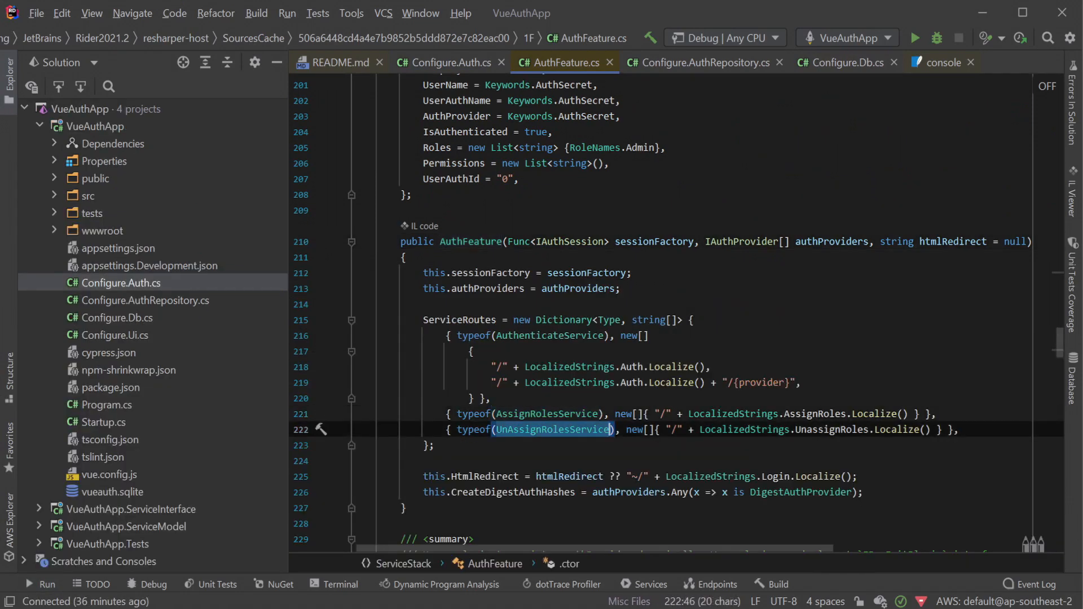
left_click(447, 63)
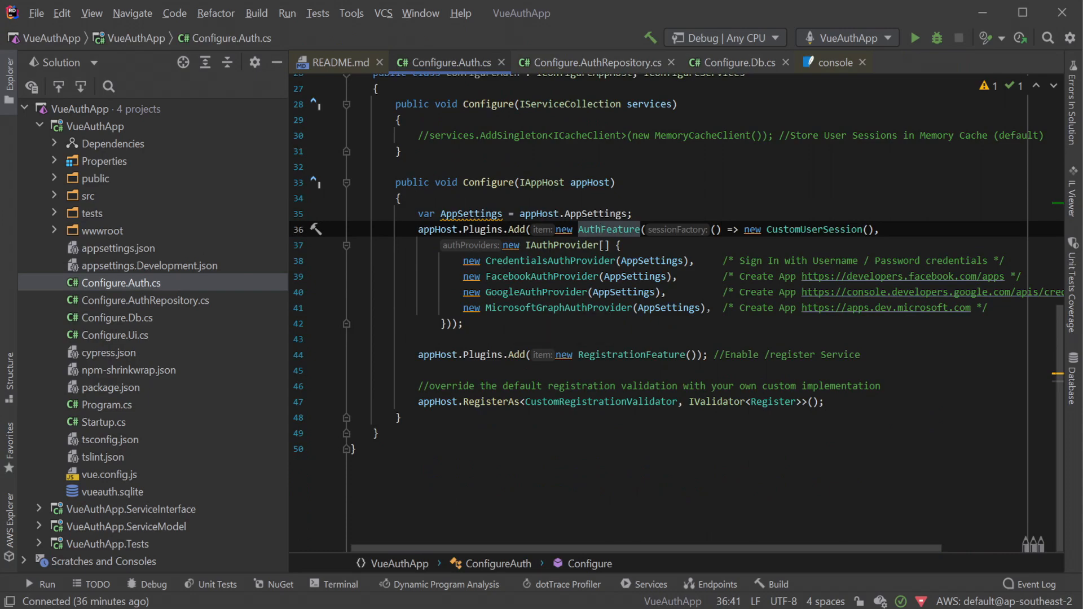
left_click(144, 299)
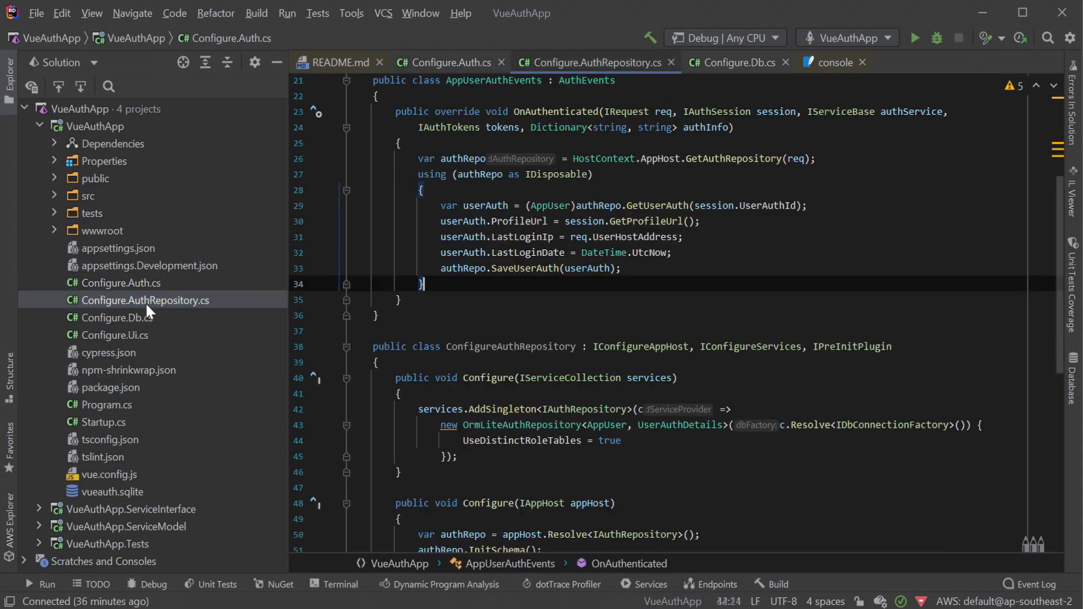
Step: Uncomment the CreateUser admin seeding line and rerun the app
scroll("down", 3)
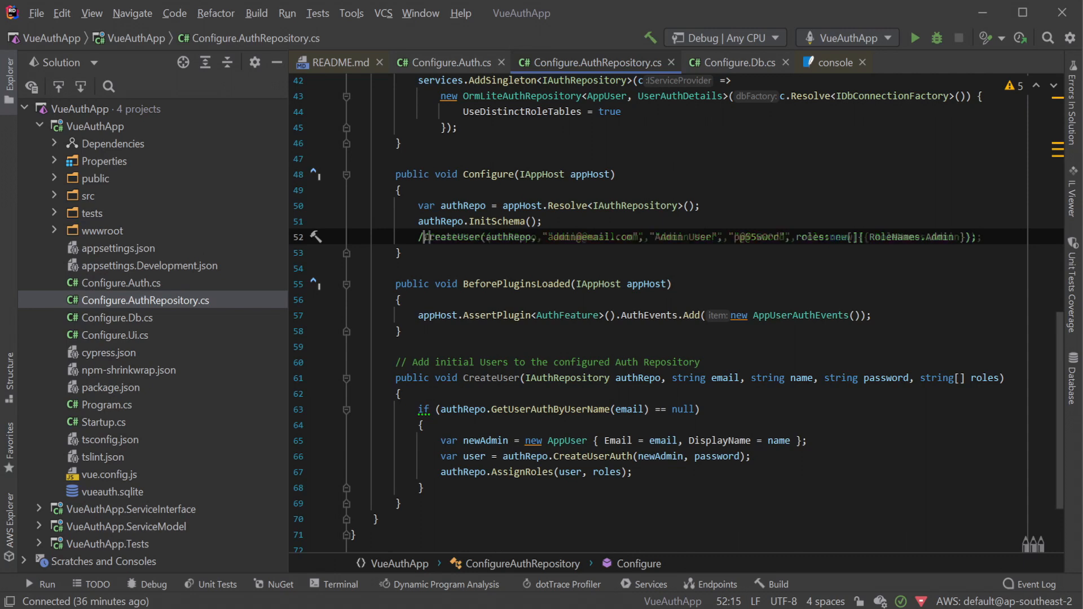
left_click(424, 237)
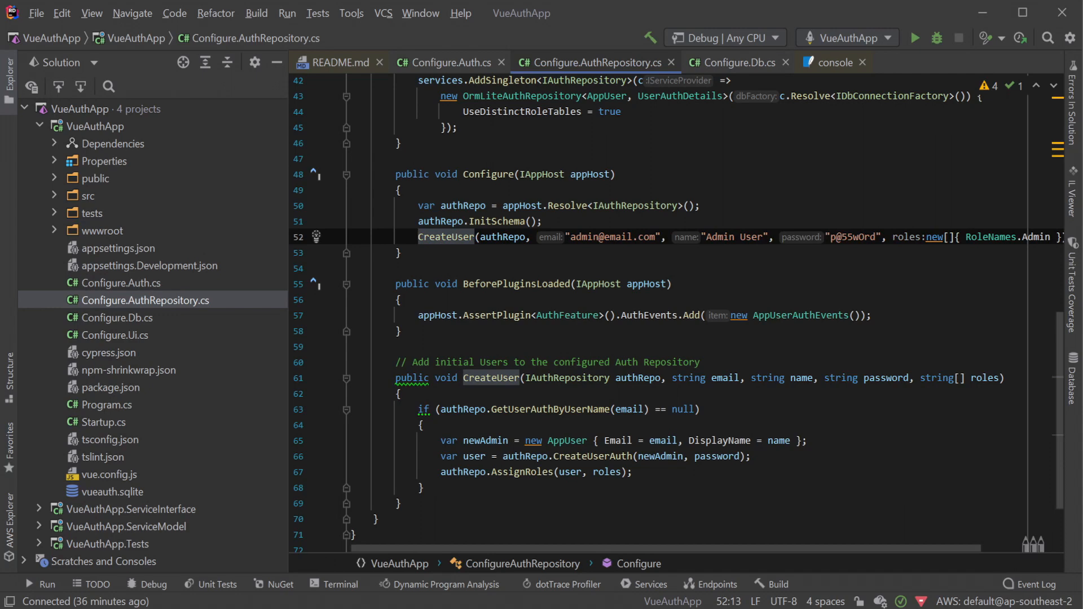
mouse_move(938, 68)
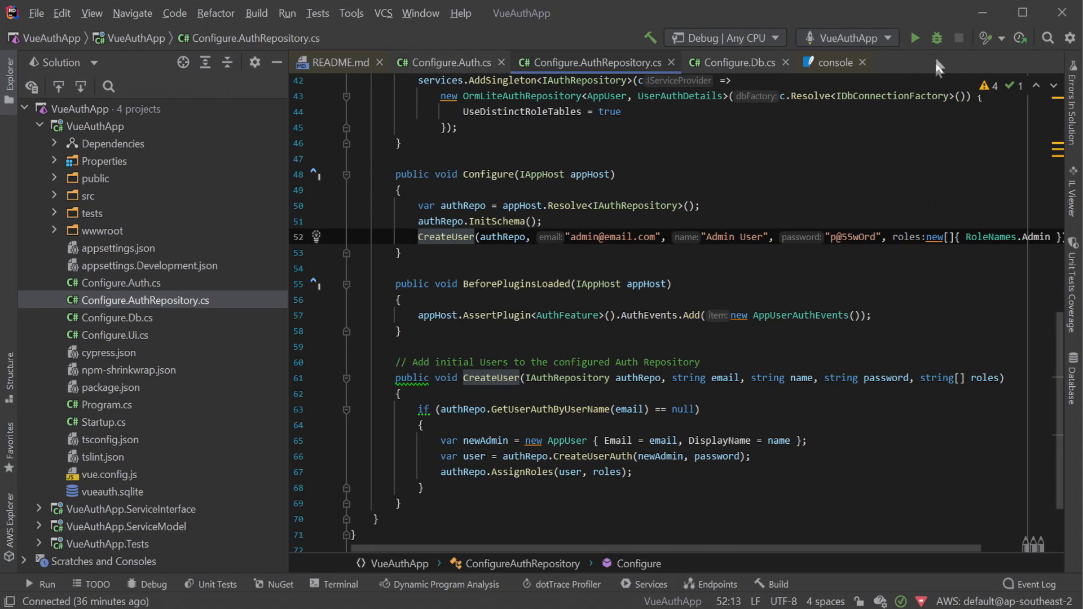
left_click(914, 38)
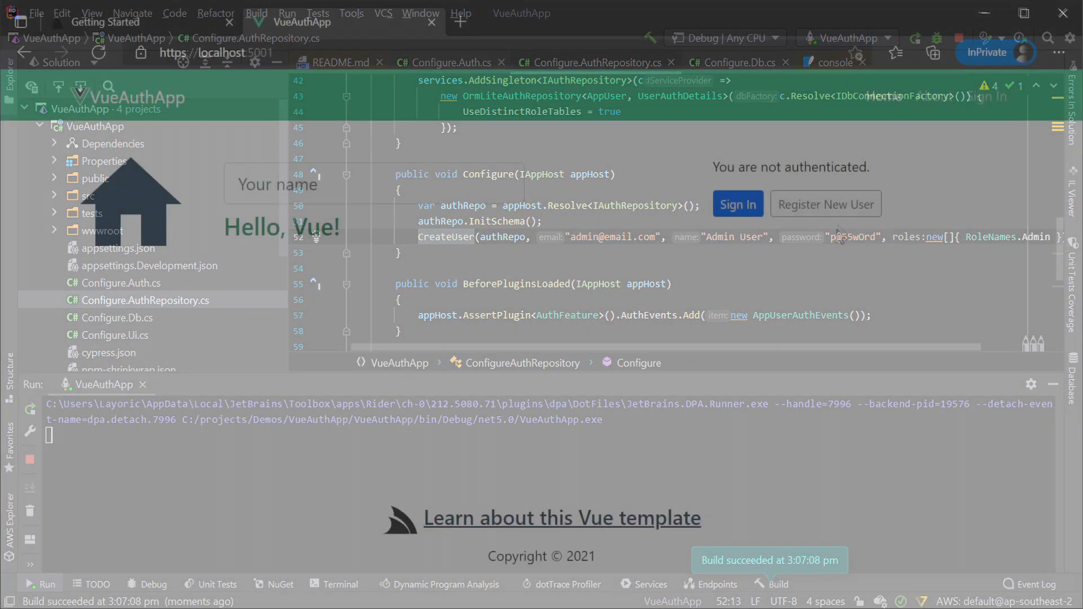
Step: Register a new user in the browser, then switch back to the code editor
left_click(825, 204)
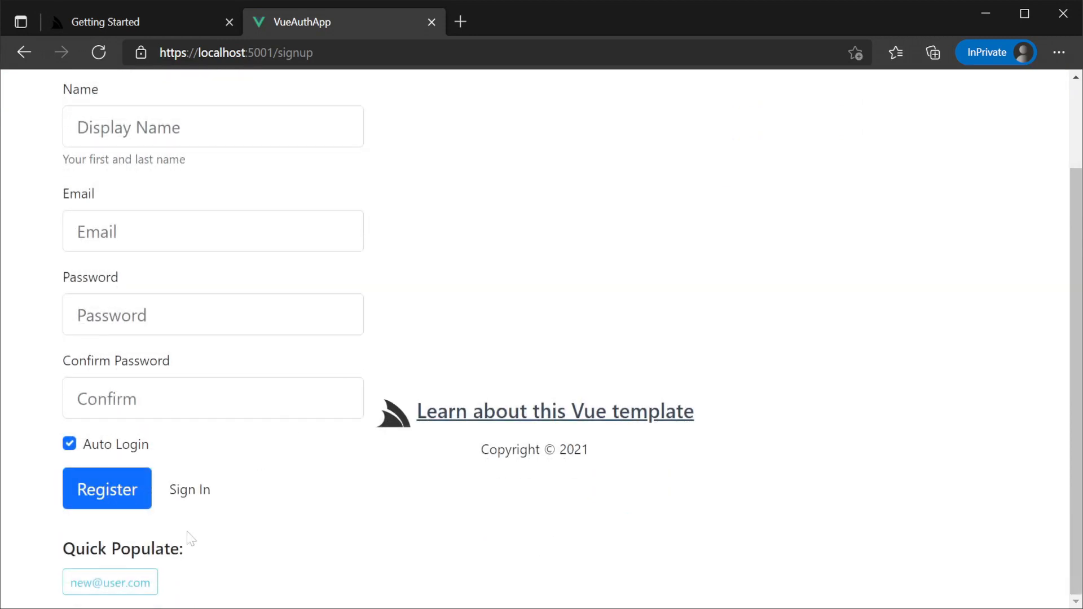
left_click(106, 489)
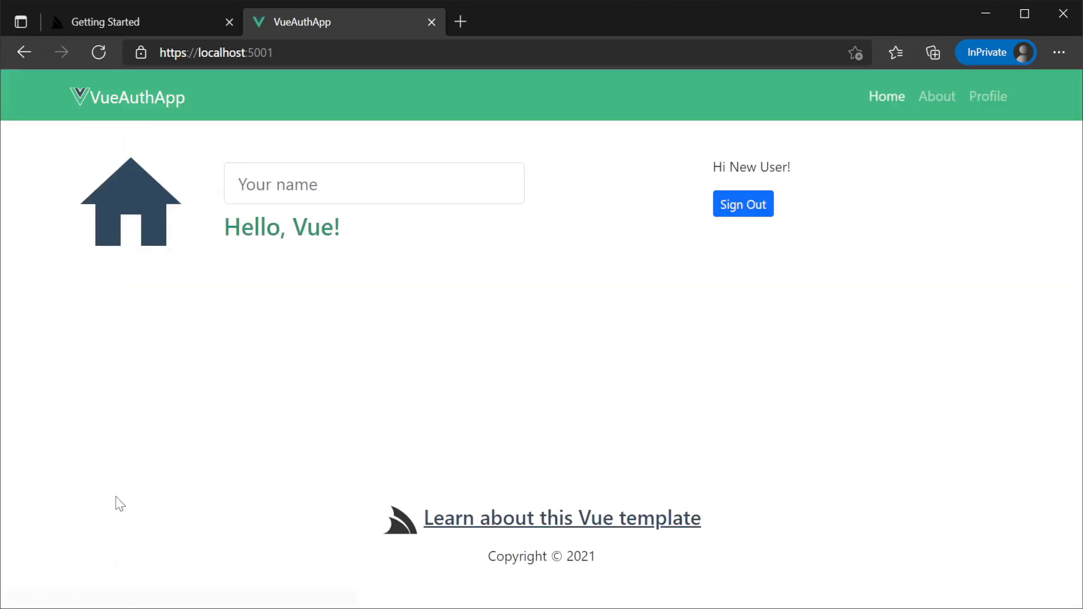
left_click(742, 204)
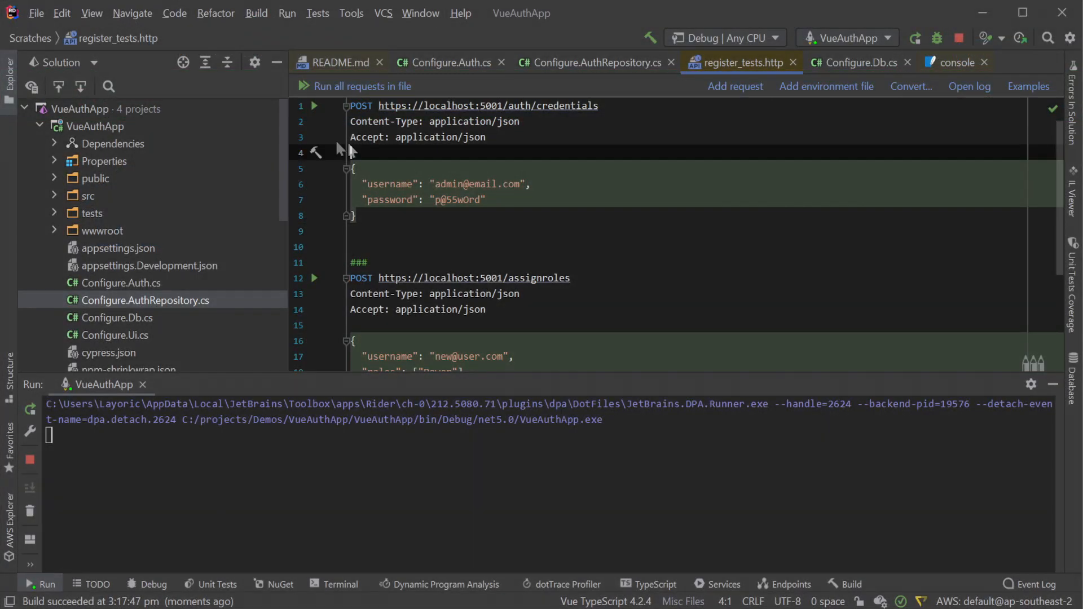
Step: Run the admin sign-in and Power role assignment requests in register_tests.http and check responses
left_click(313, 106)
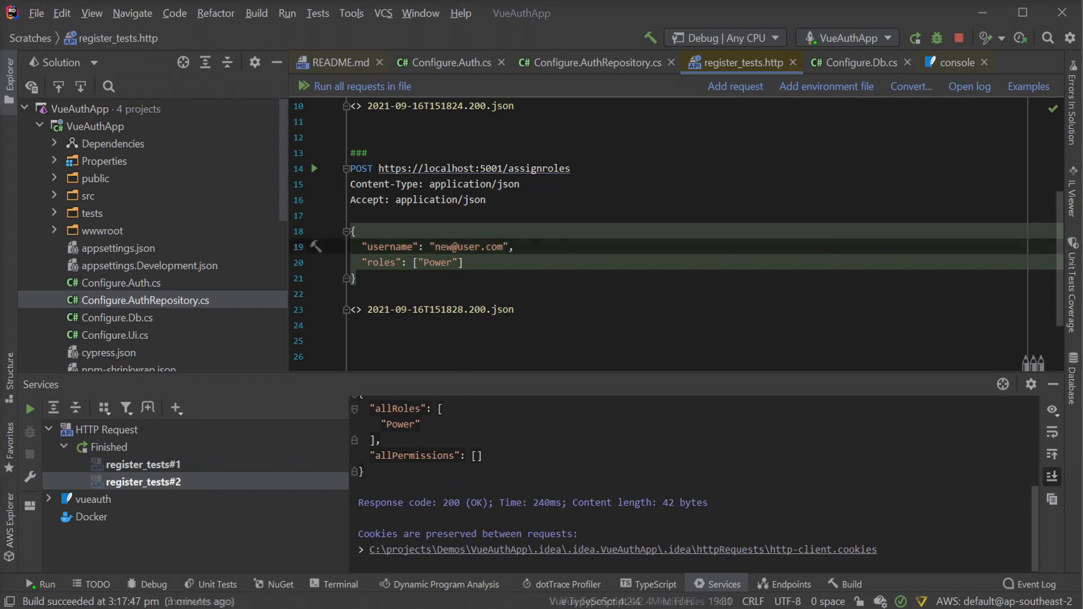
scroll("down", 3)
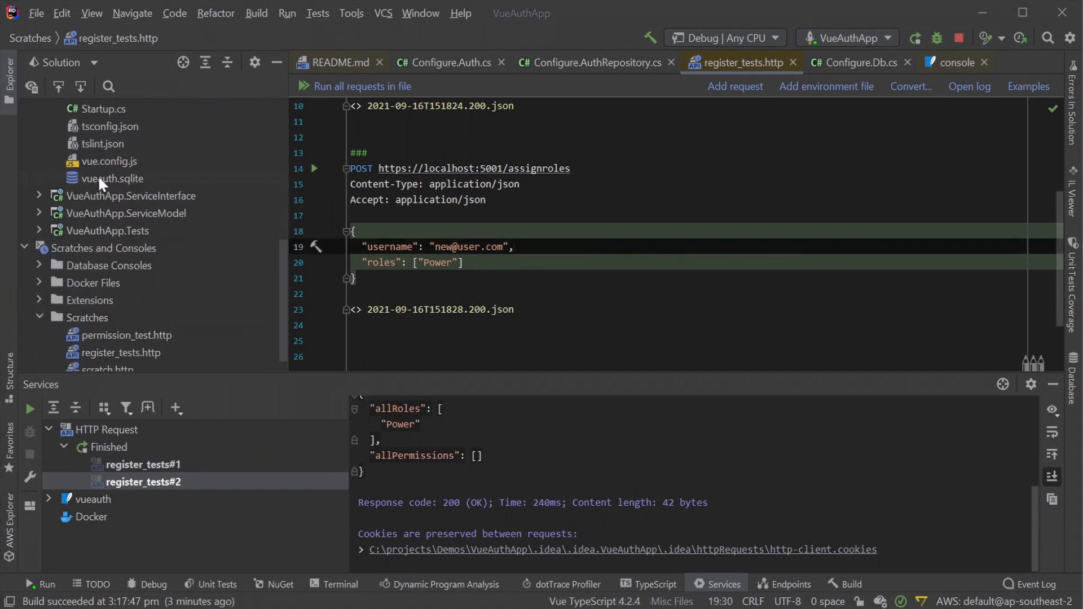
Step: Check that vueauth.sqlite's UserAuthRole table has the Power role, then browse ServiceInterface files
double_click(111, 179)
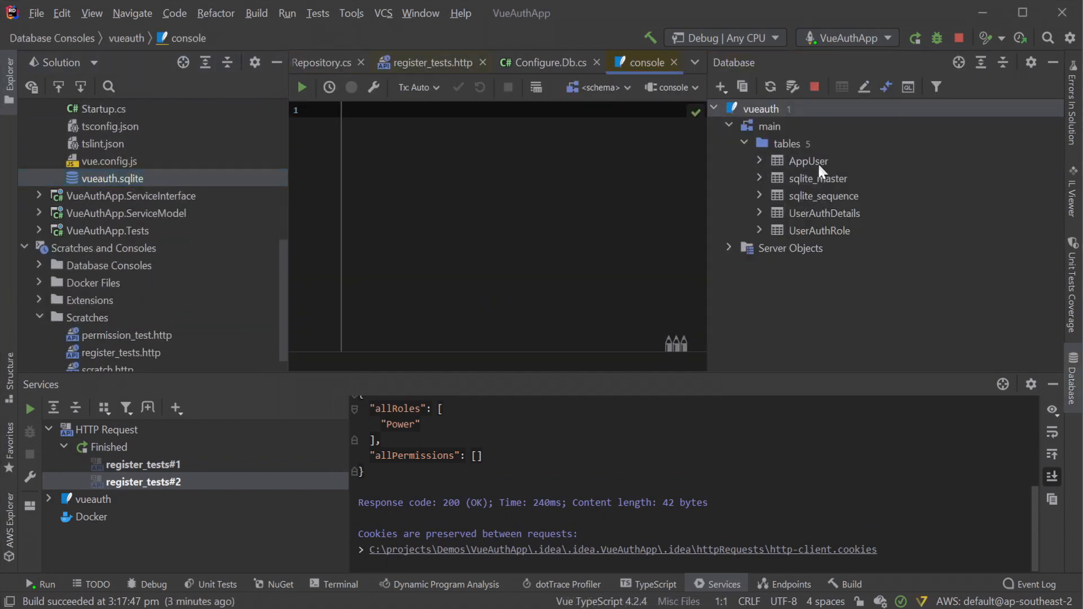
double_click(824, 230)
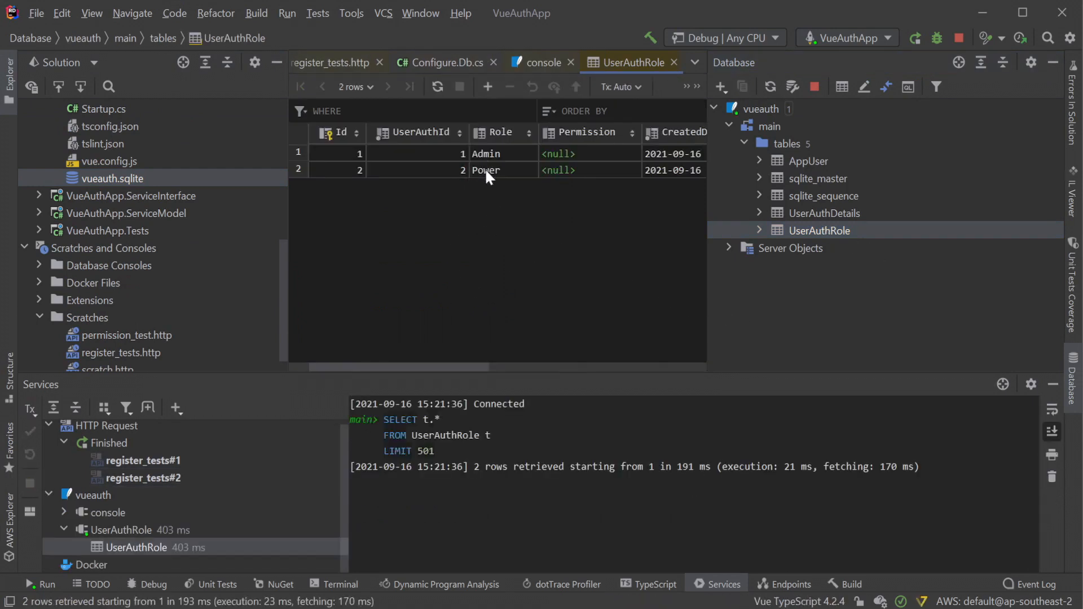
left_click(486, 170)
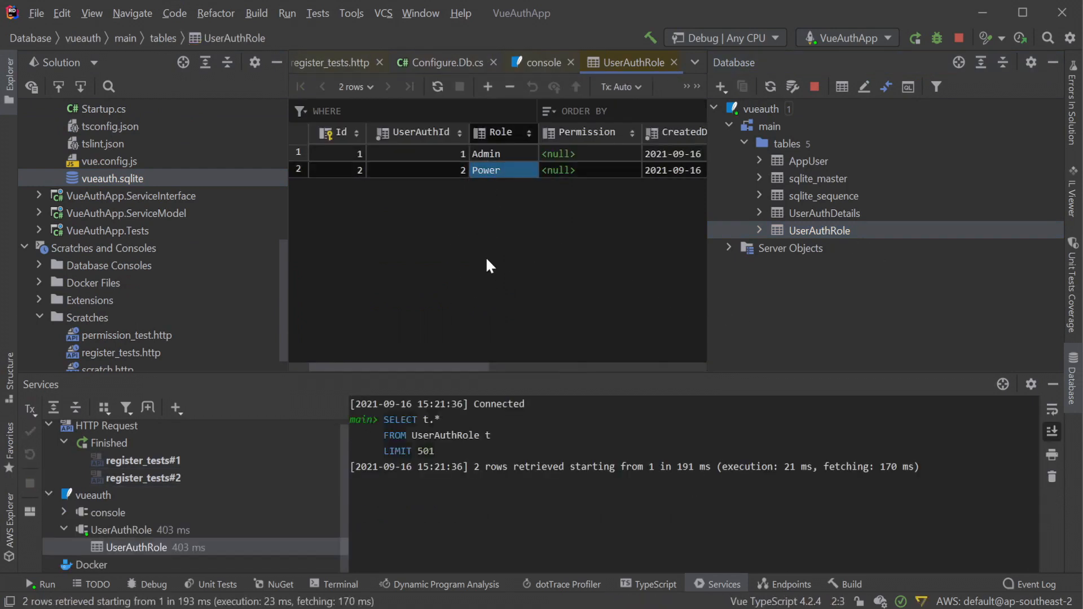
mouse_move(718, 242)
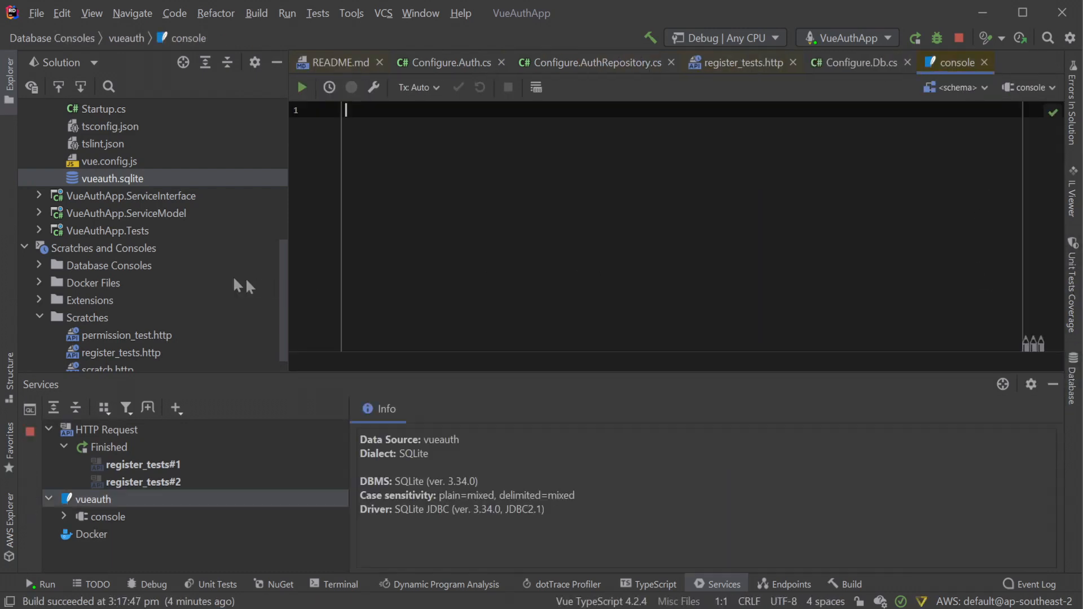
left_click(40, 196)
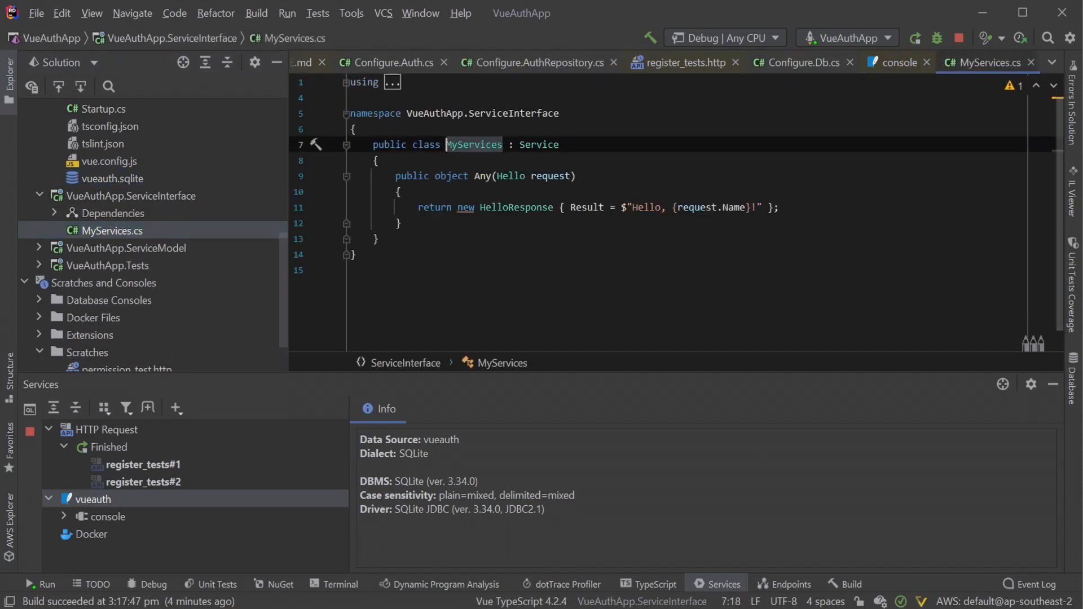
Step: Add an [Authenticate] attribute above the MyServices class and rerun the app
left_click(353, 128)
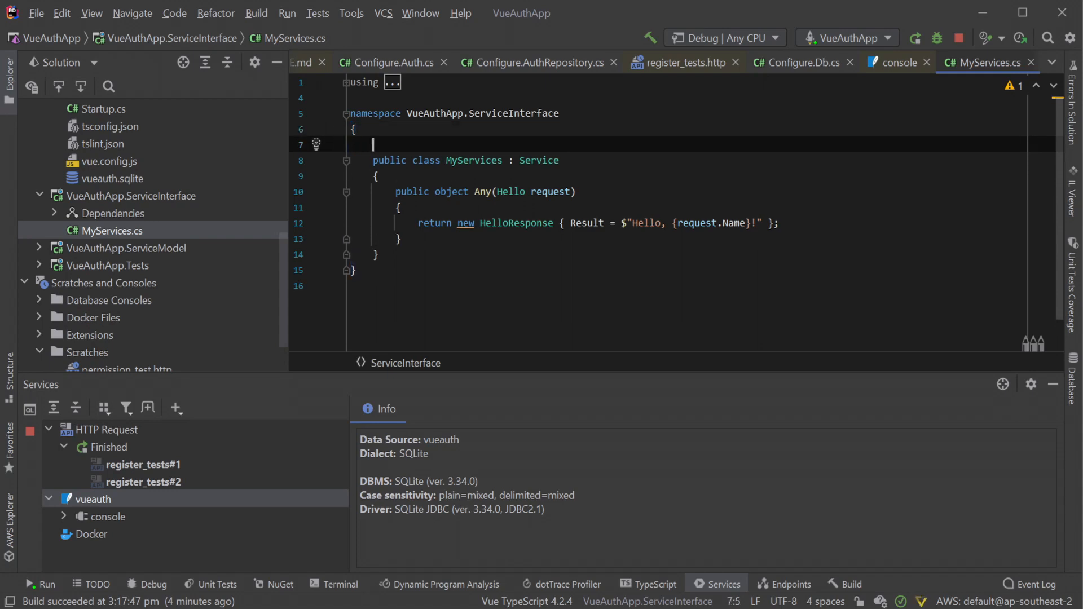
type("[Authenticate")
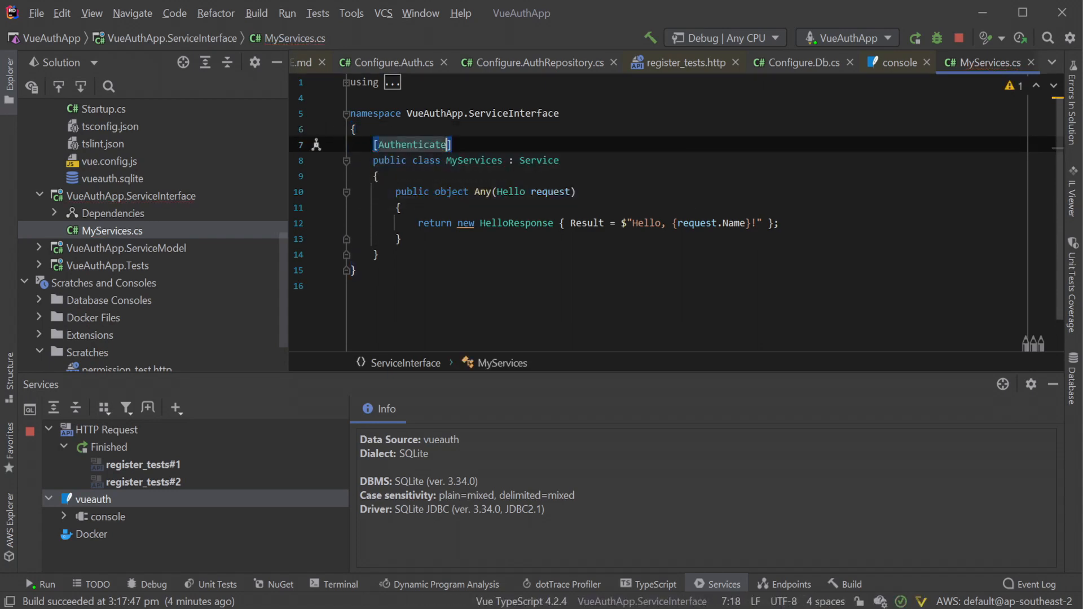
left_click(548, 191)
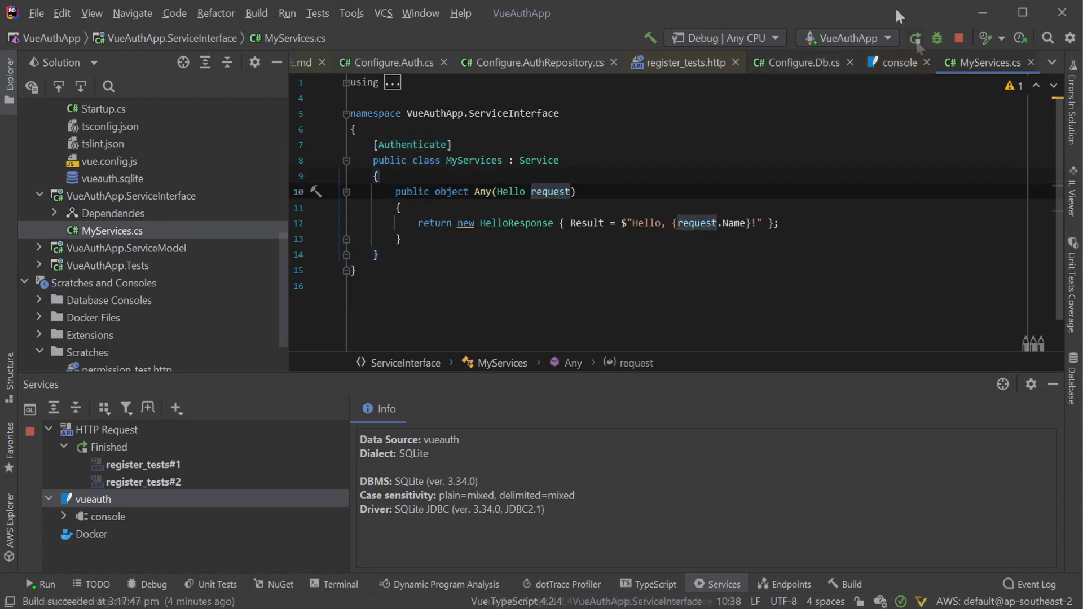
left_click(914, 38)
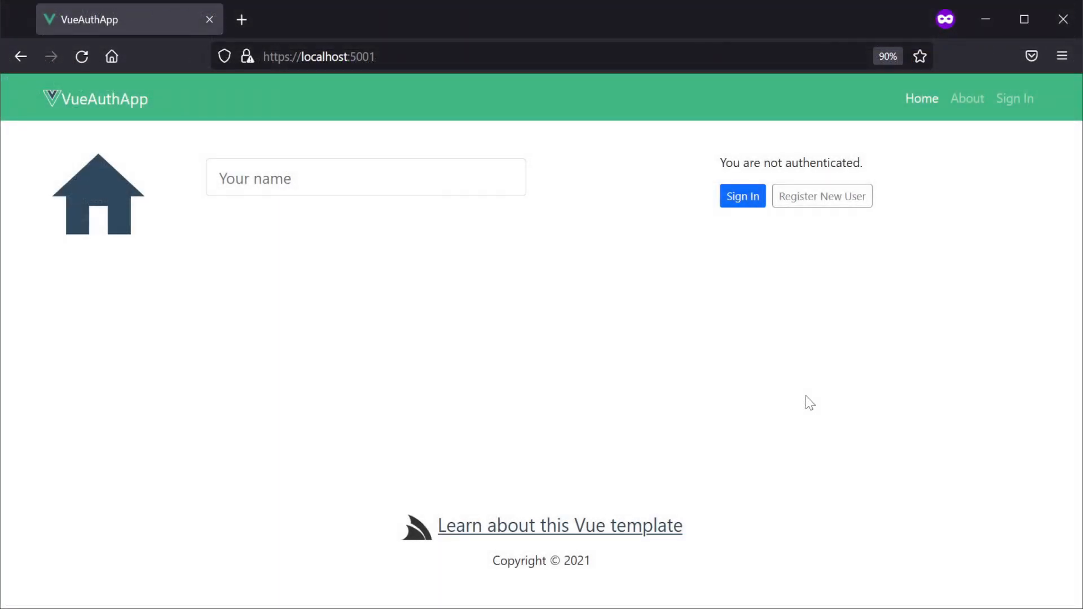
Step: Request a greeting for 'test' and see the Hello request return 401 Unauthorized
type("test")
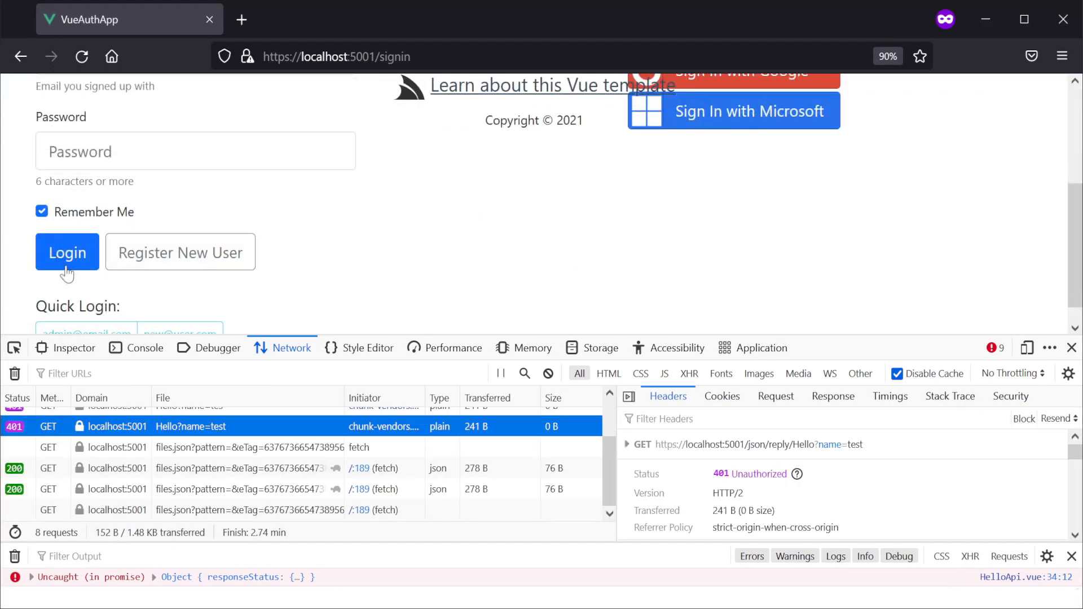
left_click(67, 252)
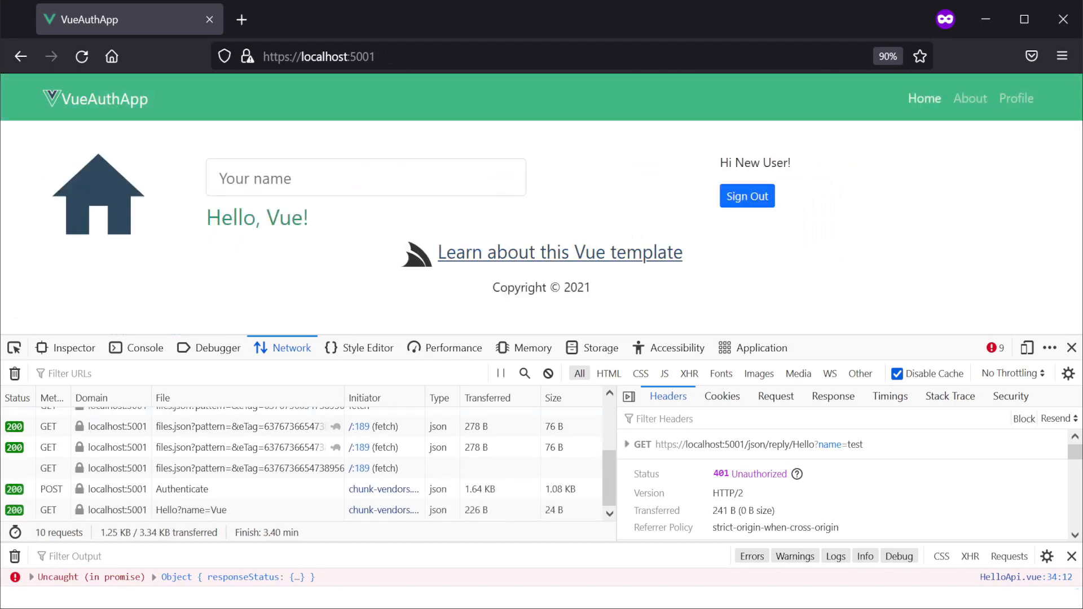
type("test")
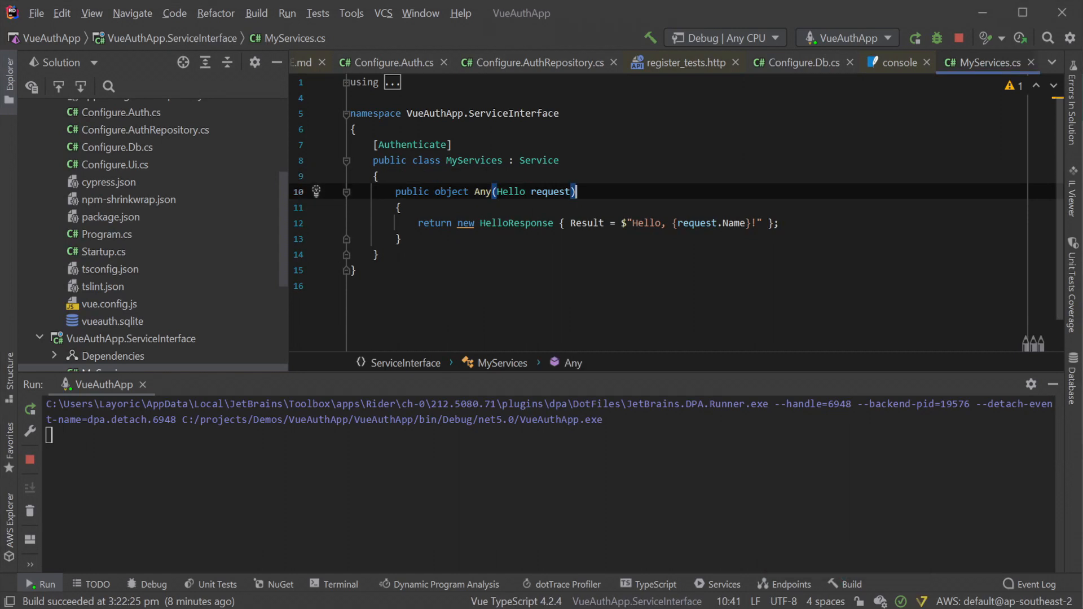
Step: Add [RequiredRole("Guest")] under Authenticate, then stop and rerun the app
type("[Re")
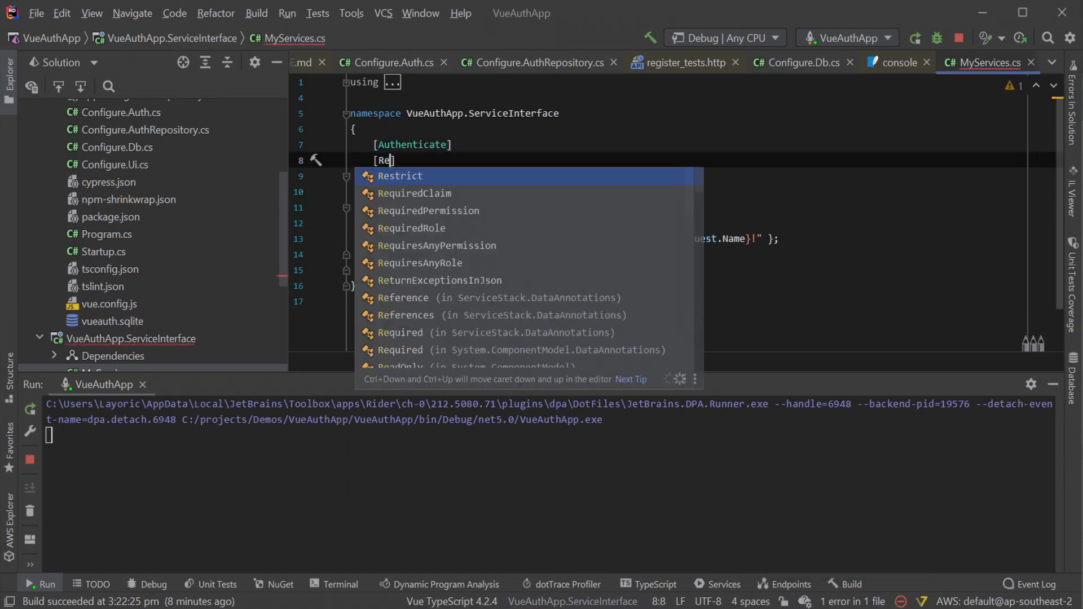
left_click(412, 228)
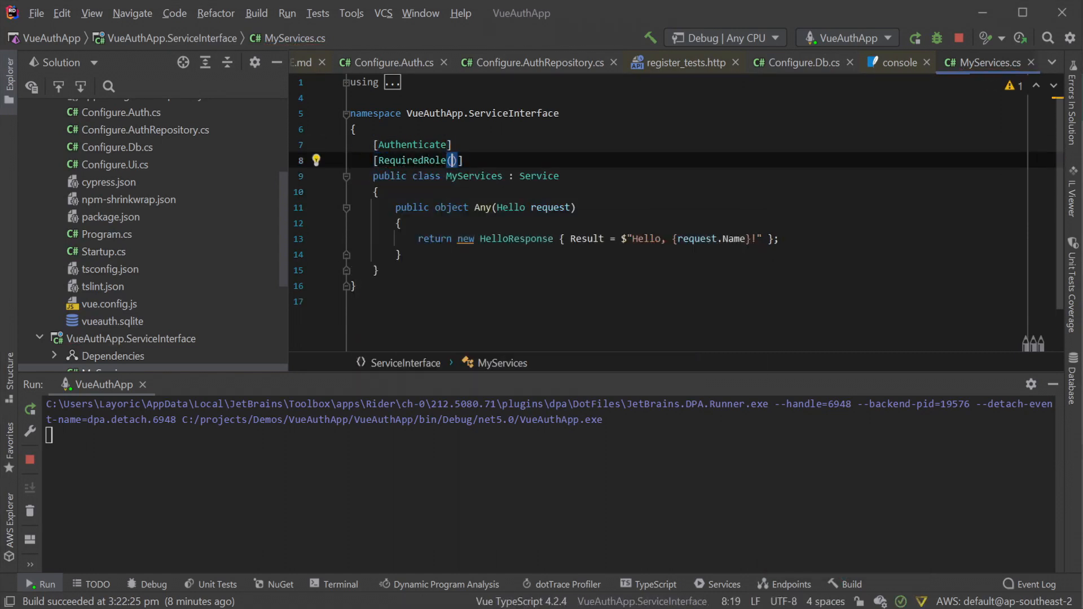
type("\"Guest\"")
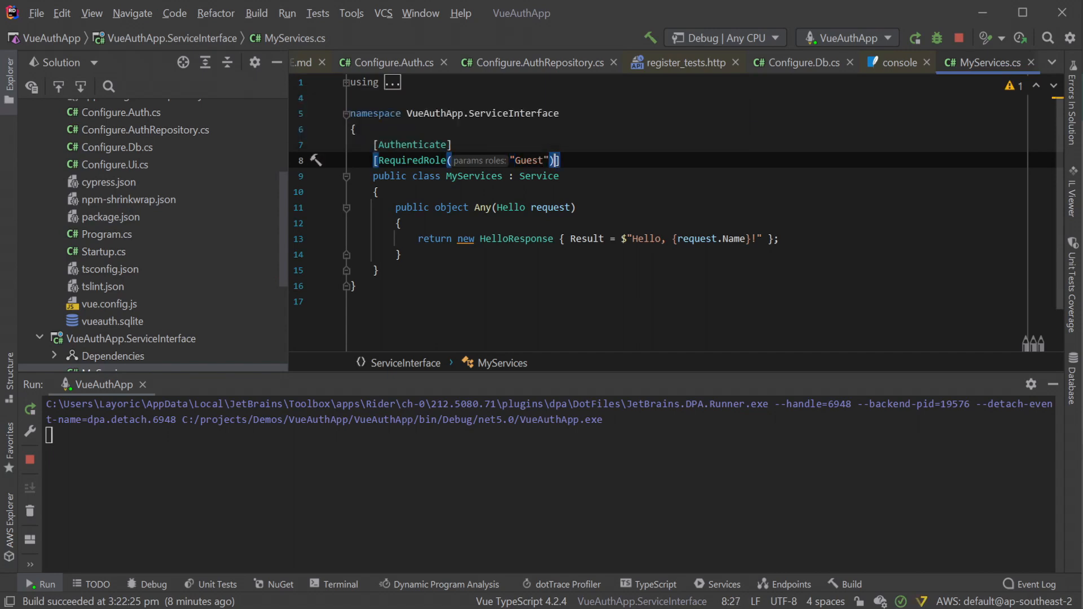
left_click(913, 38)
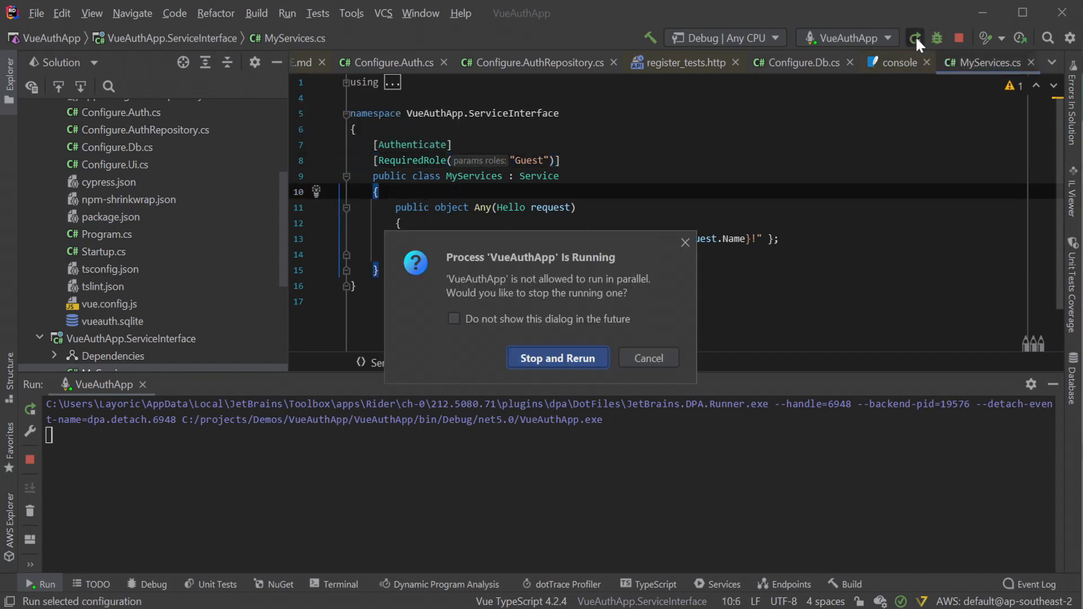
left_click(557, 357)
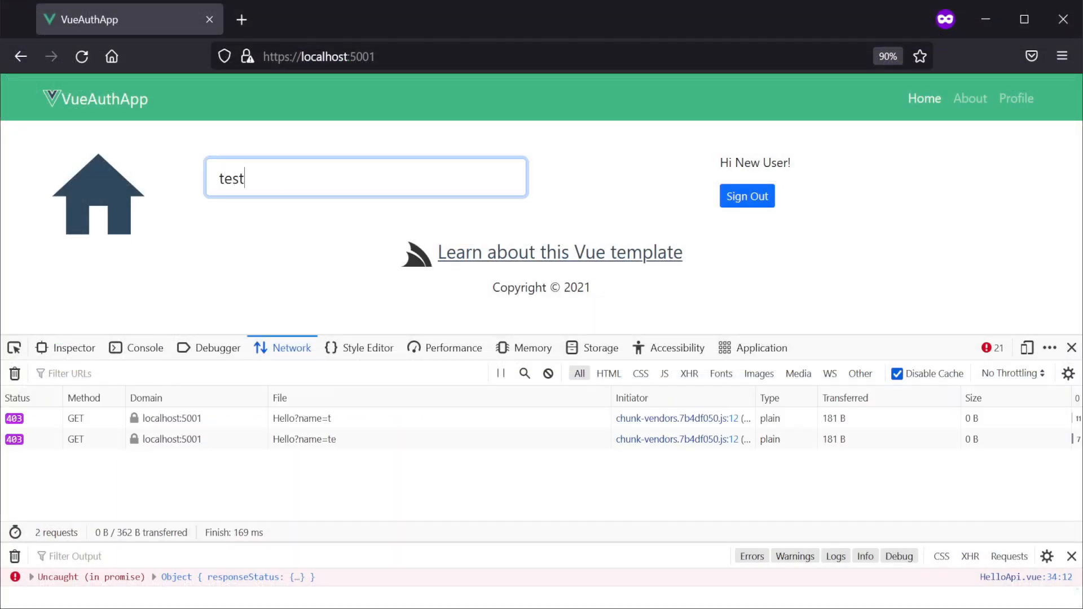
Step: Confirm New User's Hello request is 403 Forbidden, then sign out and sign in as admin
left_click(194, 481)
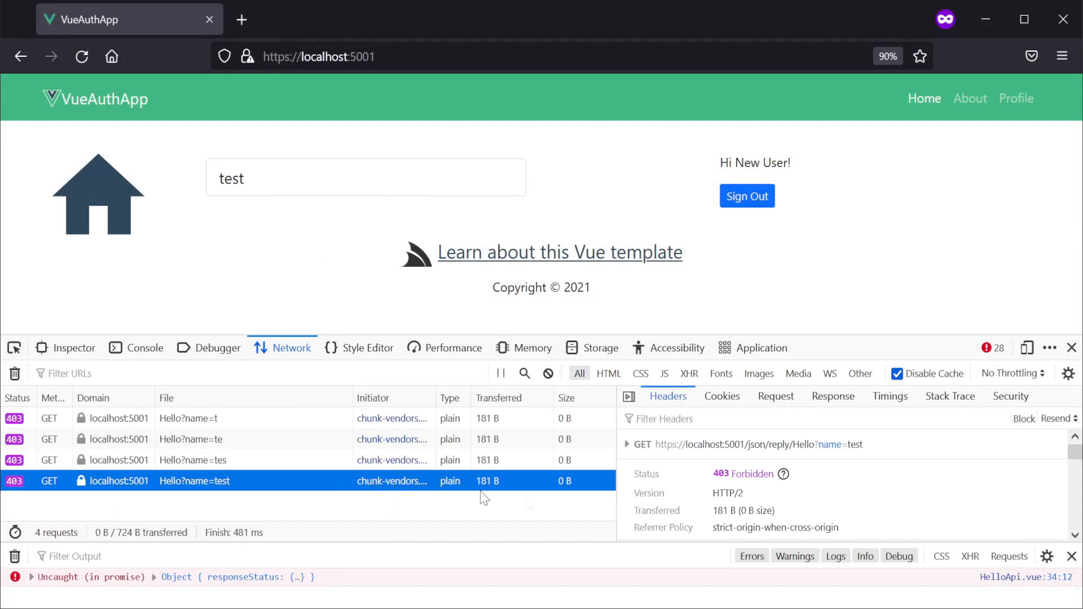
double_click(742, 474)
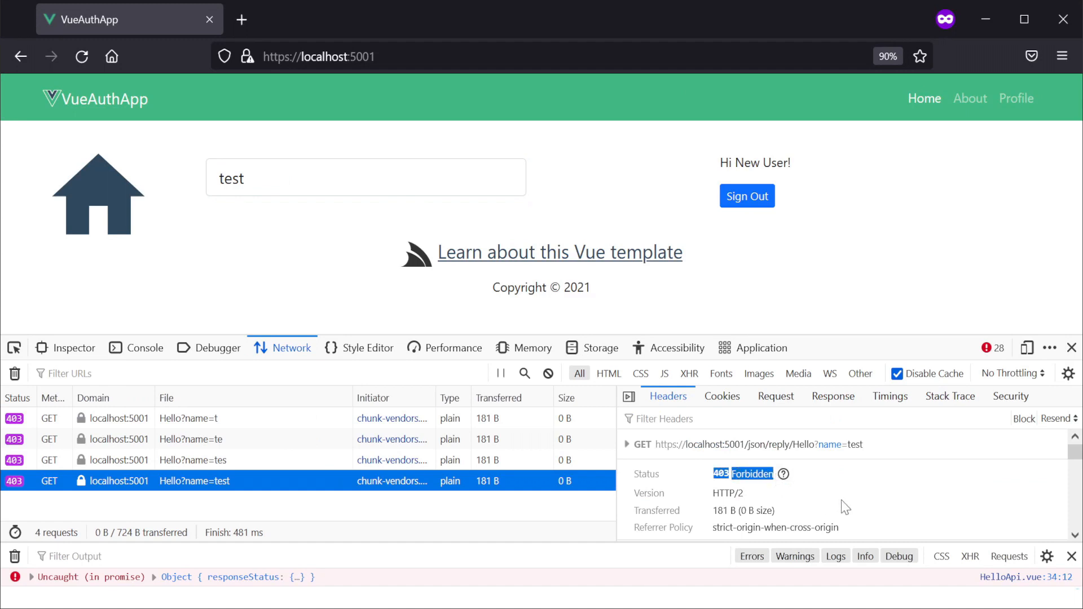
left_click(747, 196)
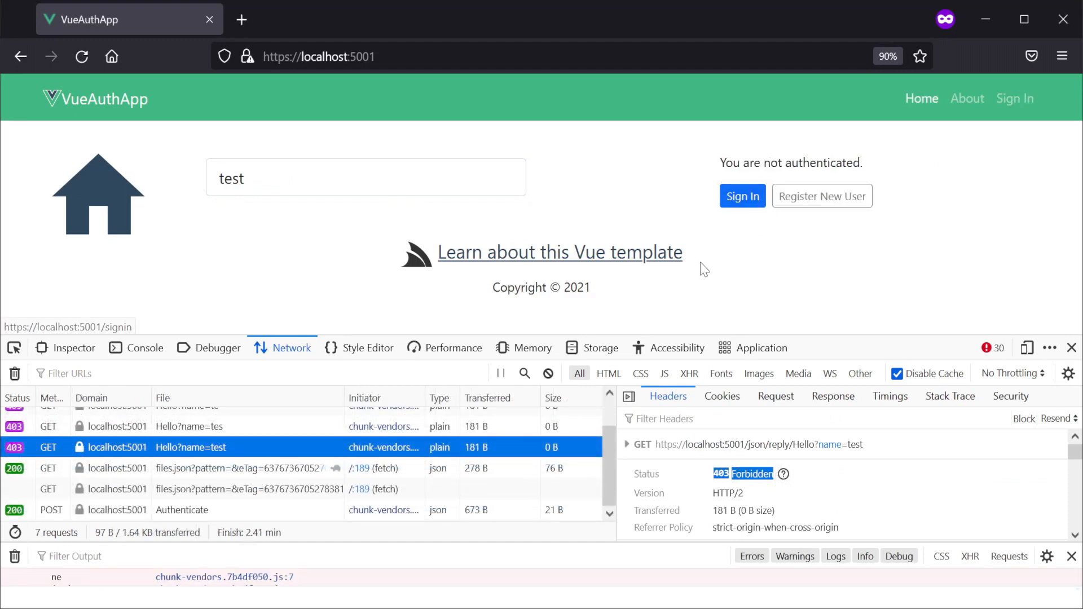
left_click(742, 196)
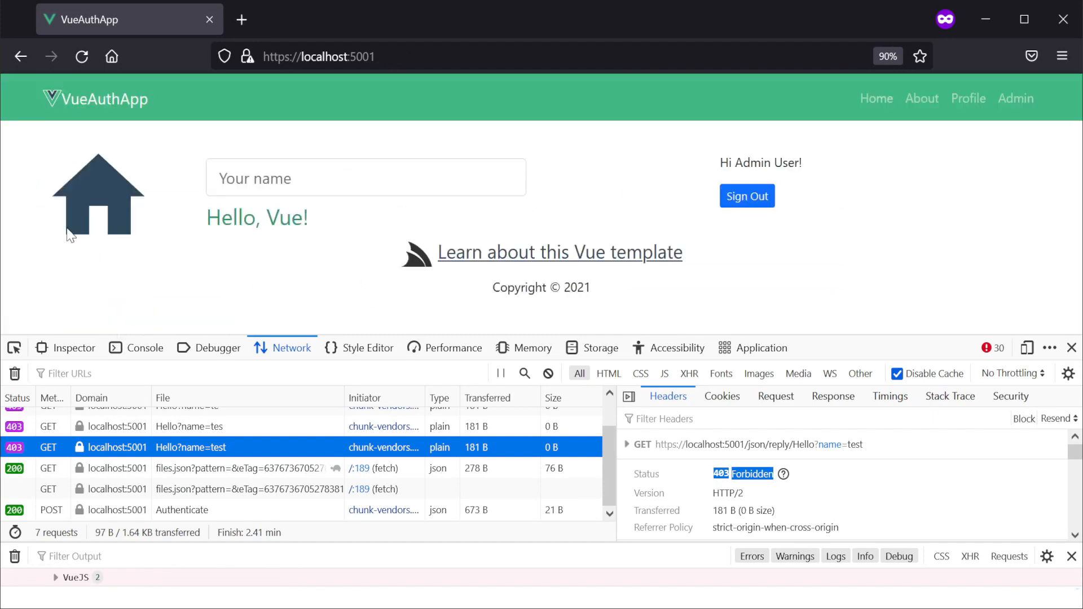
Step: Greet 'test' as Admin User with 200 OK, and add "Power" to RequiredRole
type("tes")
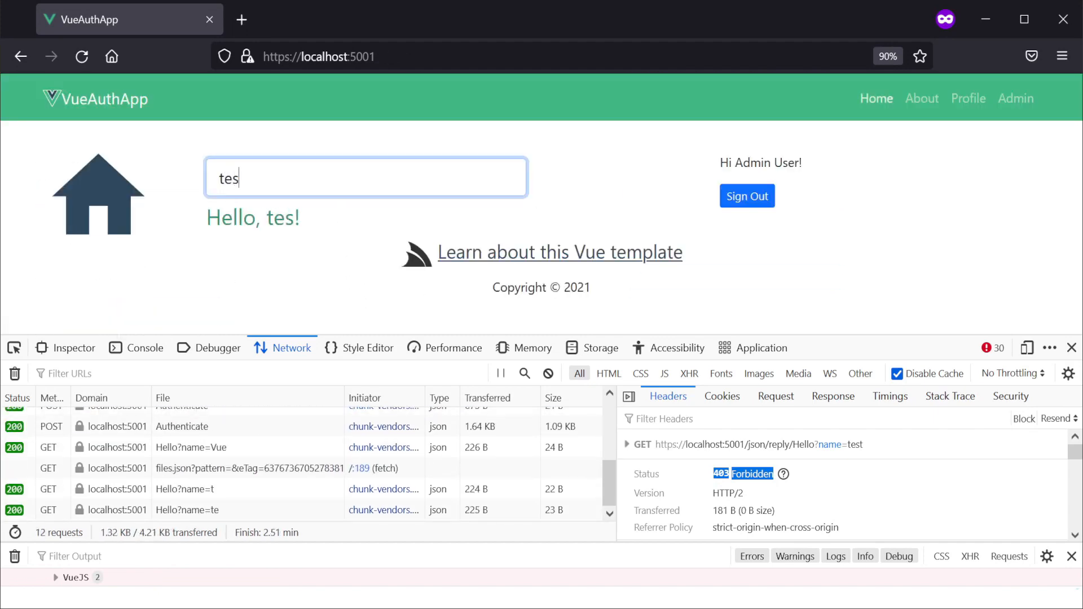
type("t")
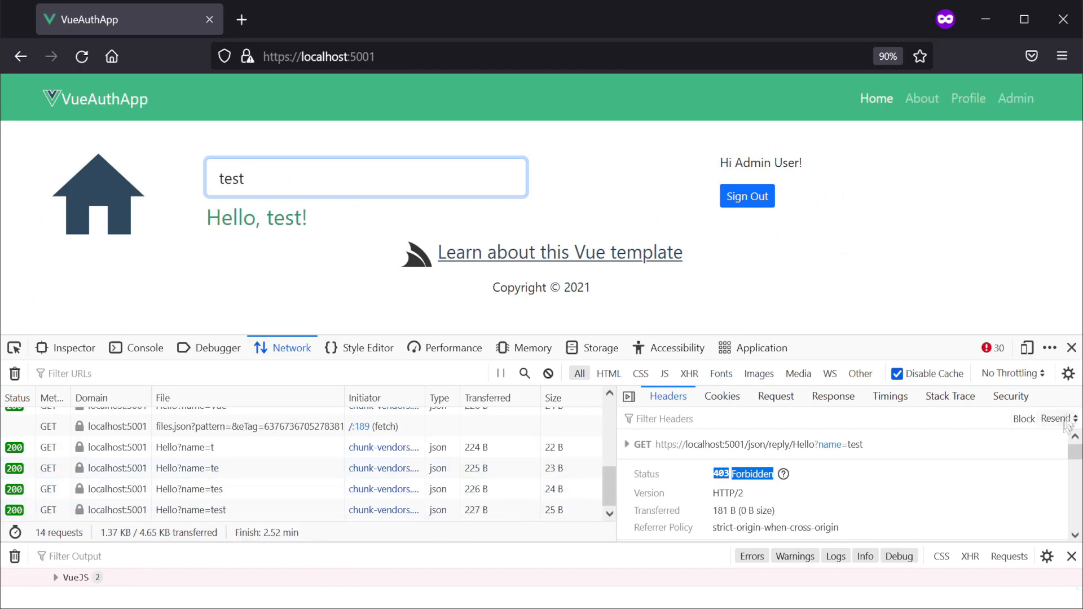
left_click(189, 510)
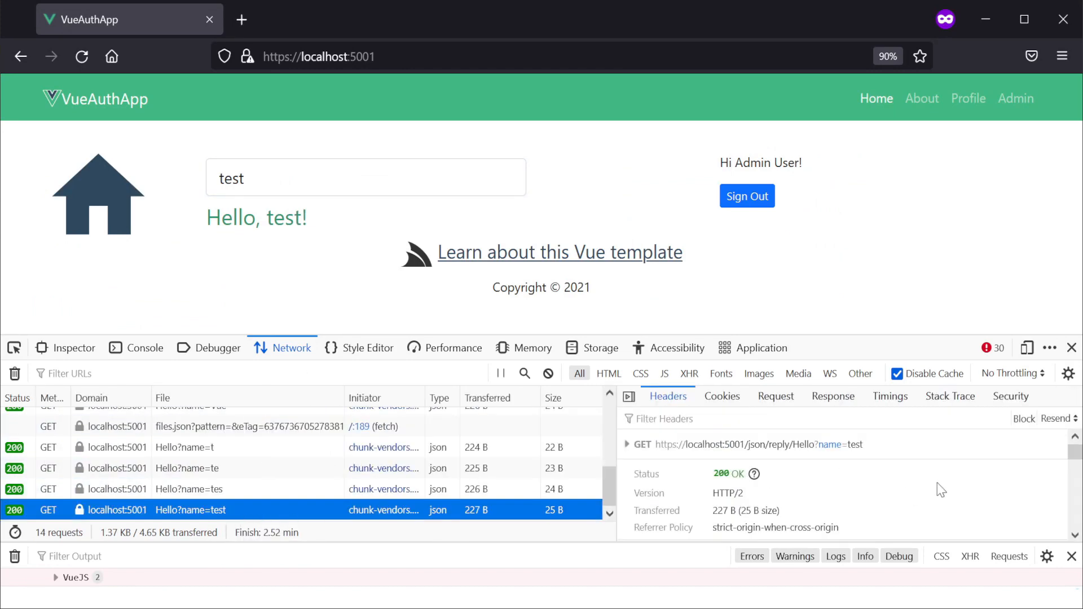
mouse_move(952, 486)
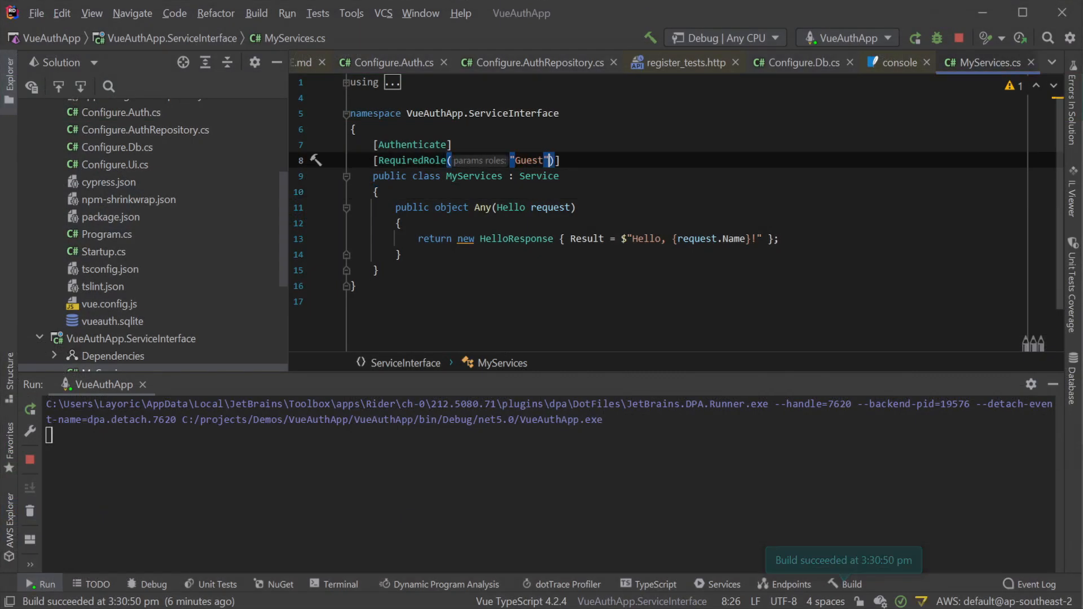
type(", \"Power\"")
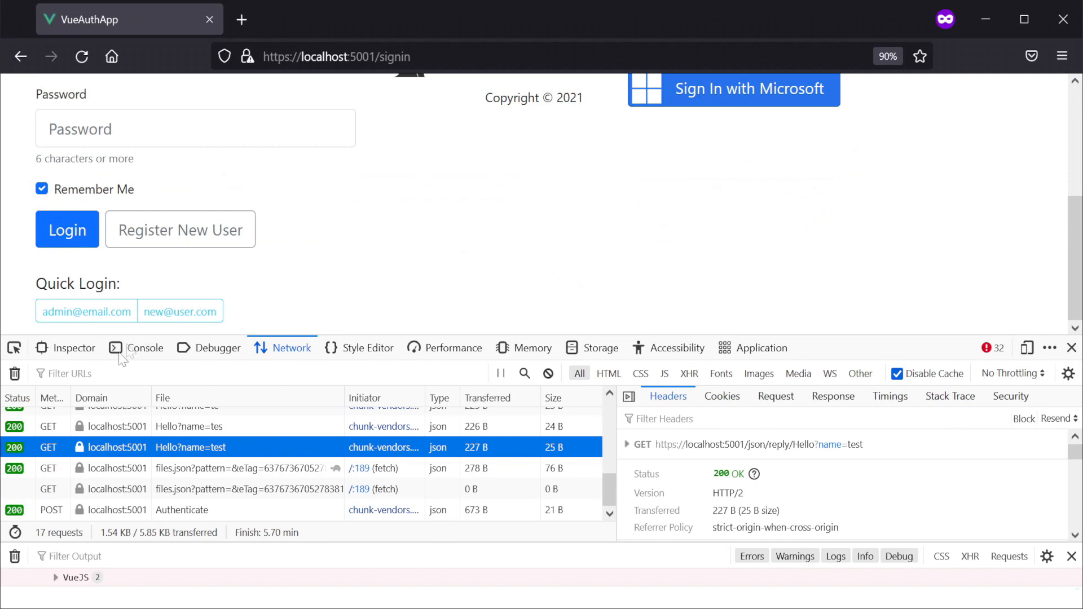
left_click(66, 228)
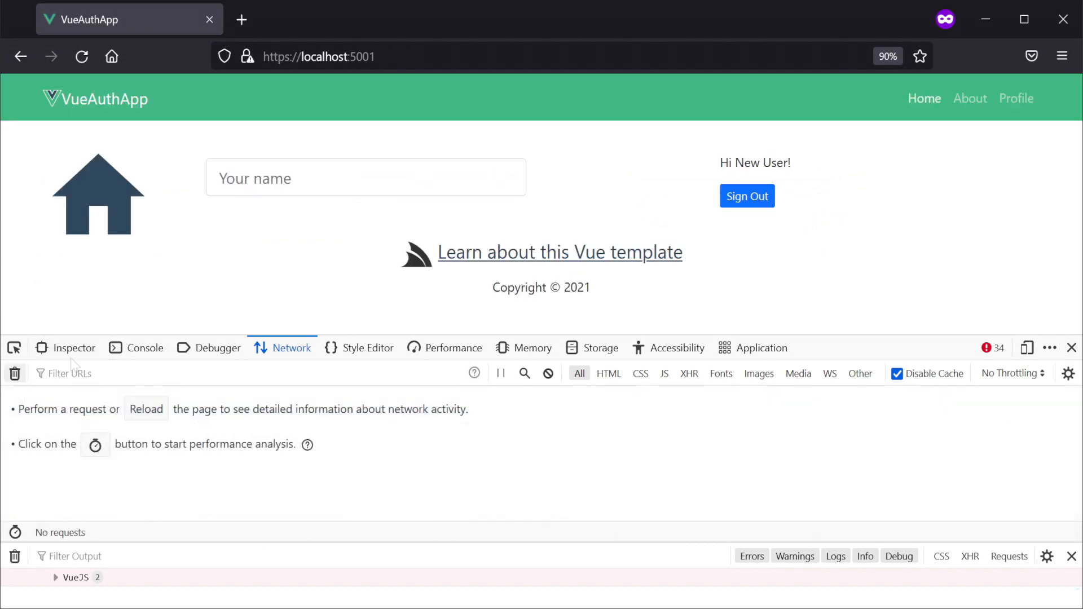
type("test")
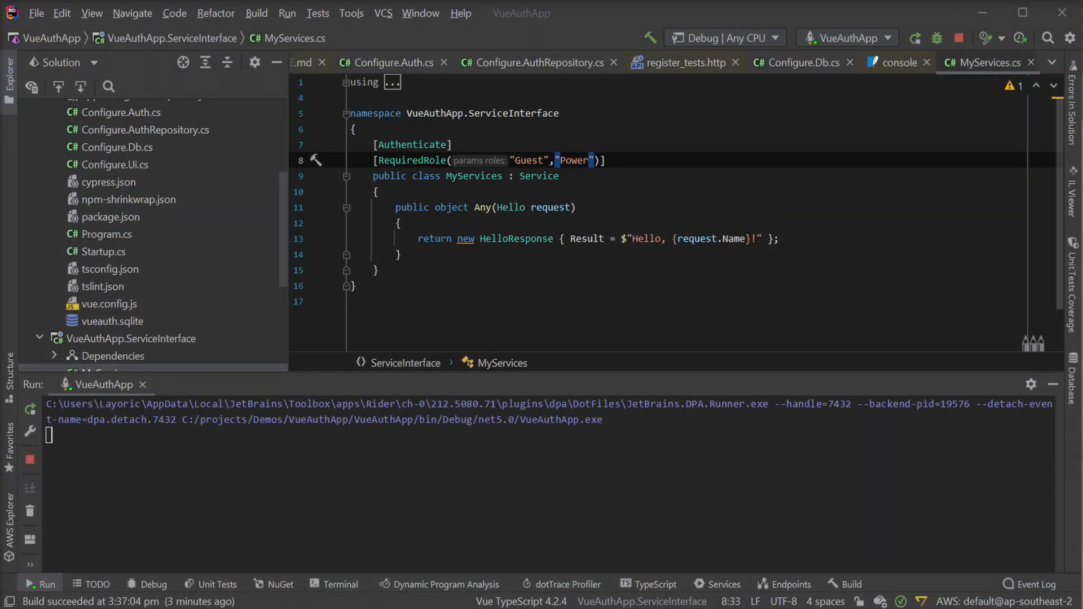
Step: Rename RequiredRole to RequiresAnyRole and start typing a RequiredPermission attribute
type("RequiresAny")
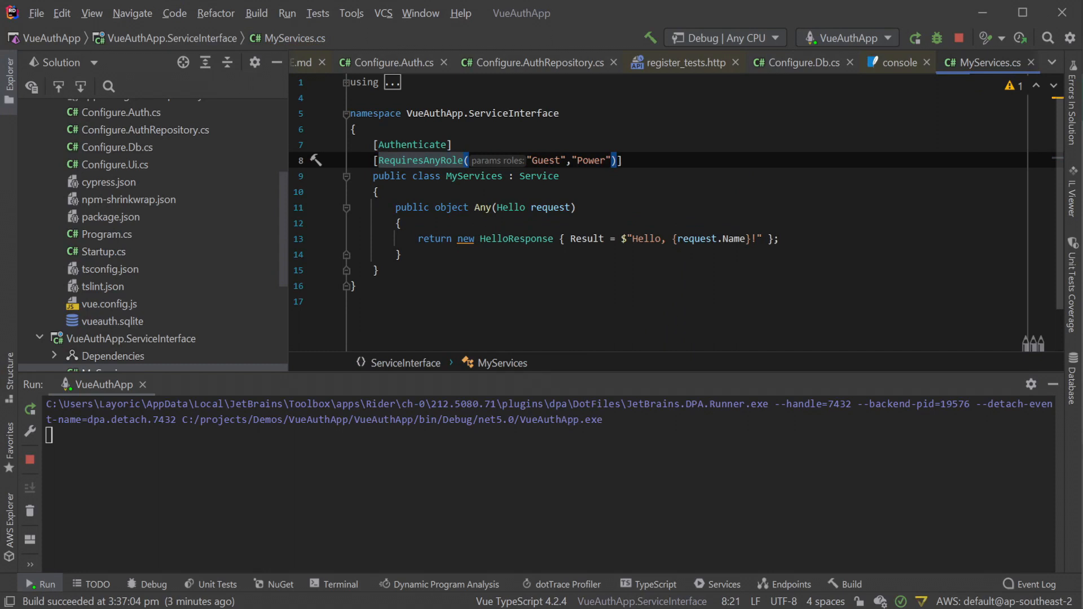
mouse_move(585, 356)
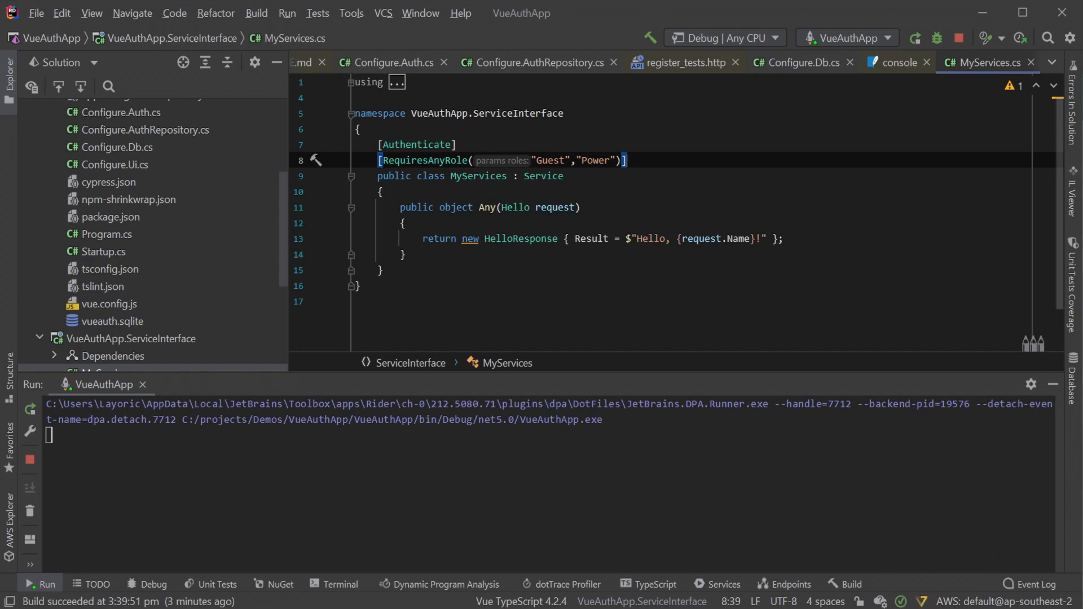
type("[RequiredPermission(\"PostAccess\", ApplyTo = ApplyTo.P")
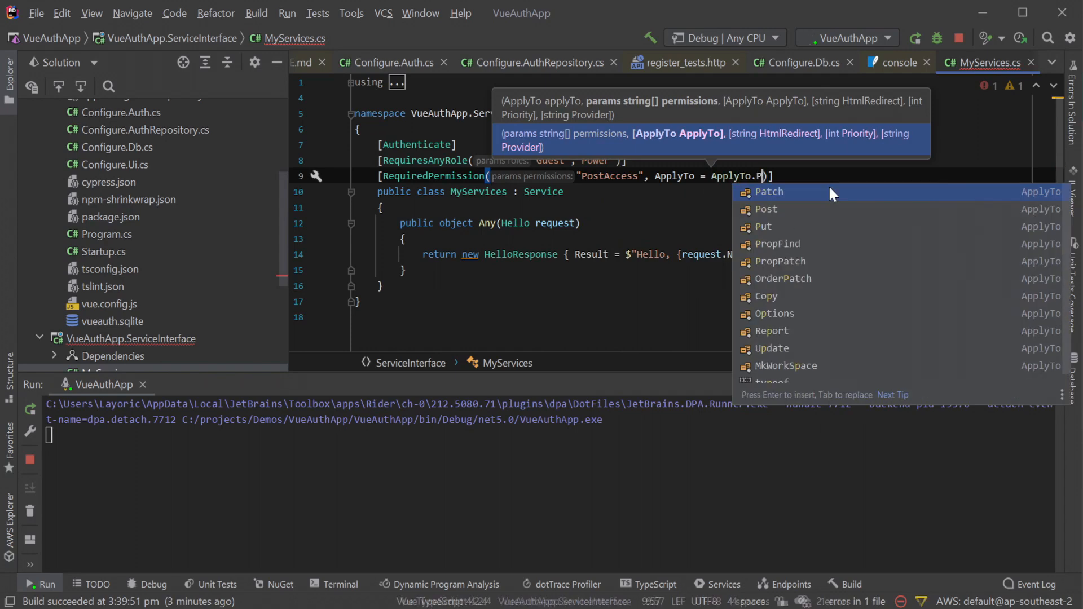
Step: Apply the PostAccess permission to Post, then inspect the decompiled attribute sources and RequestFilterPriority
left_click(765, 209)
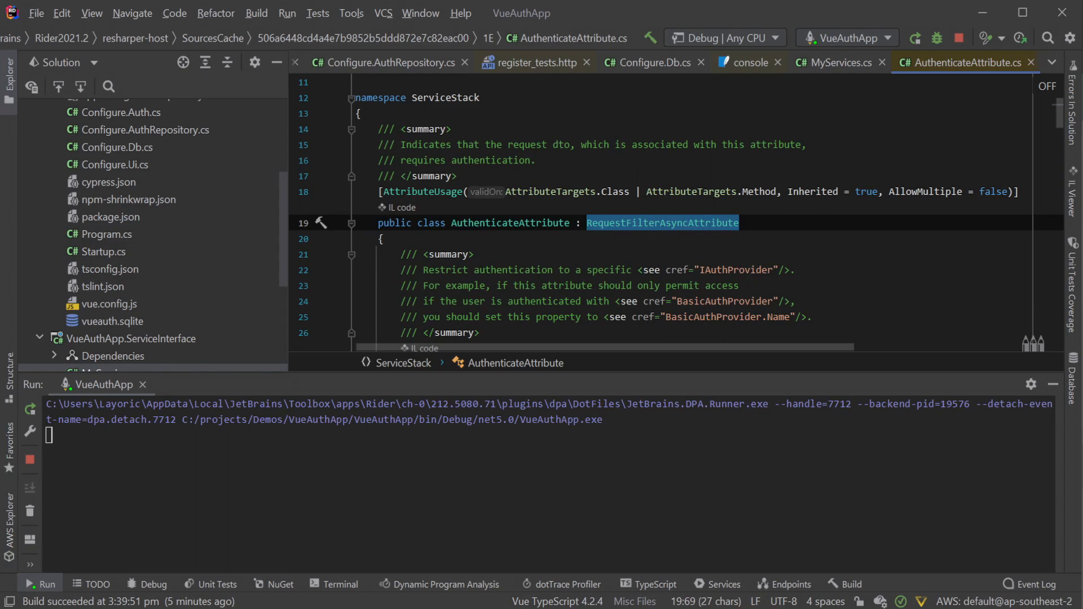
left_click(835, 62)
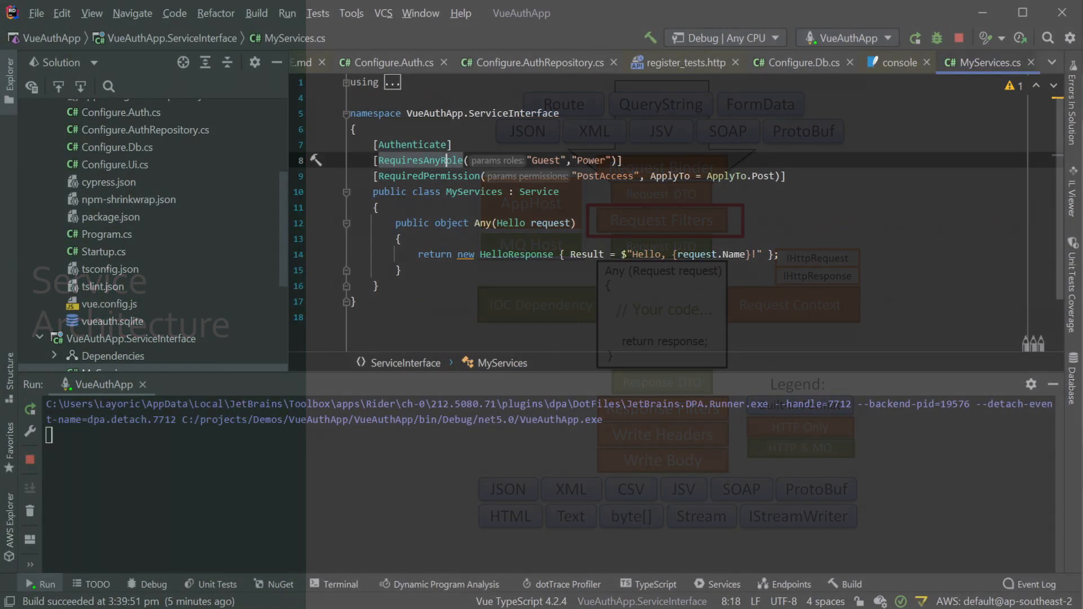
left_click(421, 159)
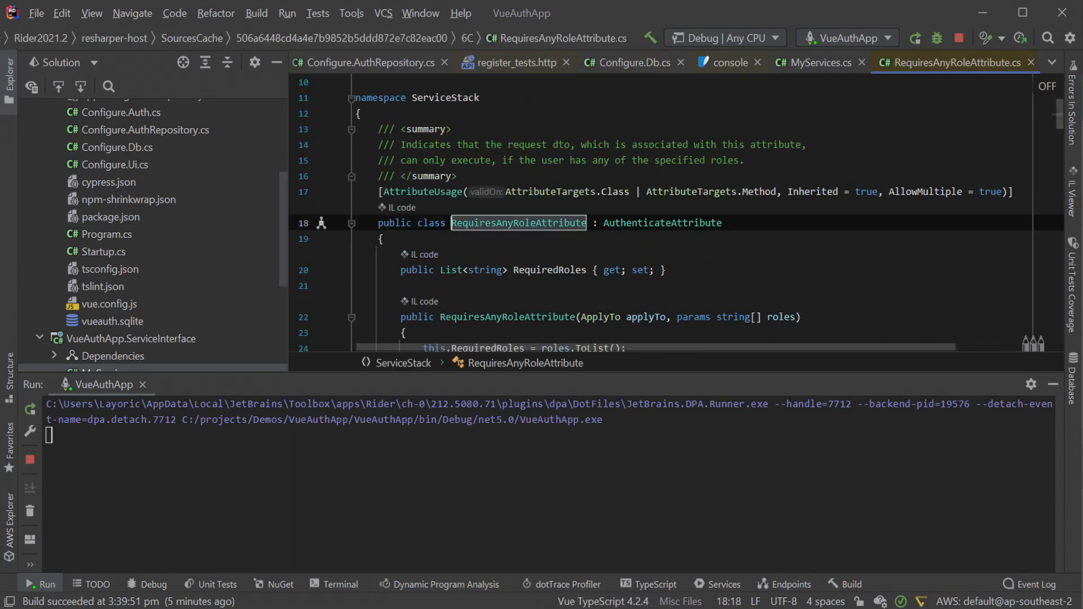
scroll("down", 3)
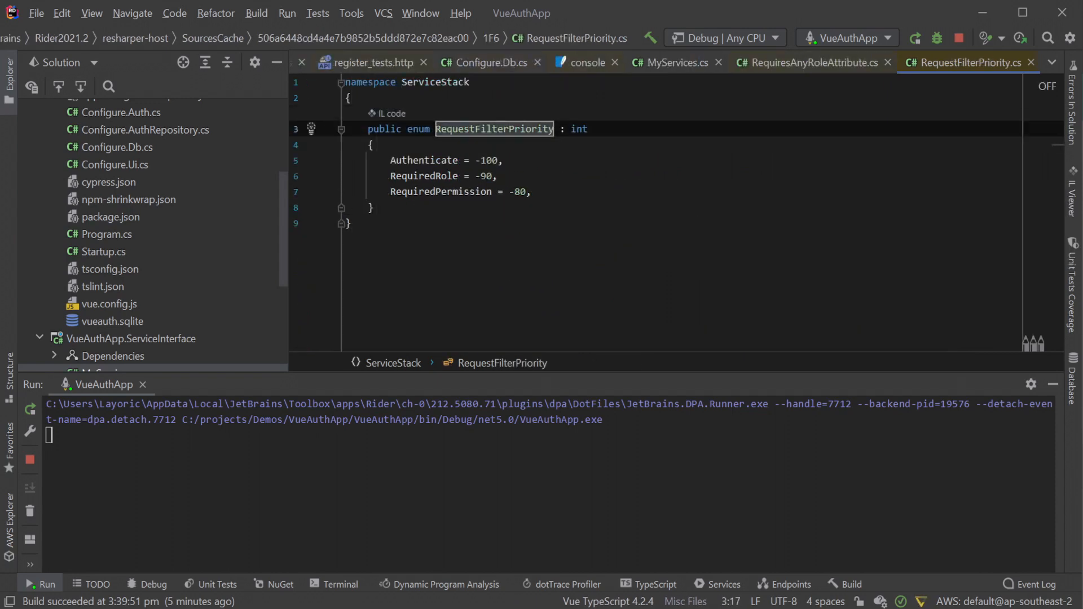
double_click(423, 161)
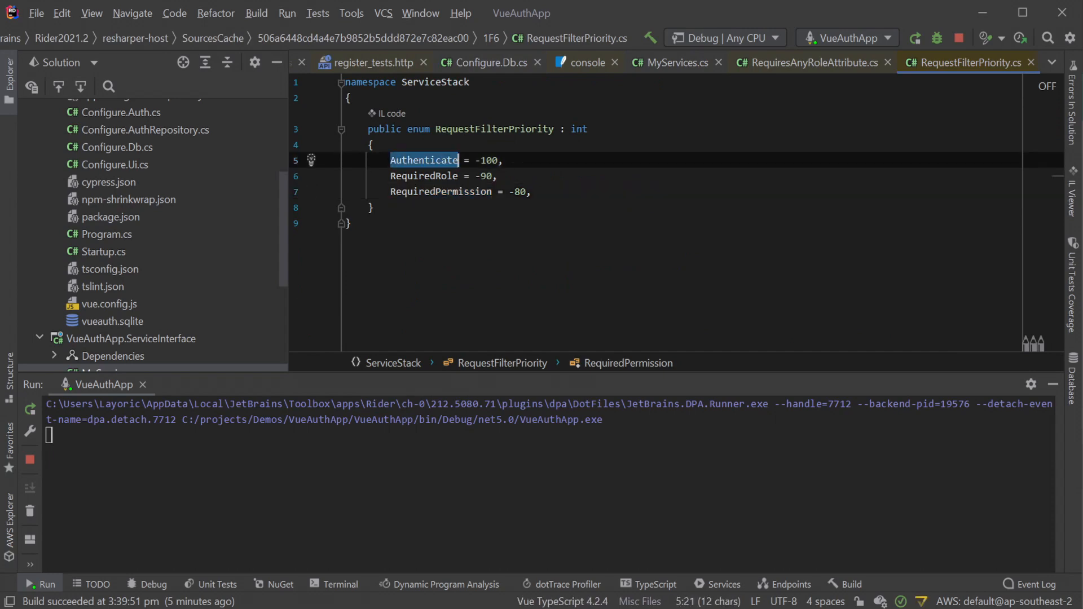